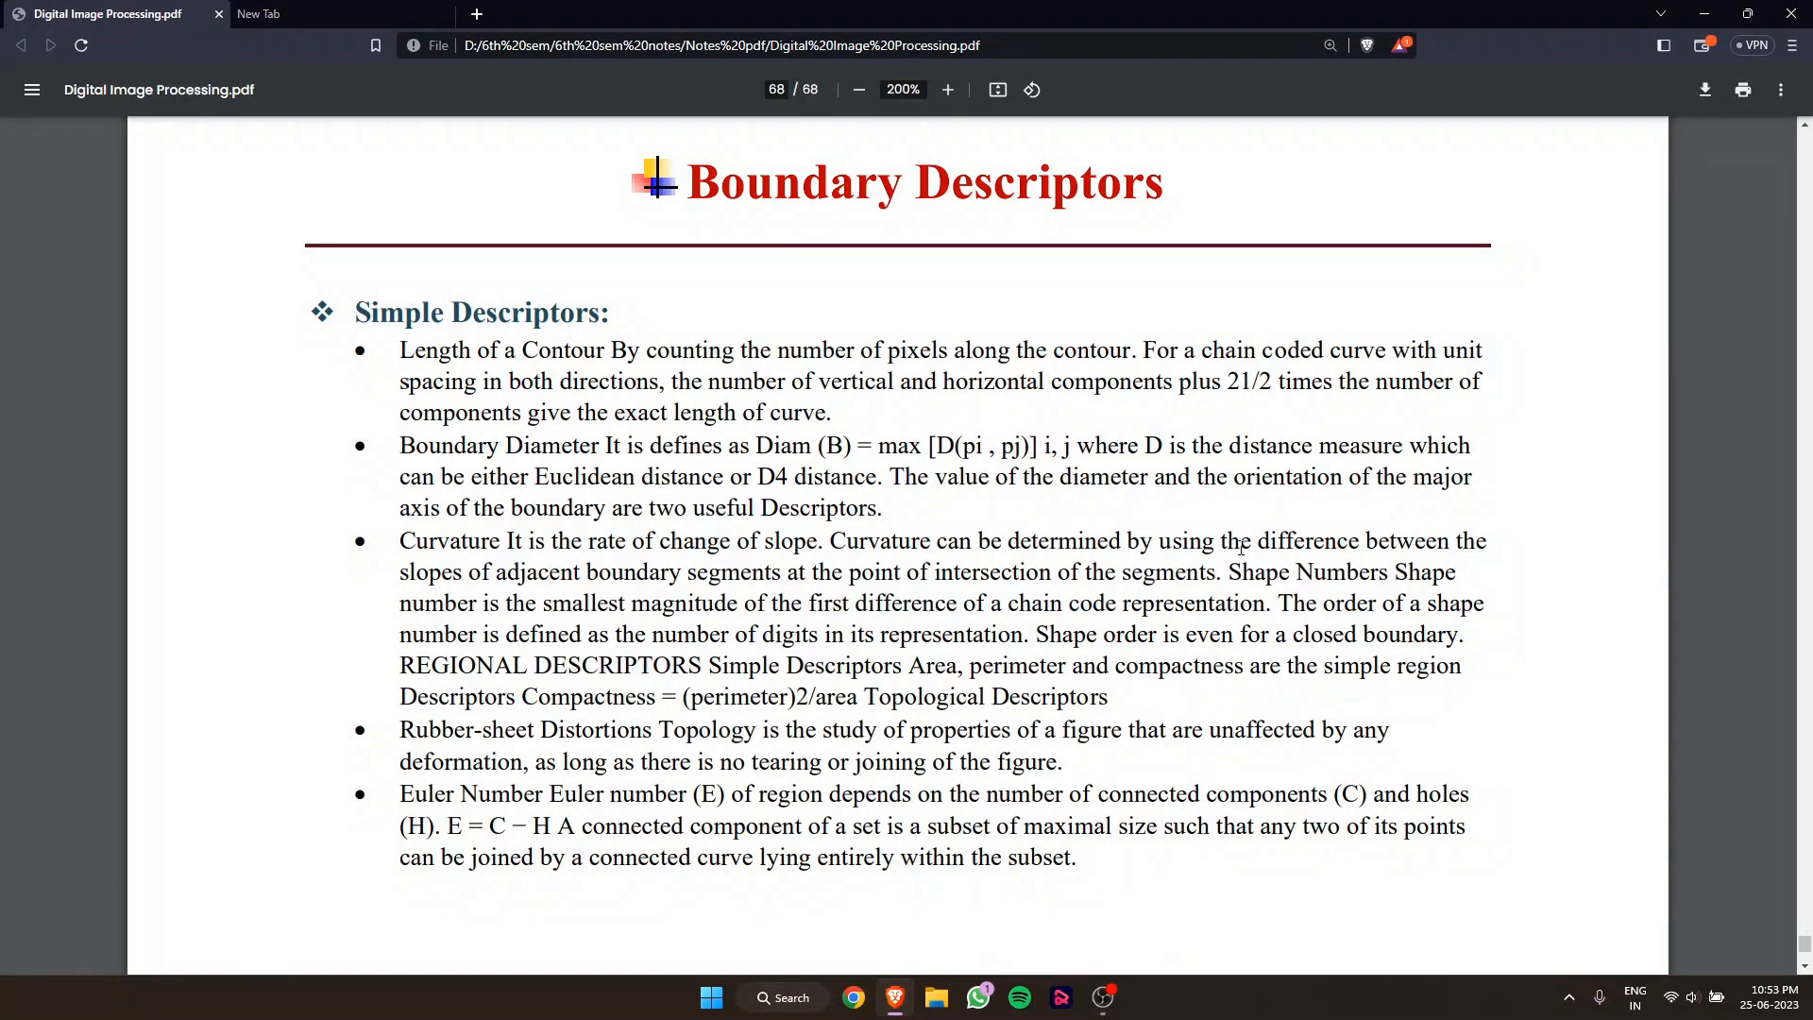
- Highlight the page title and the word 'Descriptors', then clear the selection
drag(688, 182, 1139, 199)
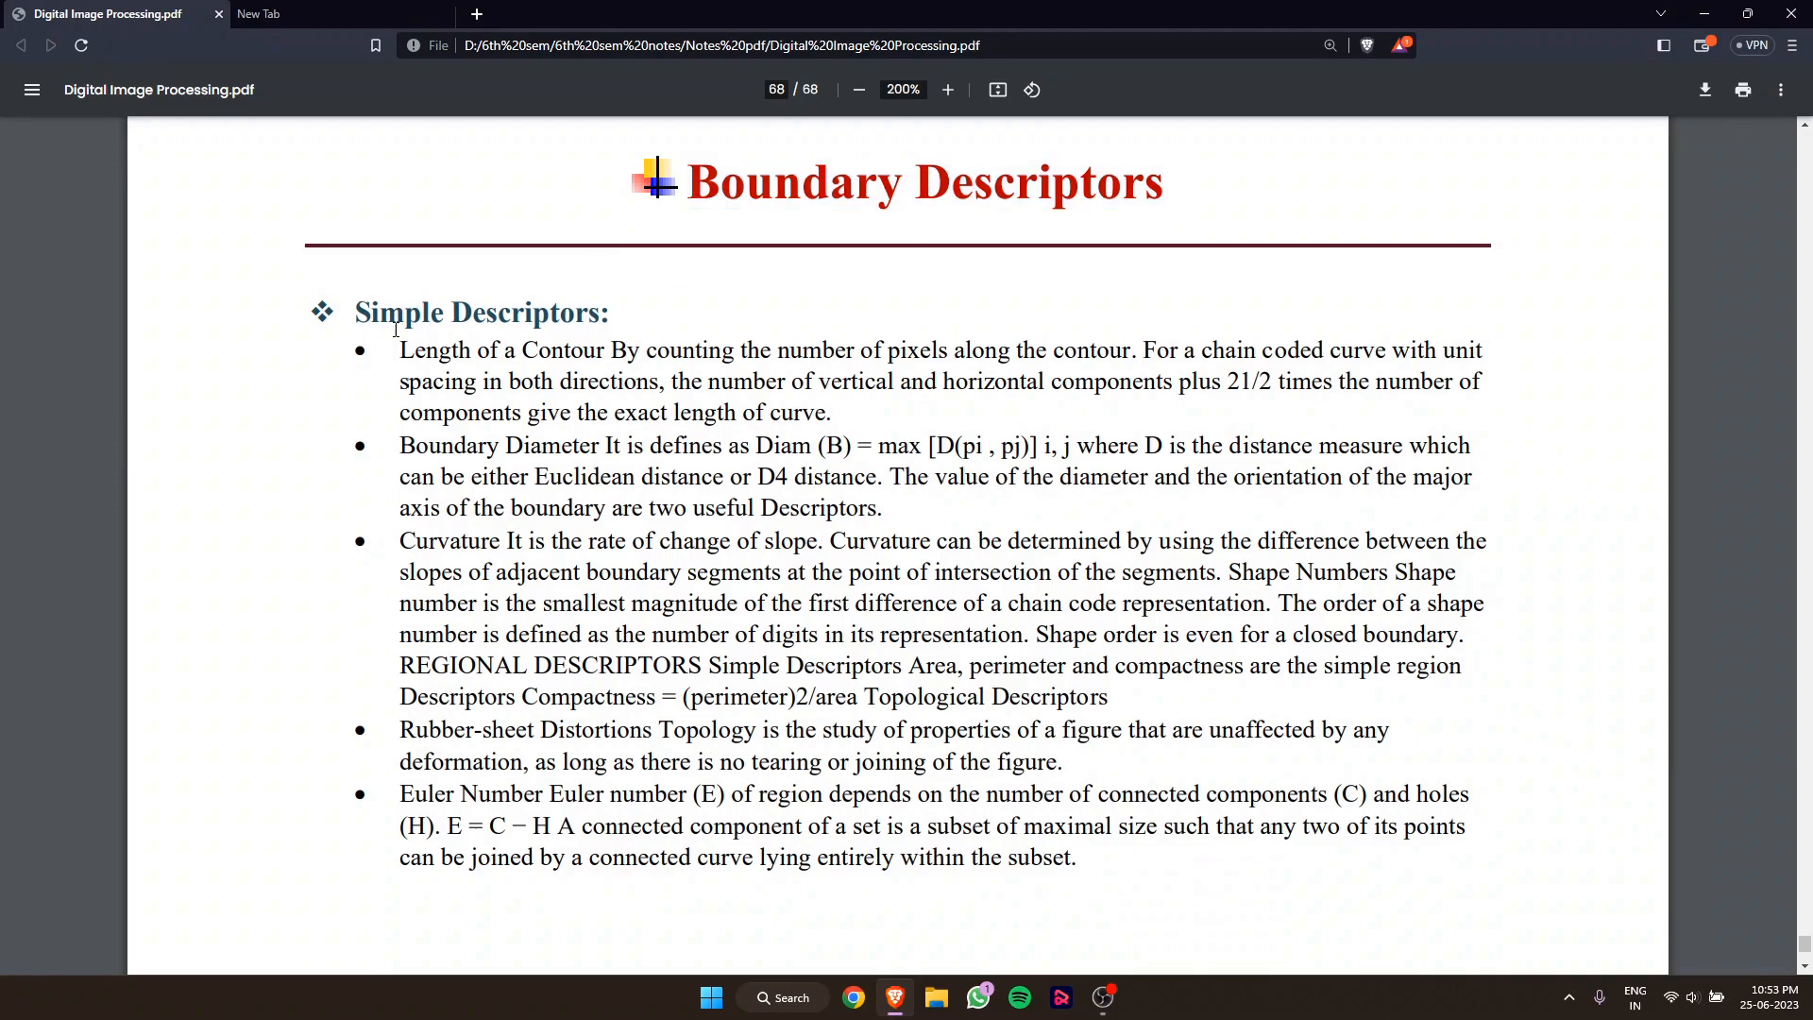
double_click(407, 349)
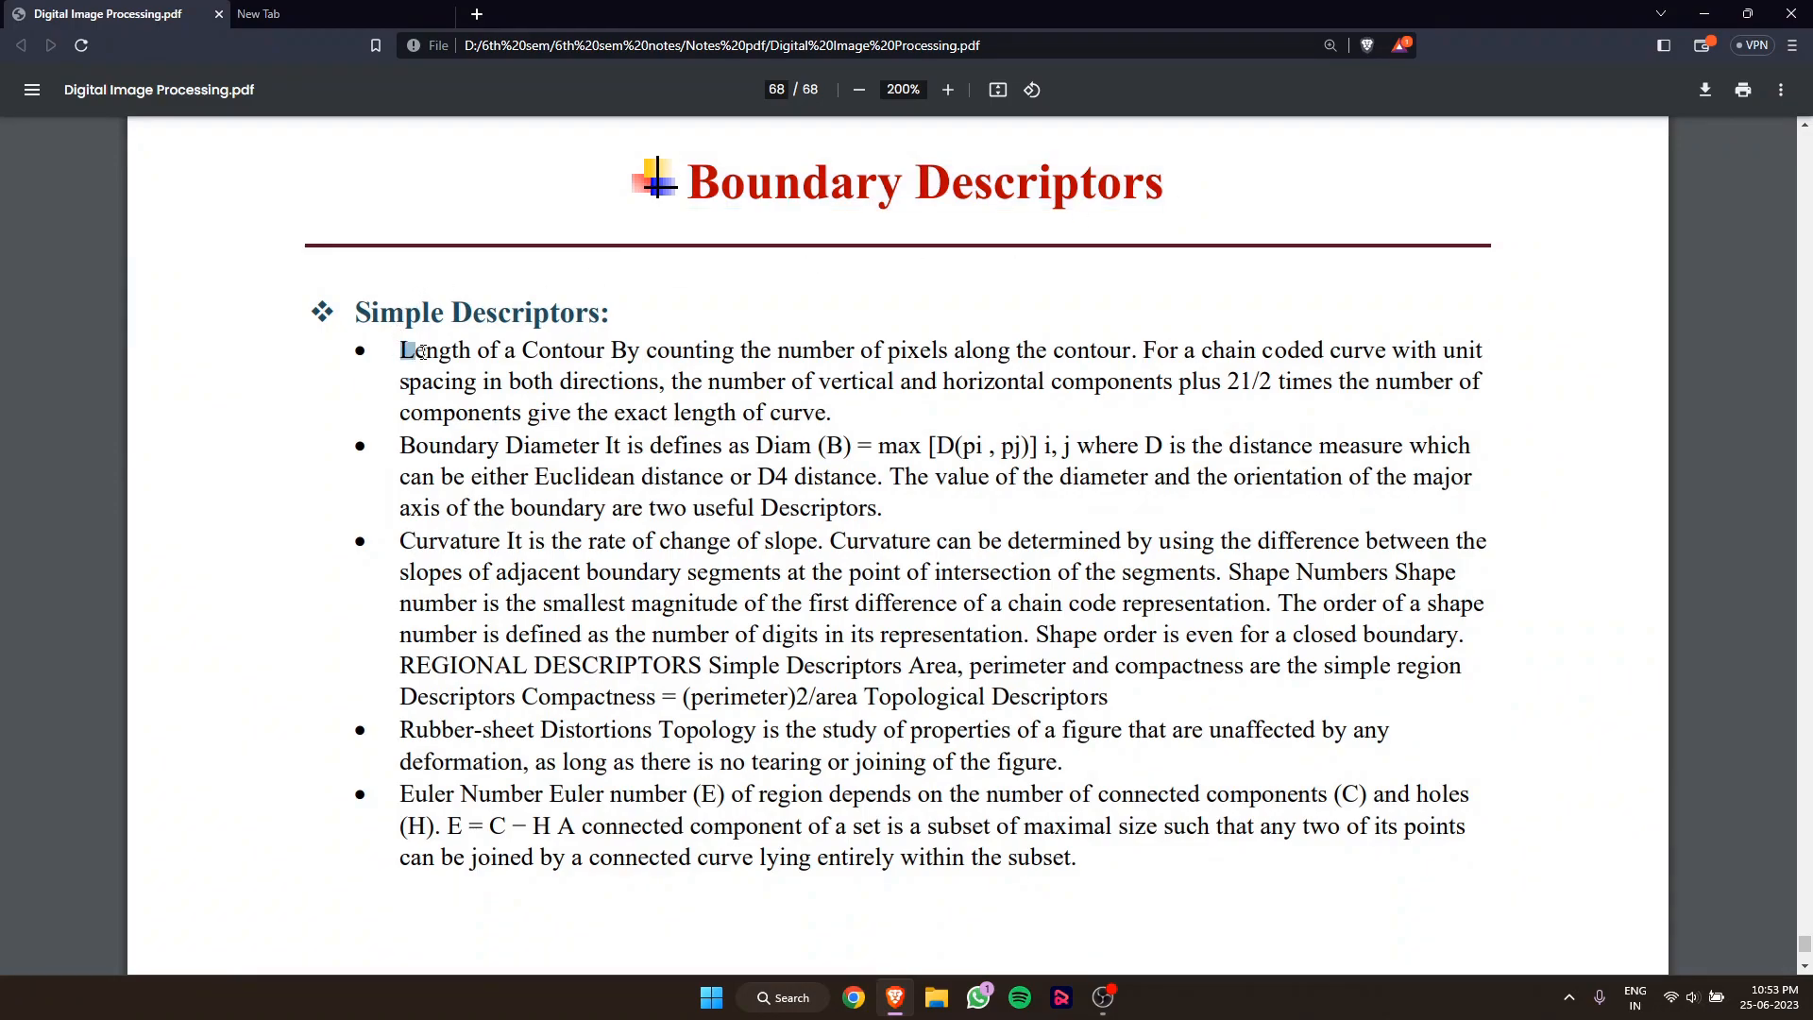
double_click(1036, 182)
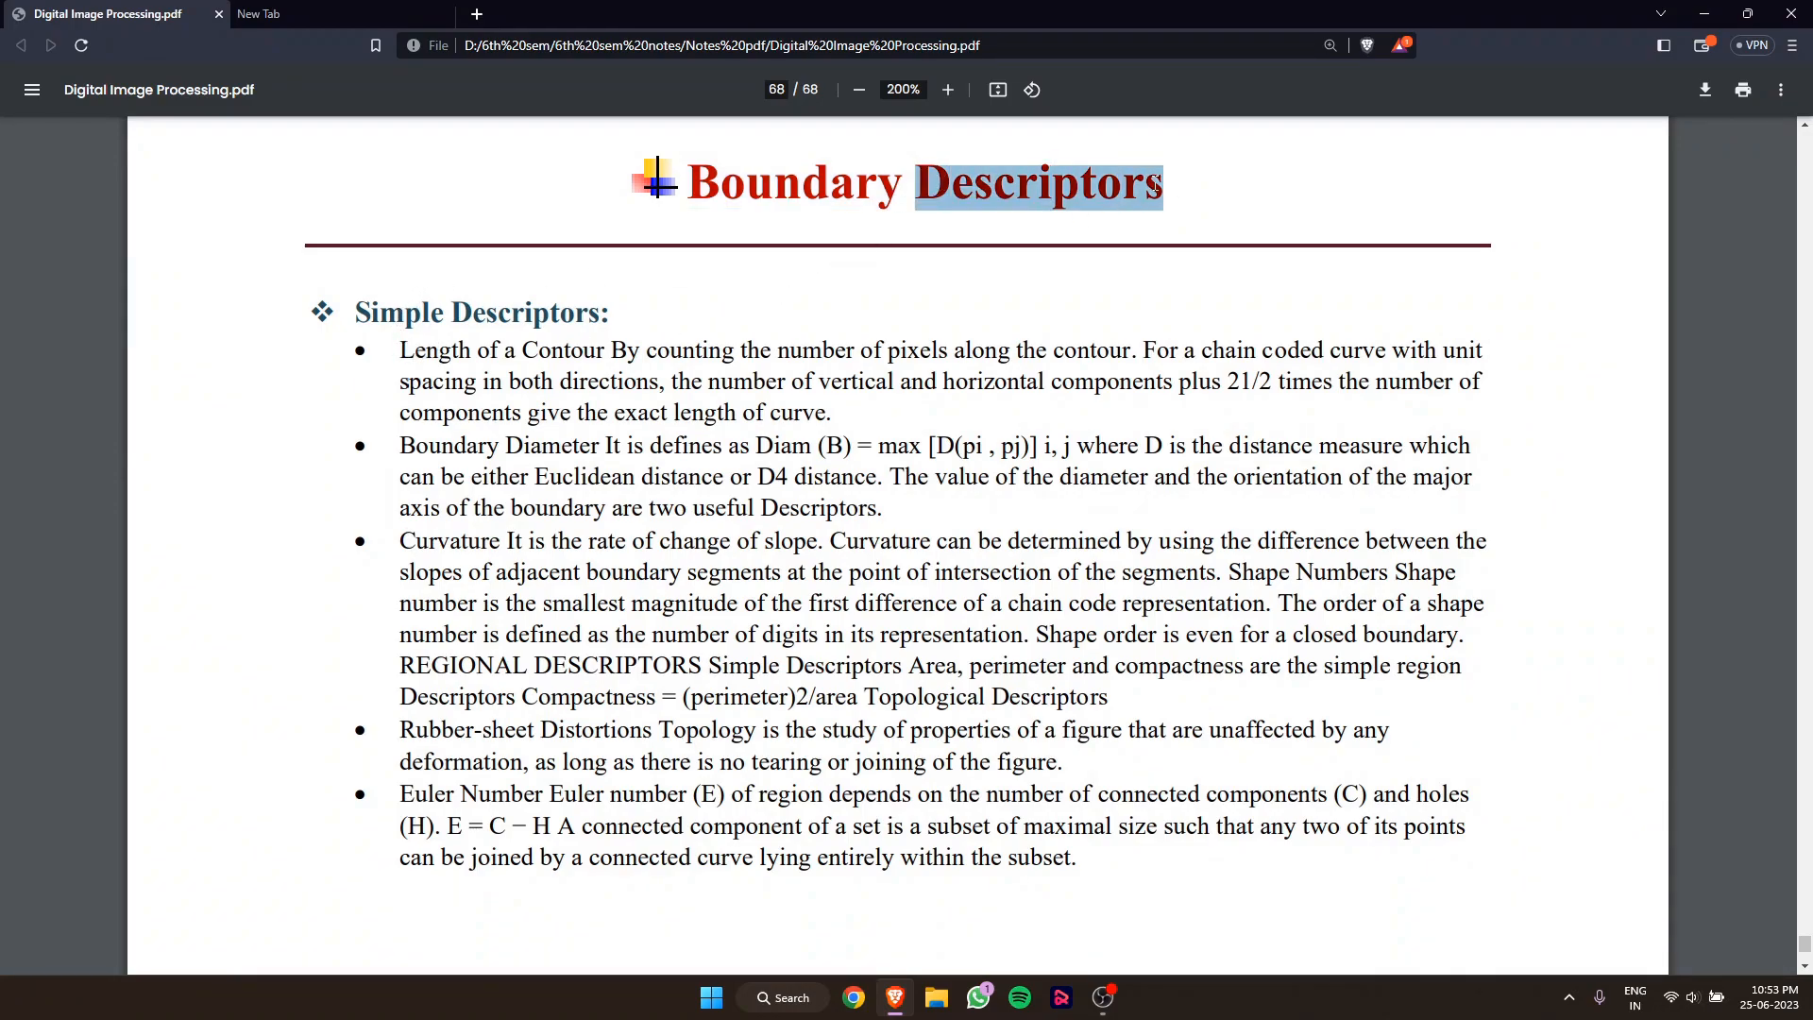
click(463, 328)
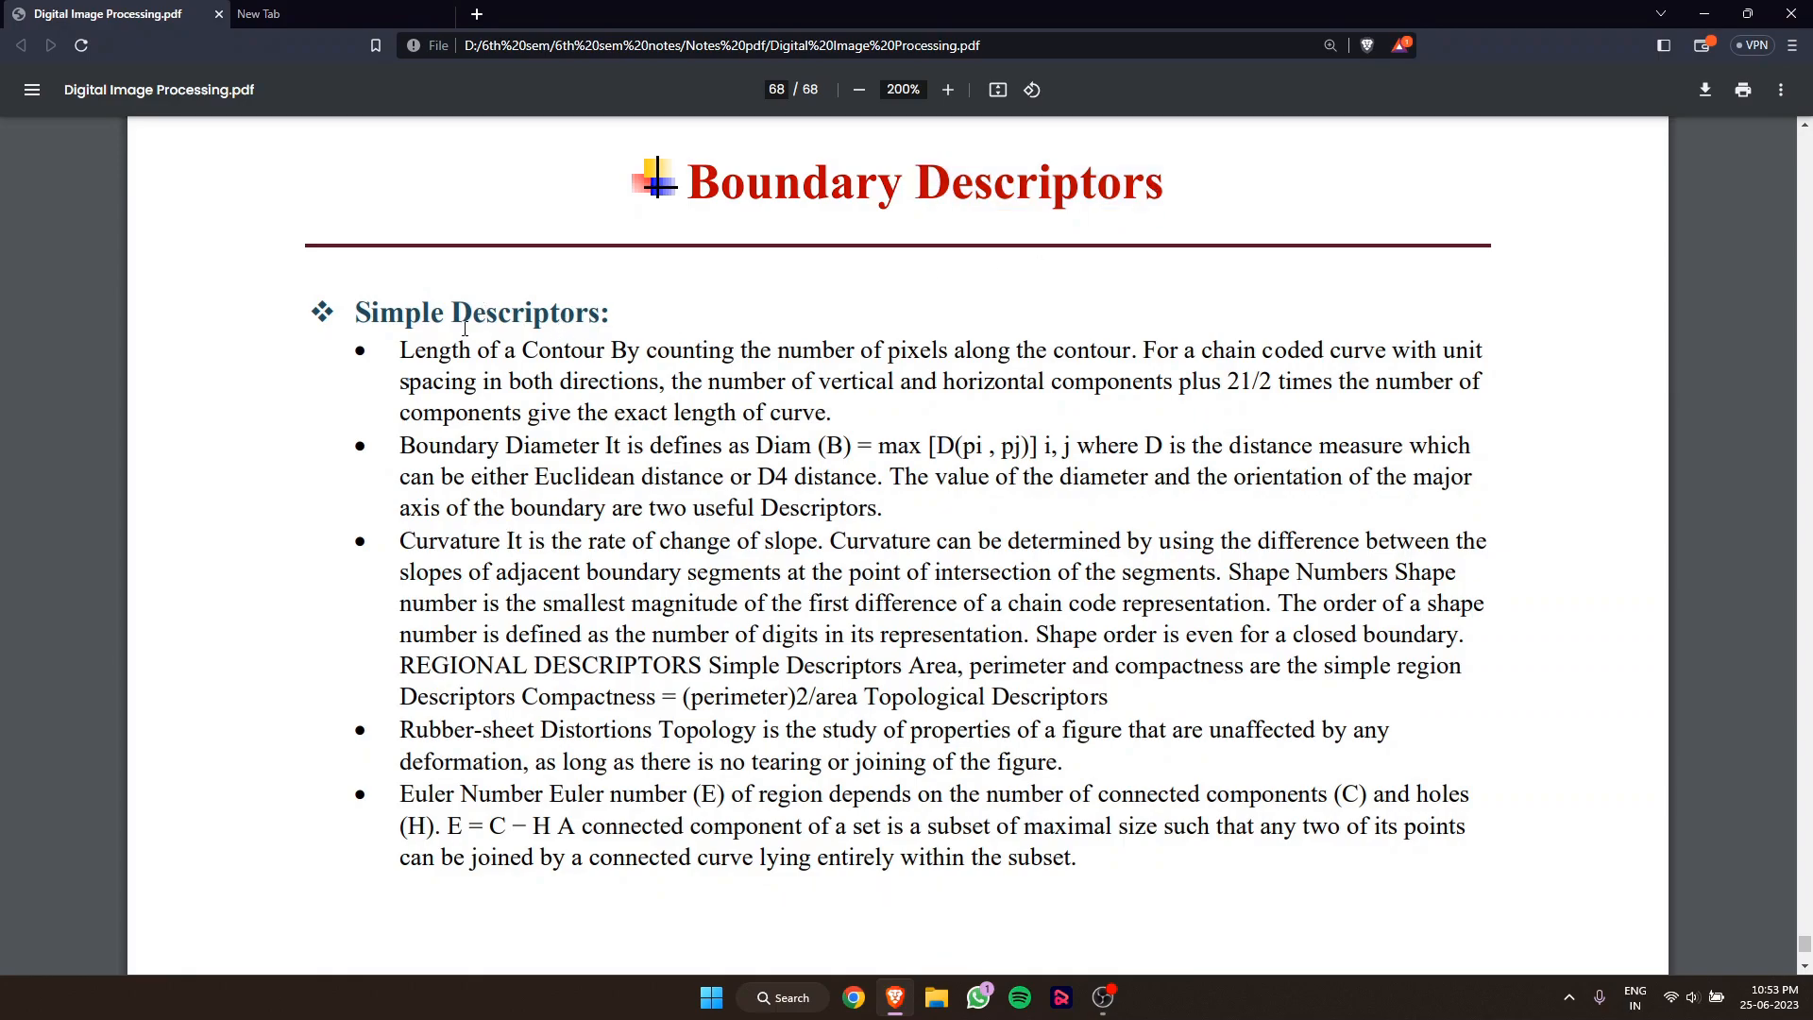
- Highlight Length of a Contour phrases, including 'spacing in both' and vertical/horizontal components
drag(399, 351, 627, 350)
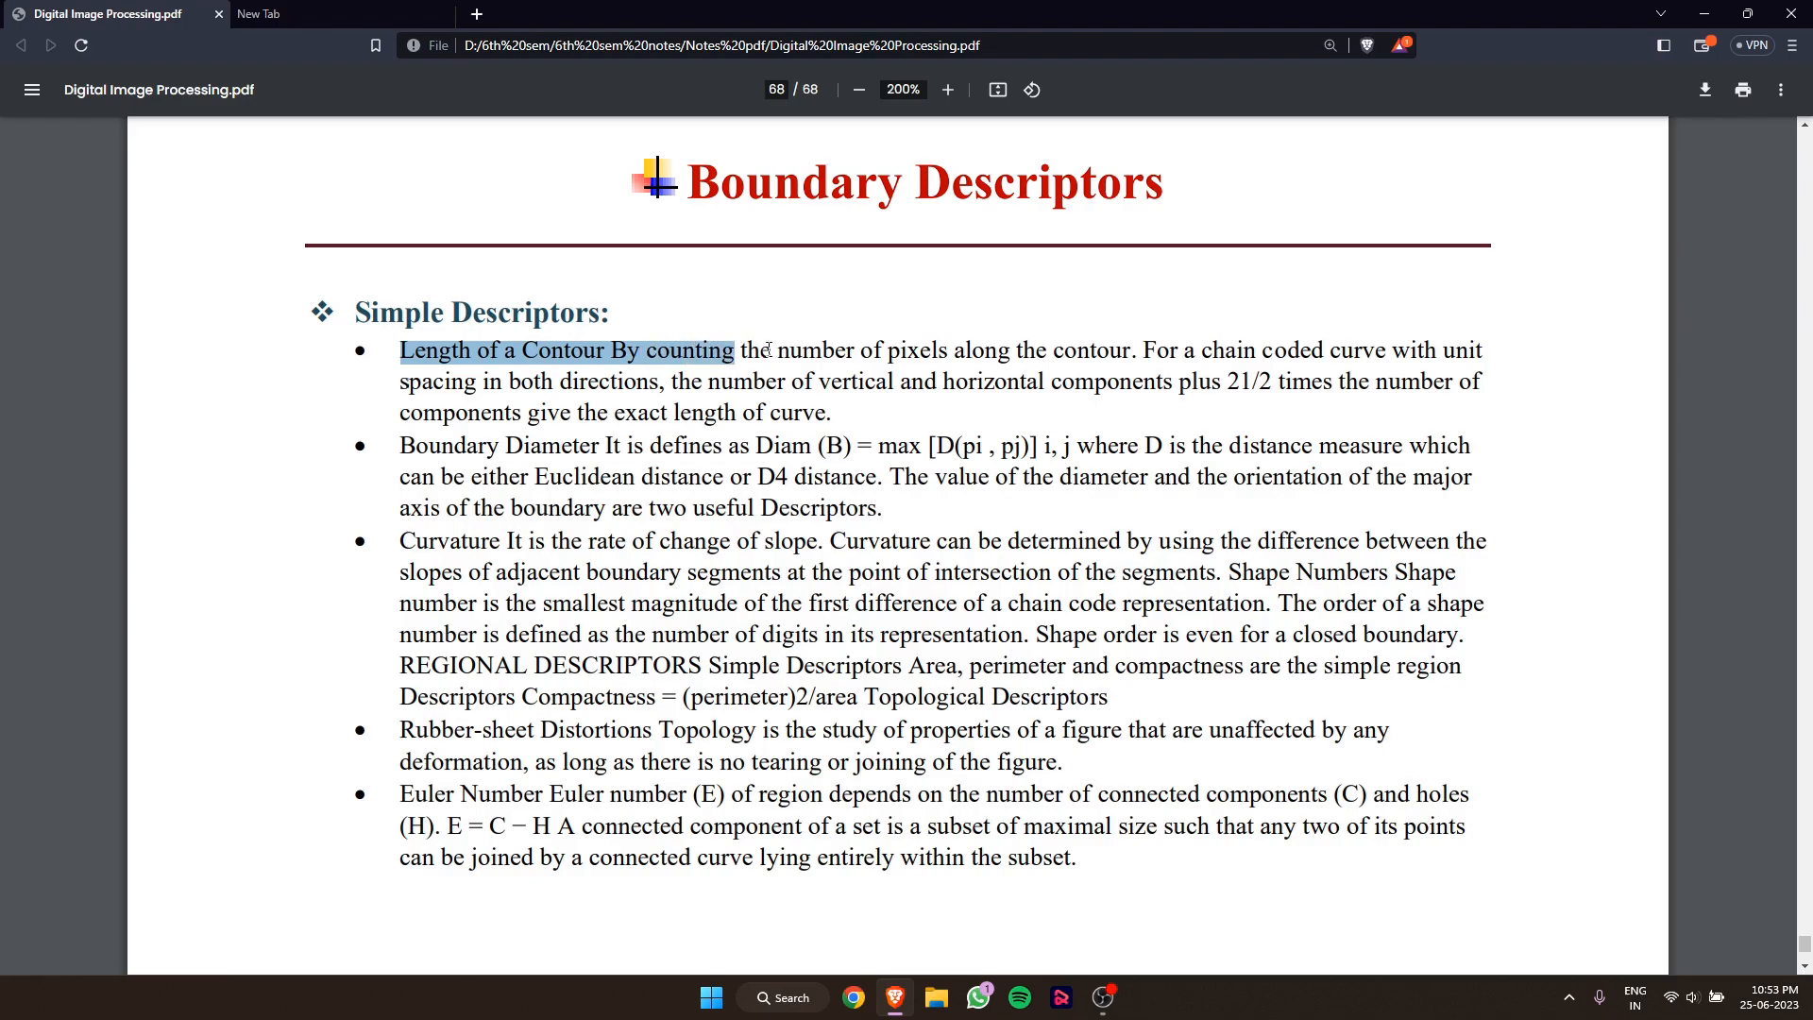
drag(740, 350, 1131, 350)
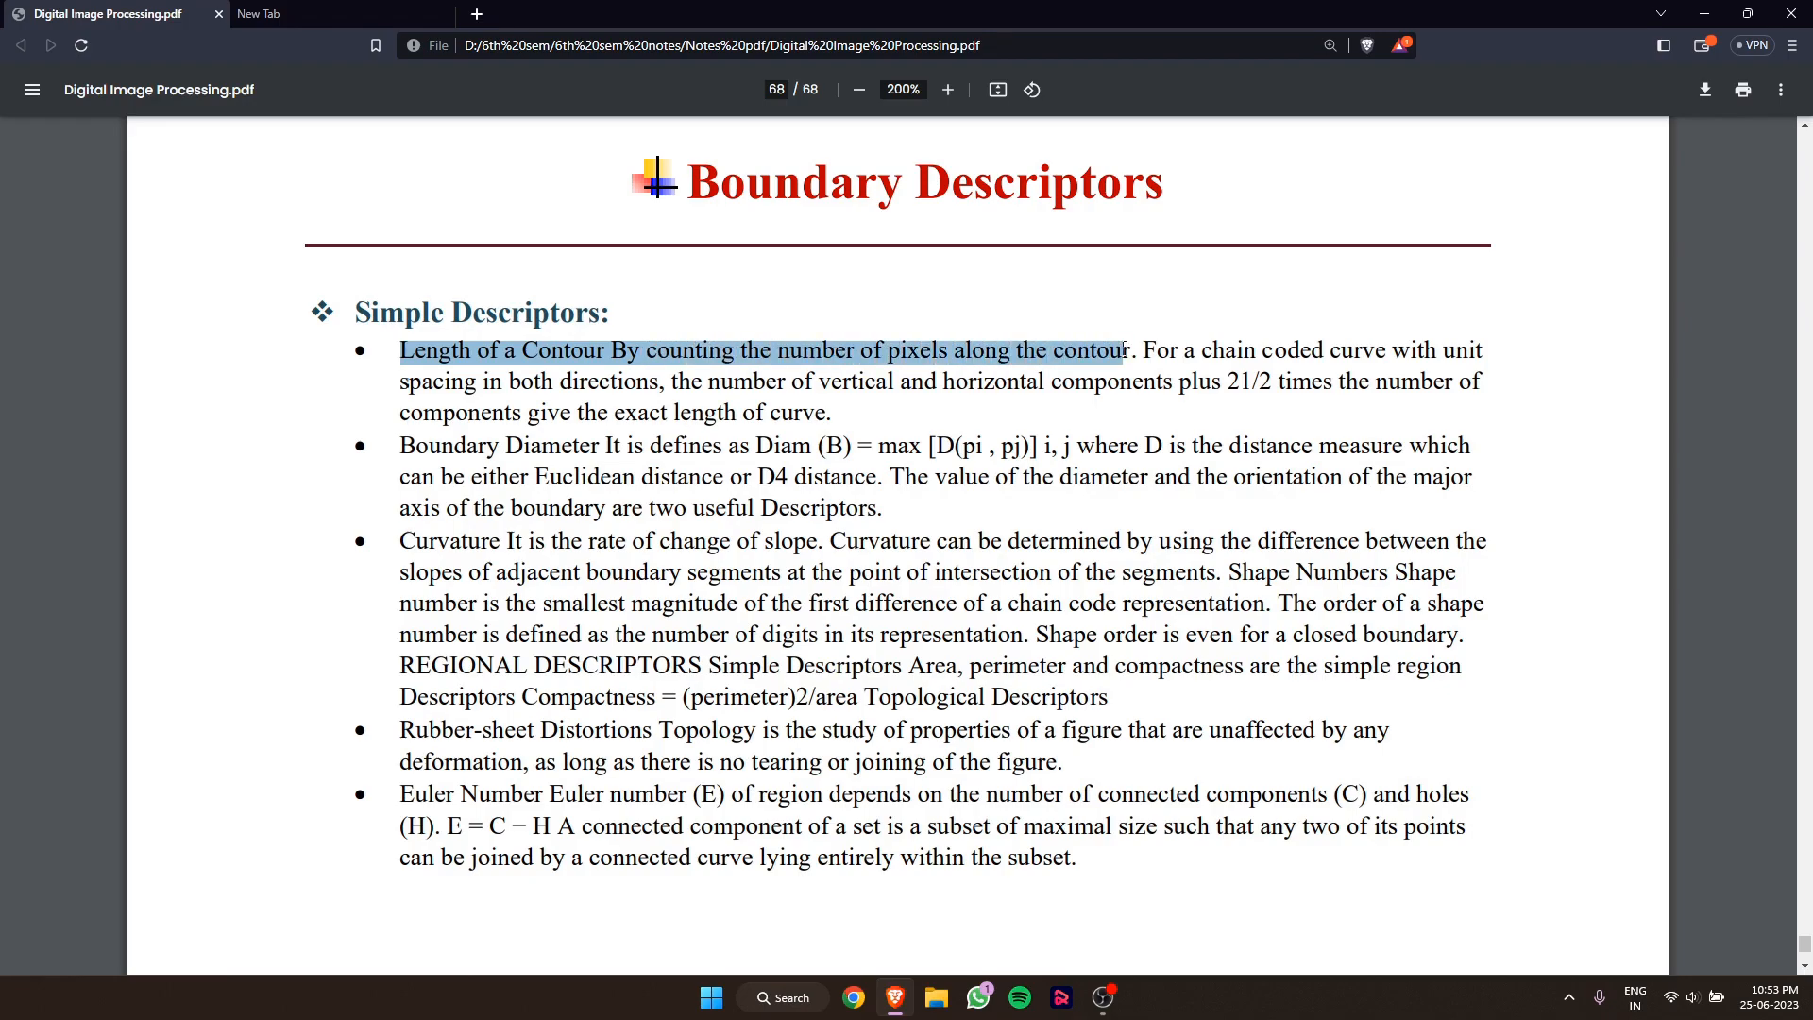
click(740, 381)
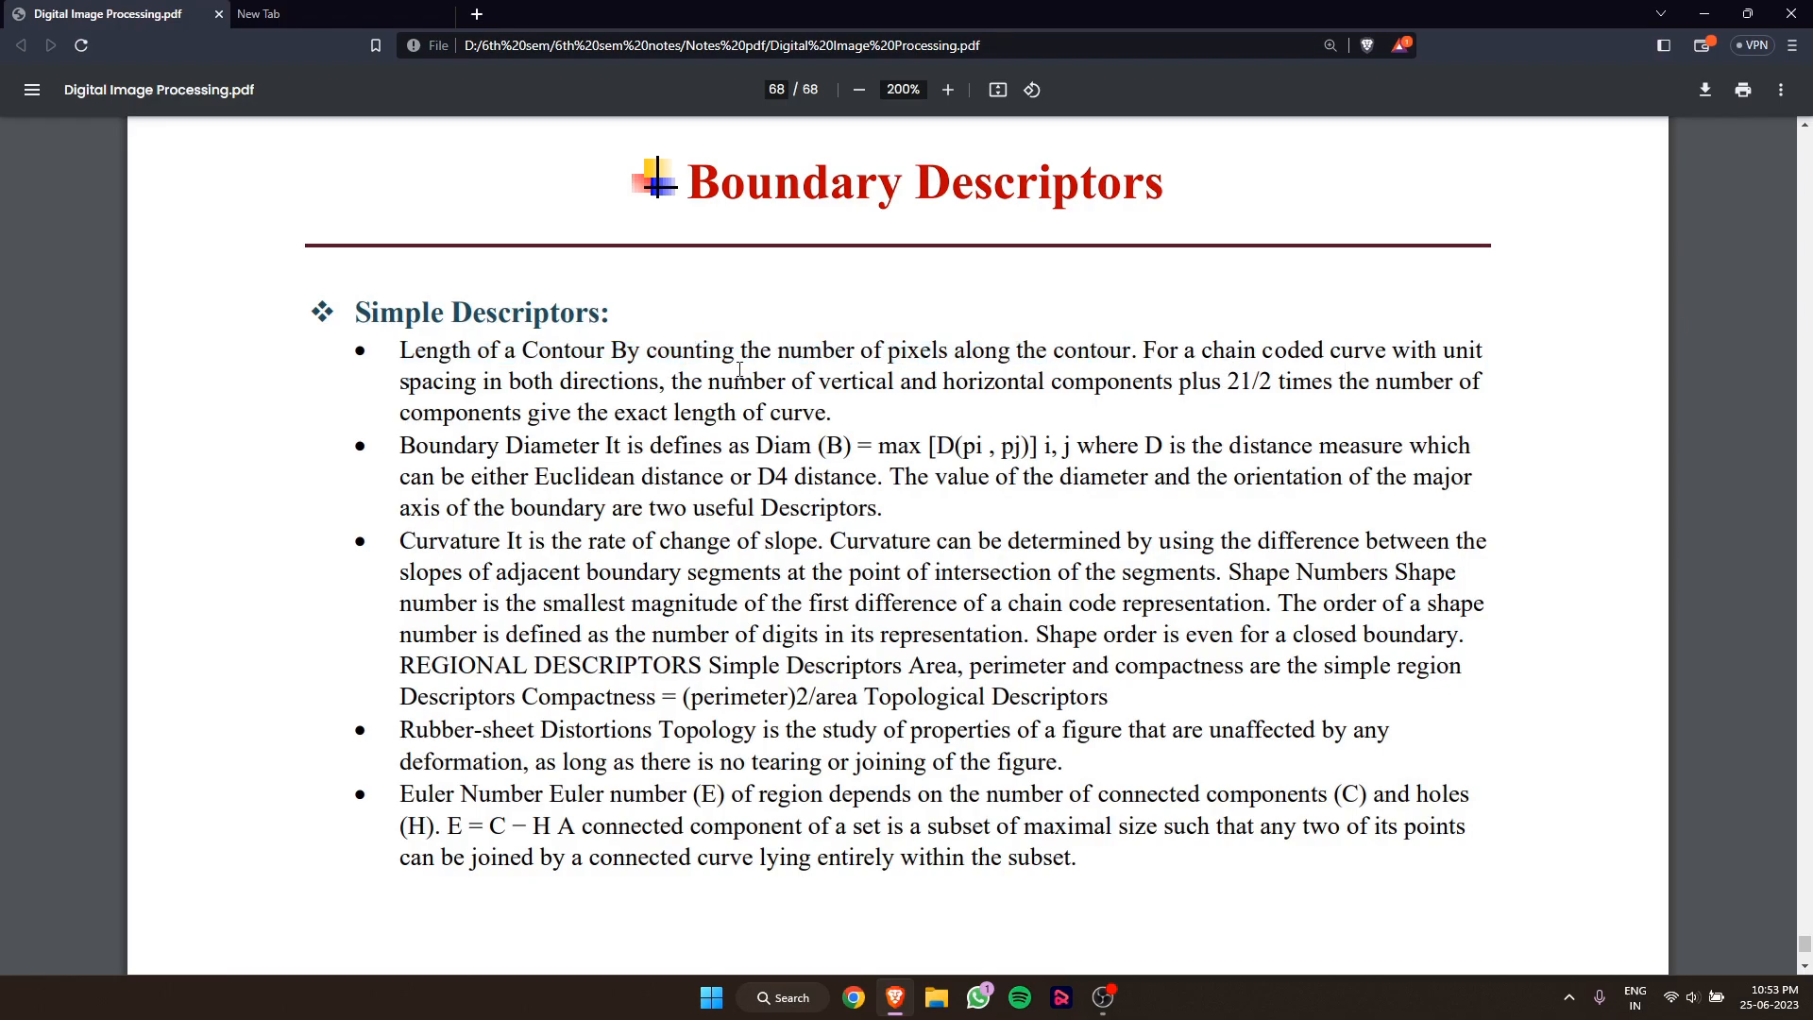
drag(398, 381, 552, 382)
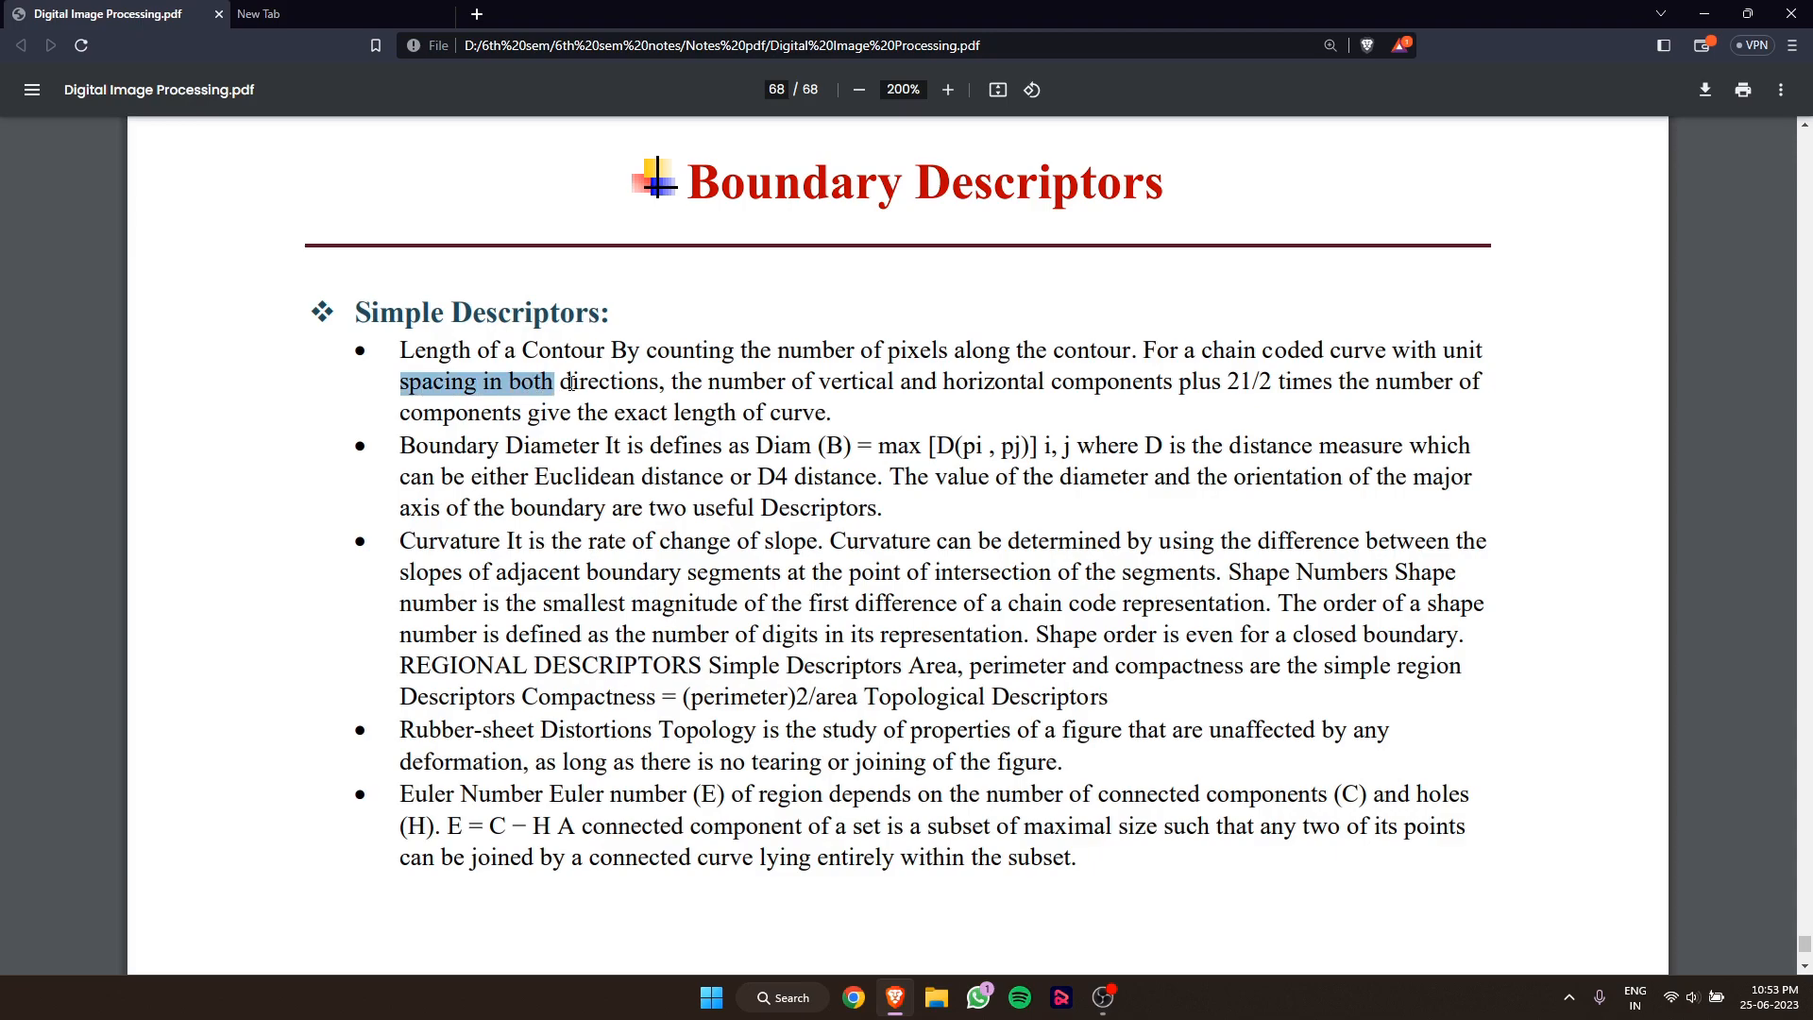
click(665, 381)
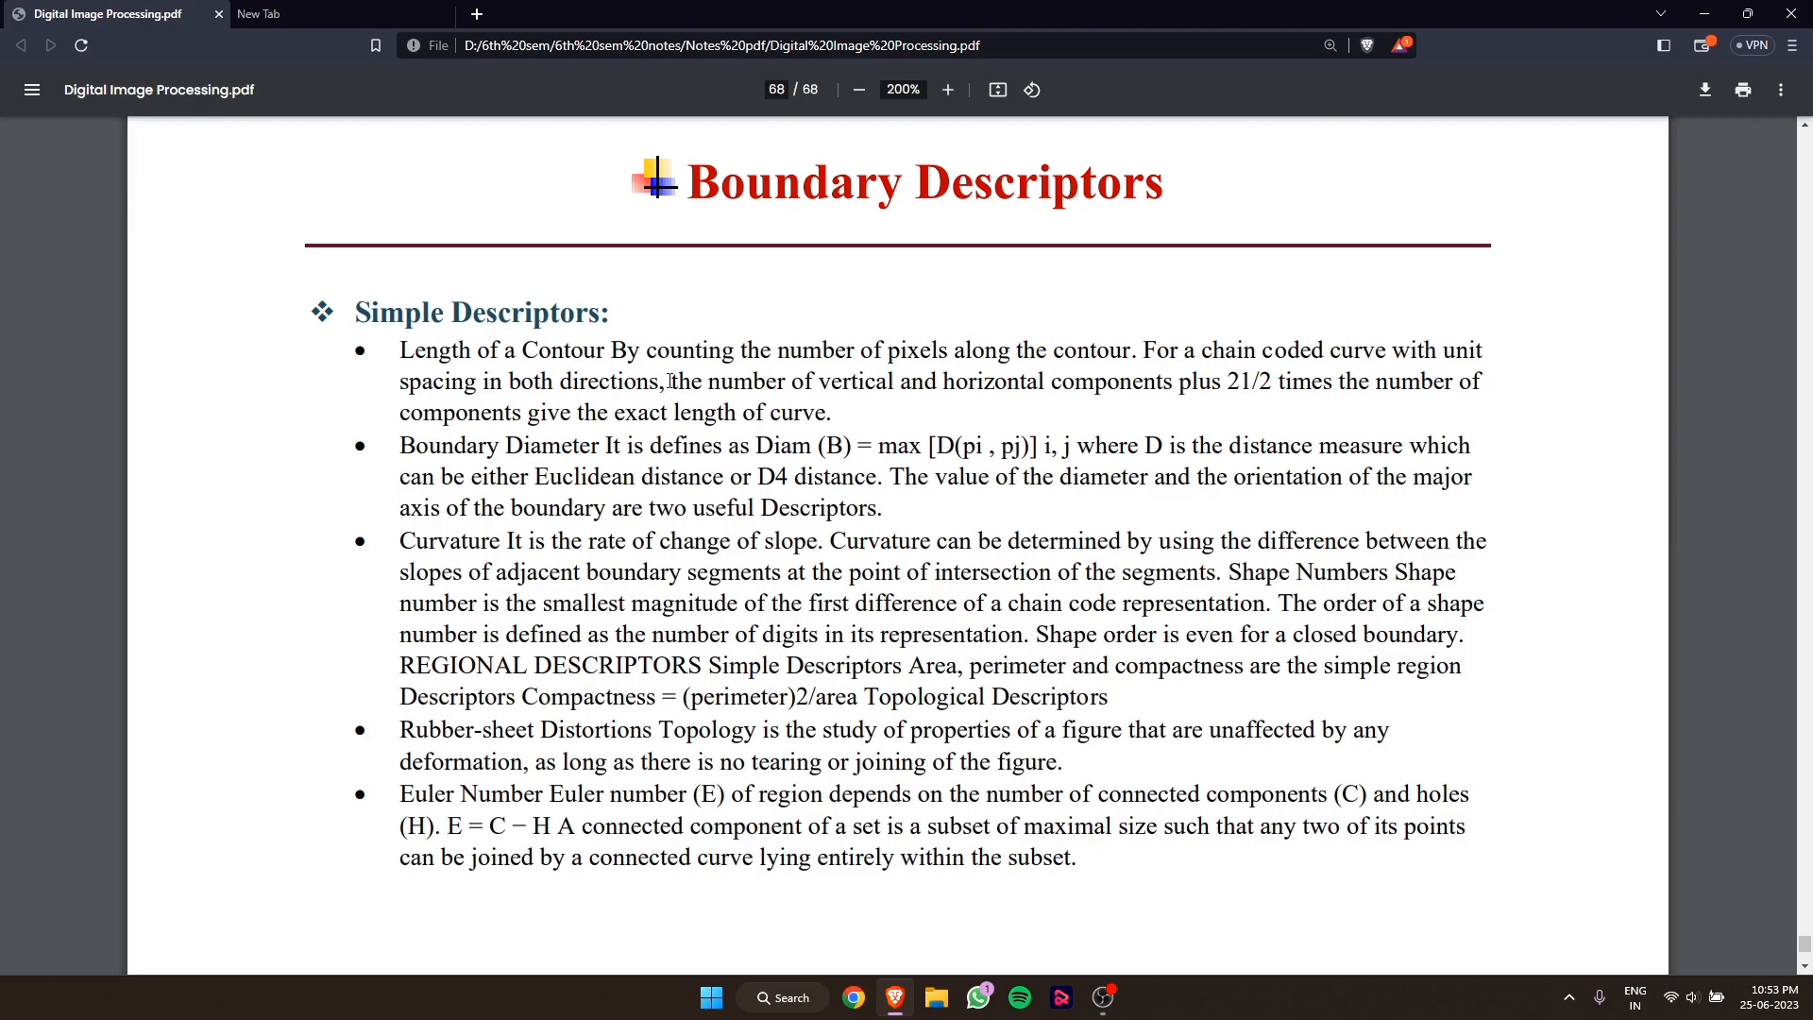
drag(668, 381, 1211, 382)
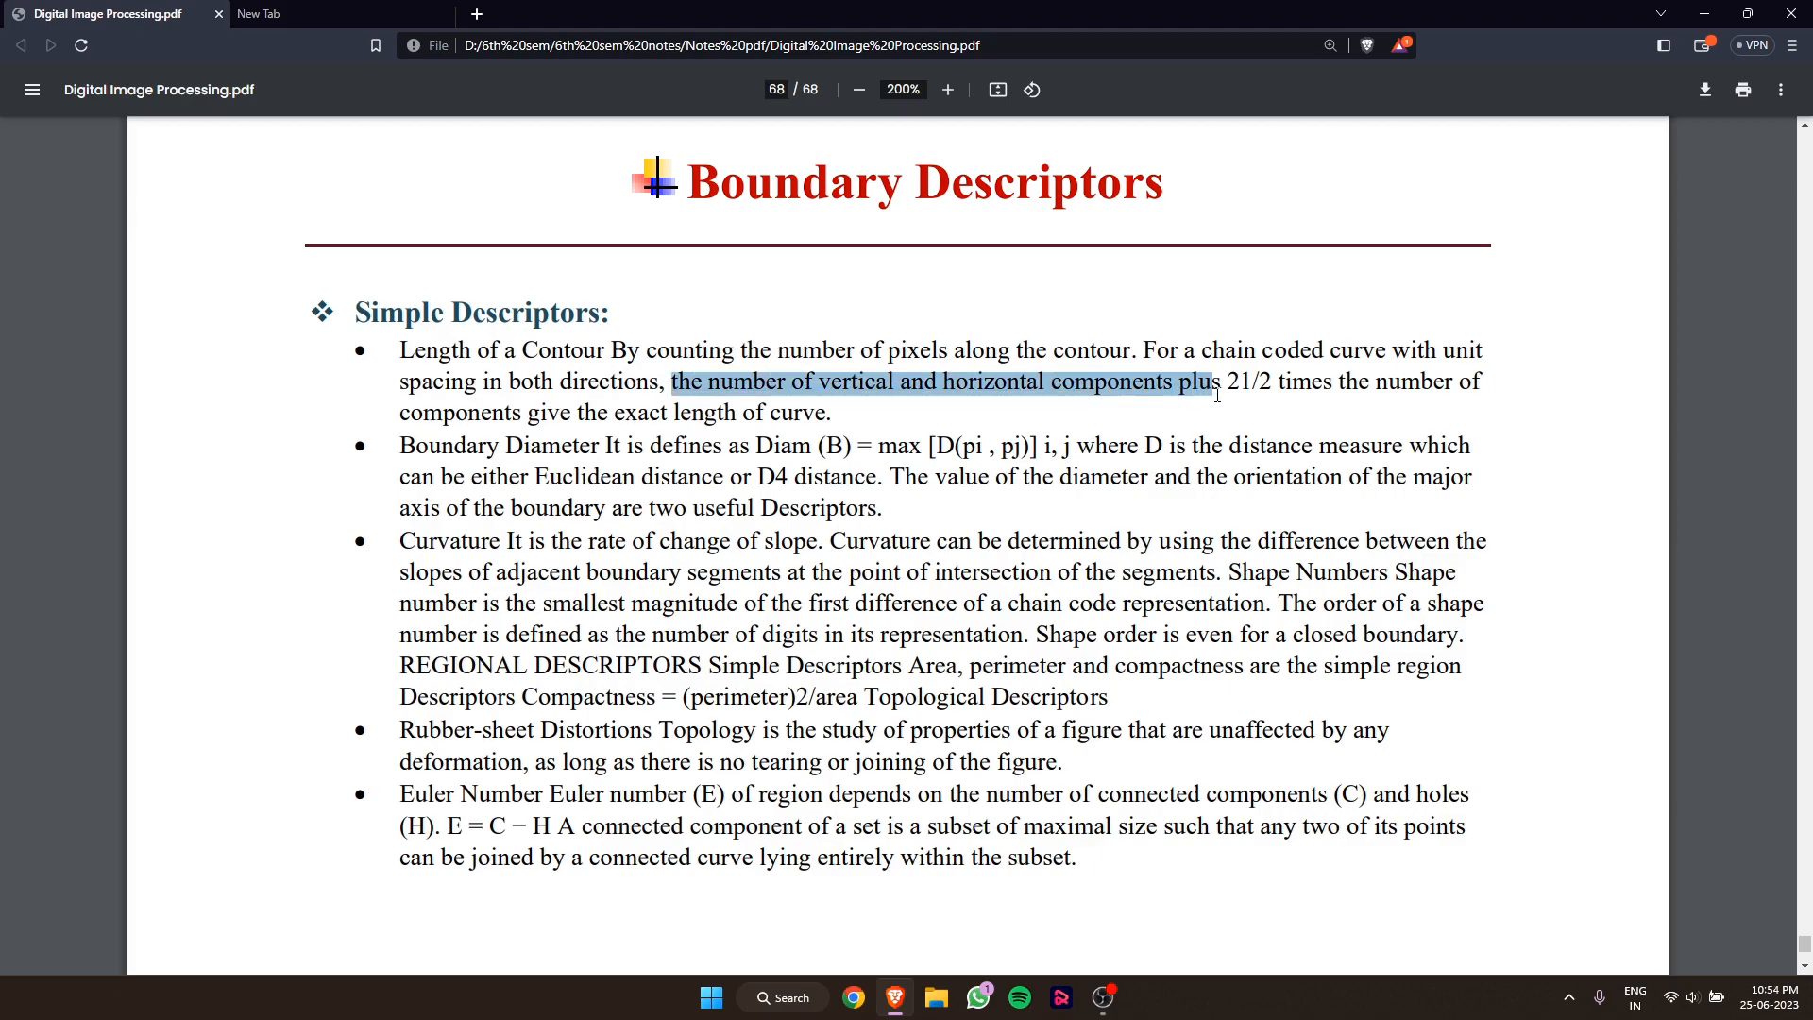
click(1277, 382)
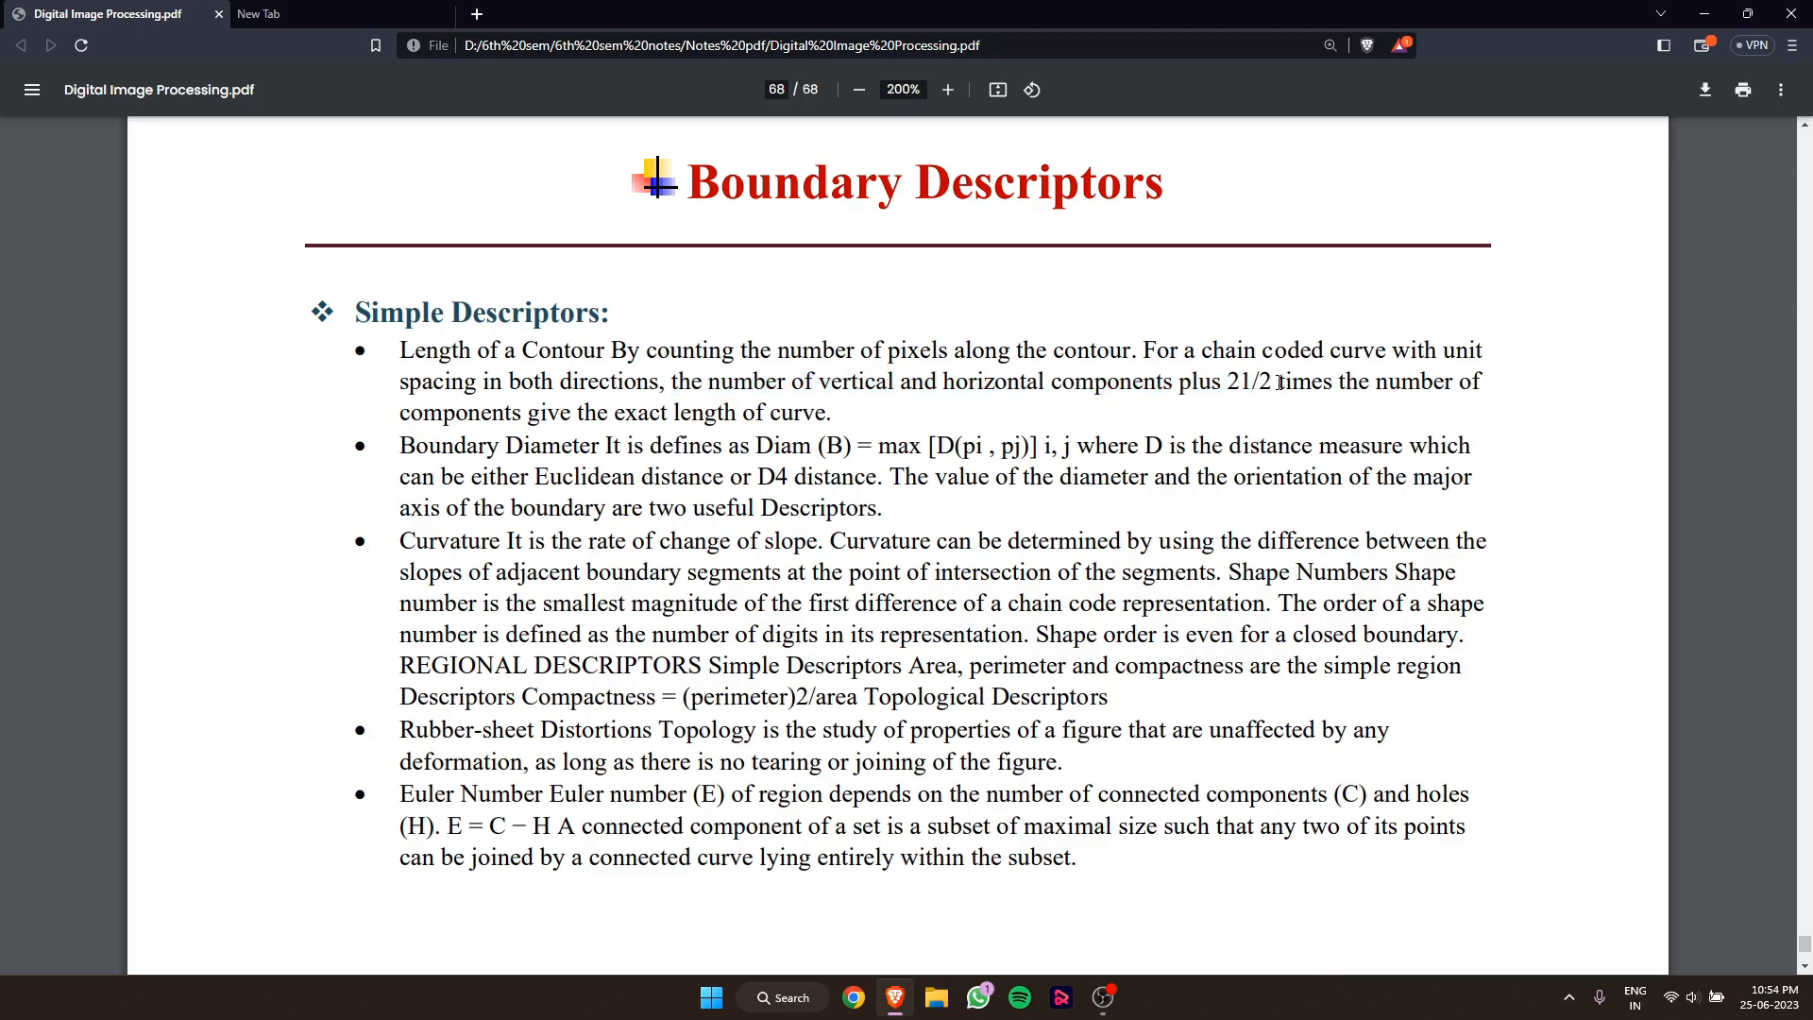
mouse_move(1400, 402)
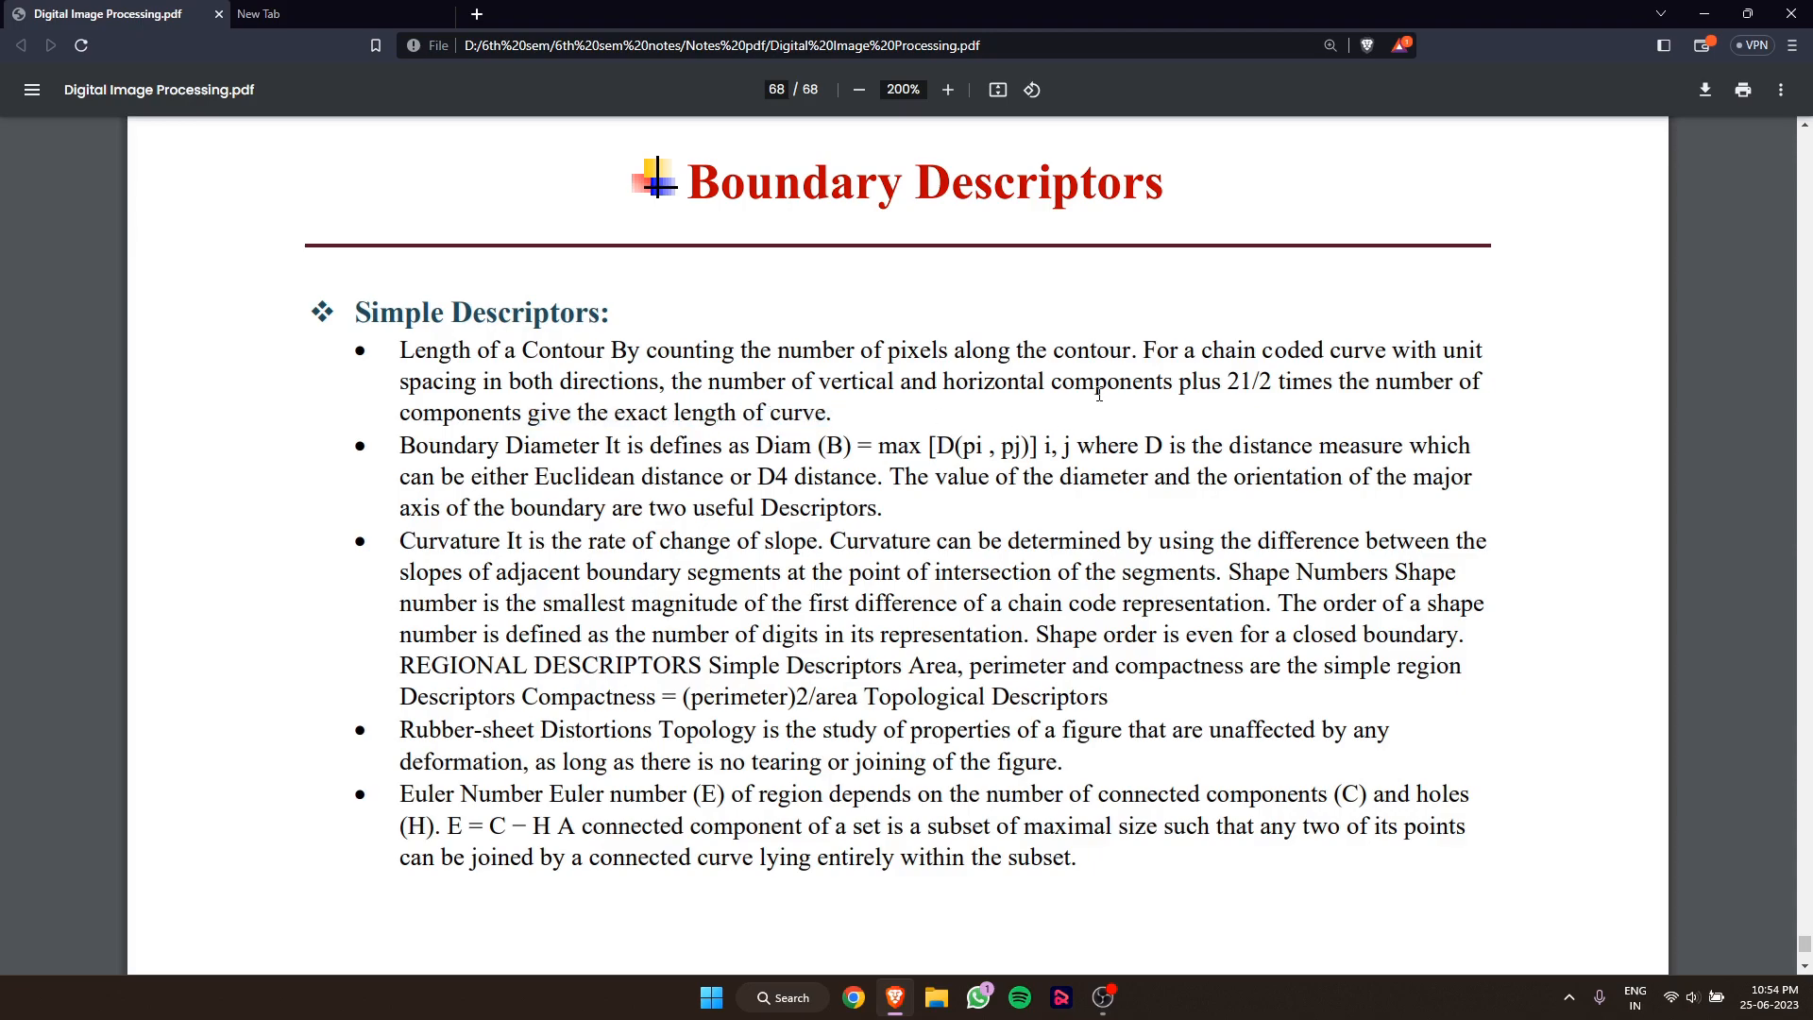
mouse_move(386, 439)
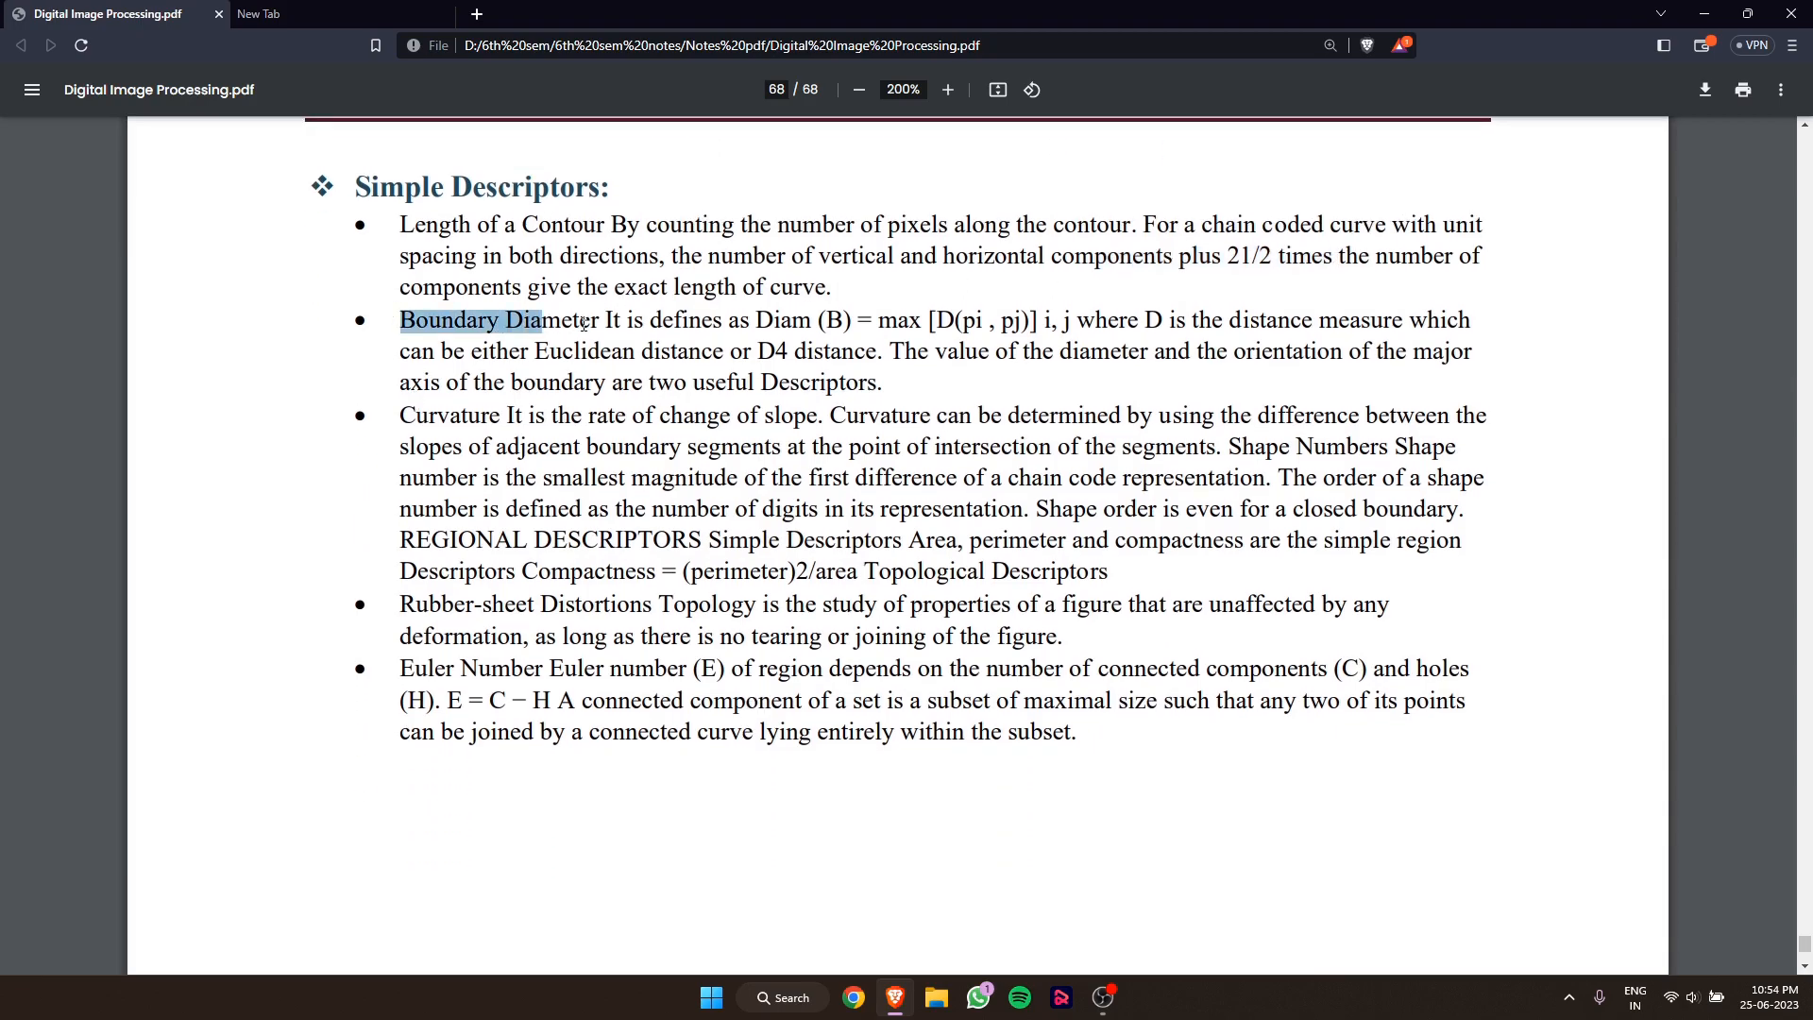
- Highlight the Boundary Diameter formula indices and 'axis of the boundary are two useful Descriptors'
click(737, 321)
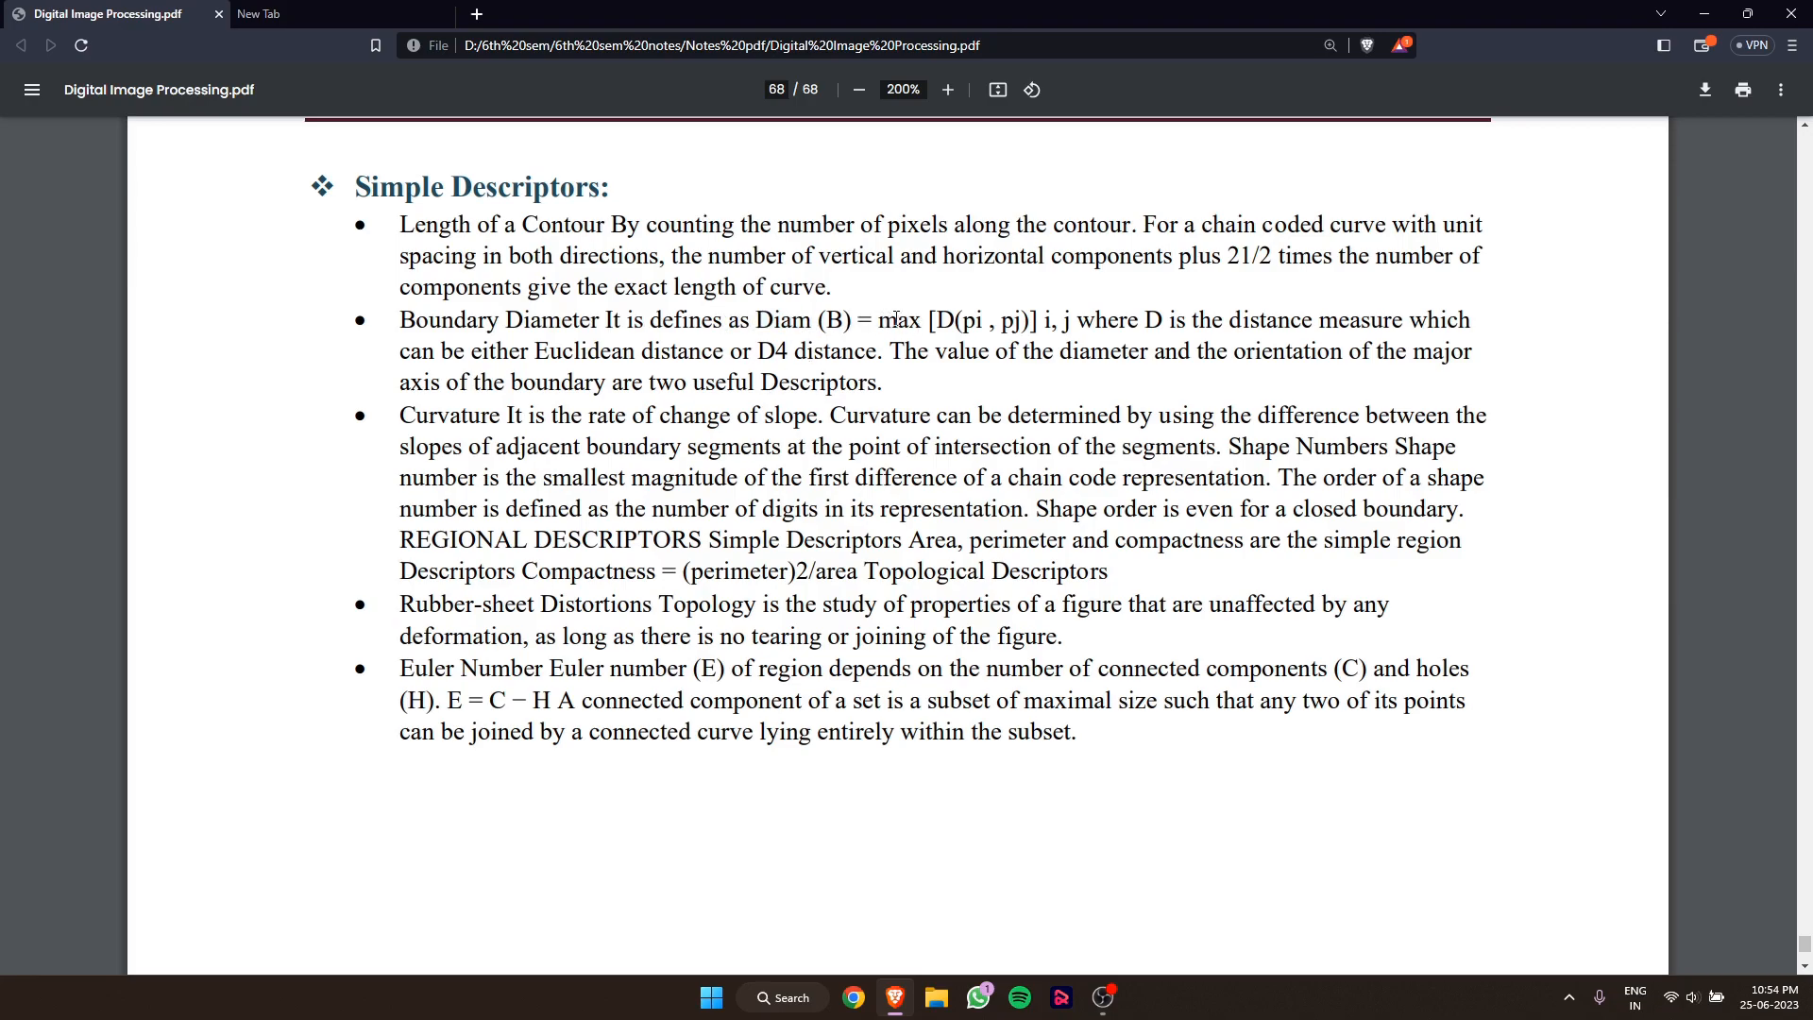
double_click(1015, 320)
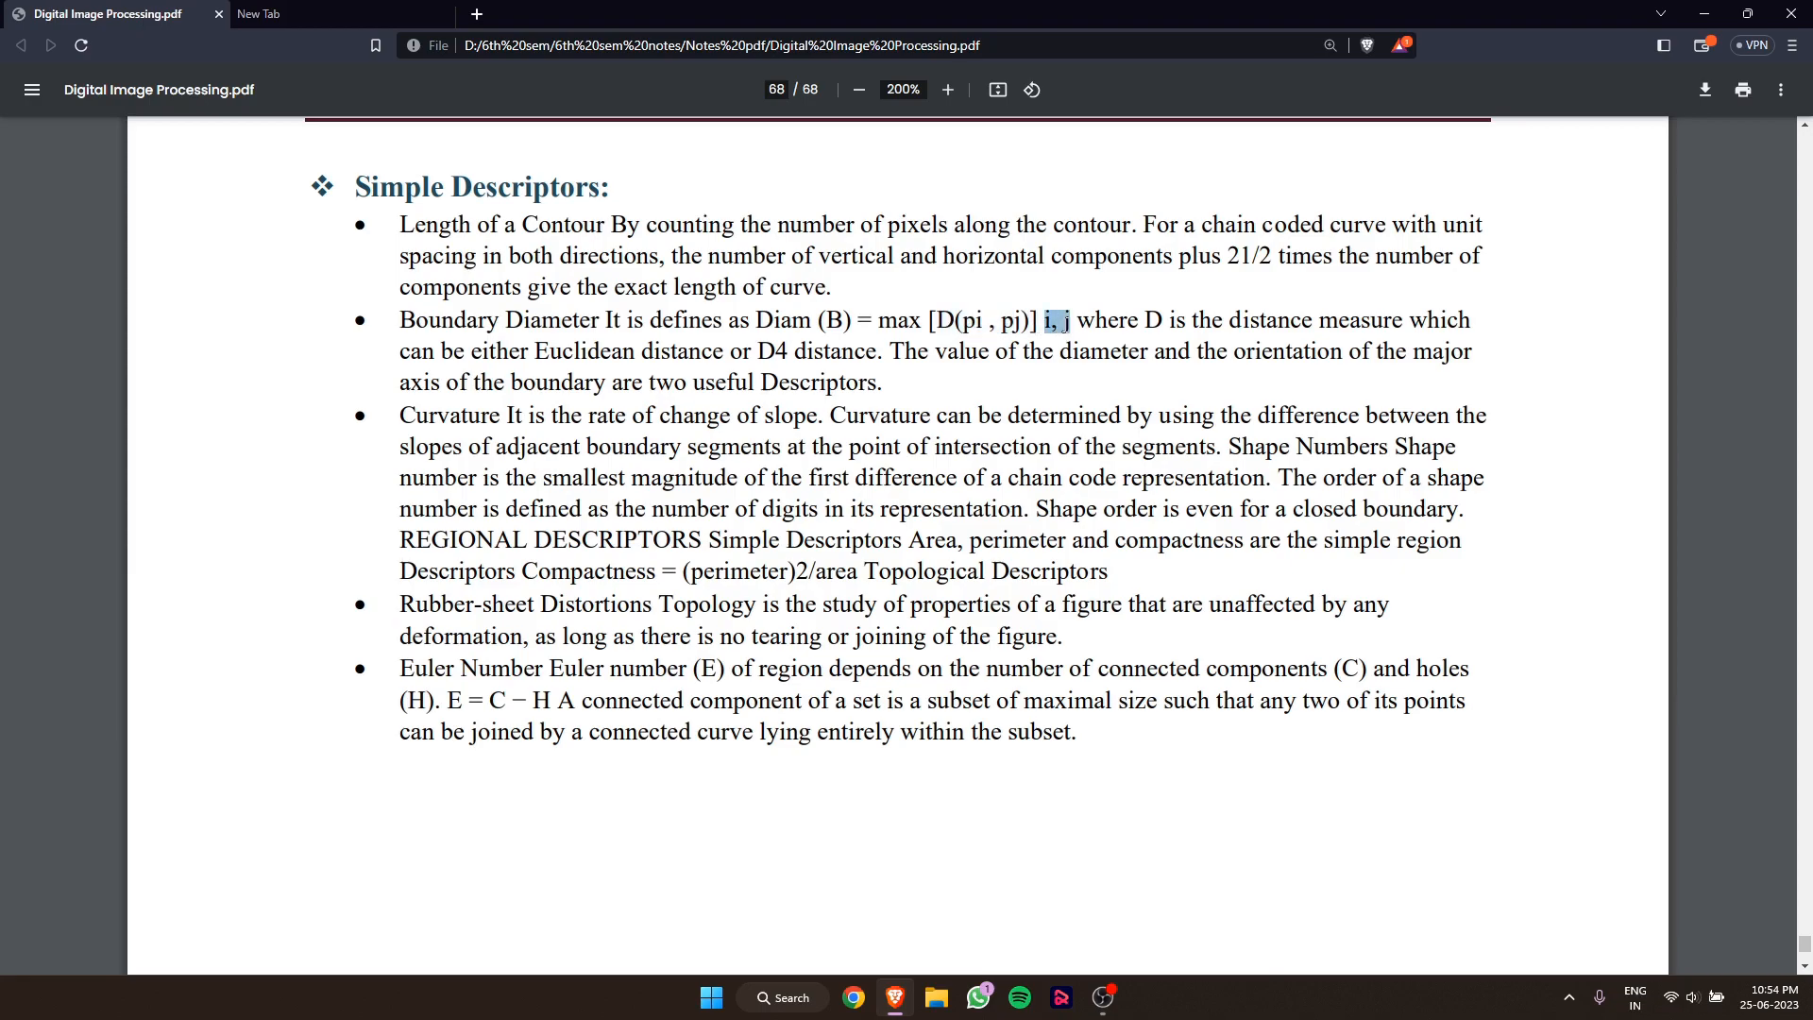
click(1096, 324)
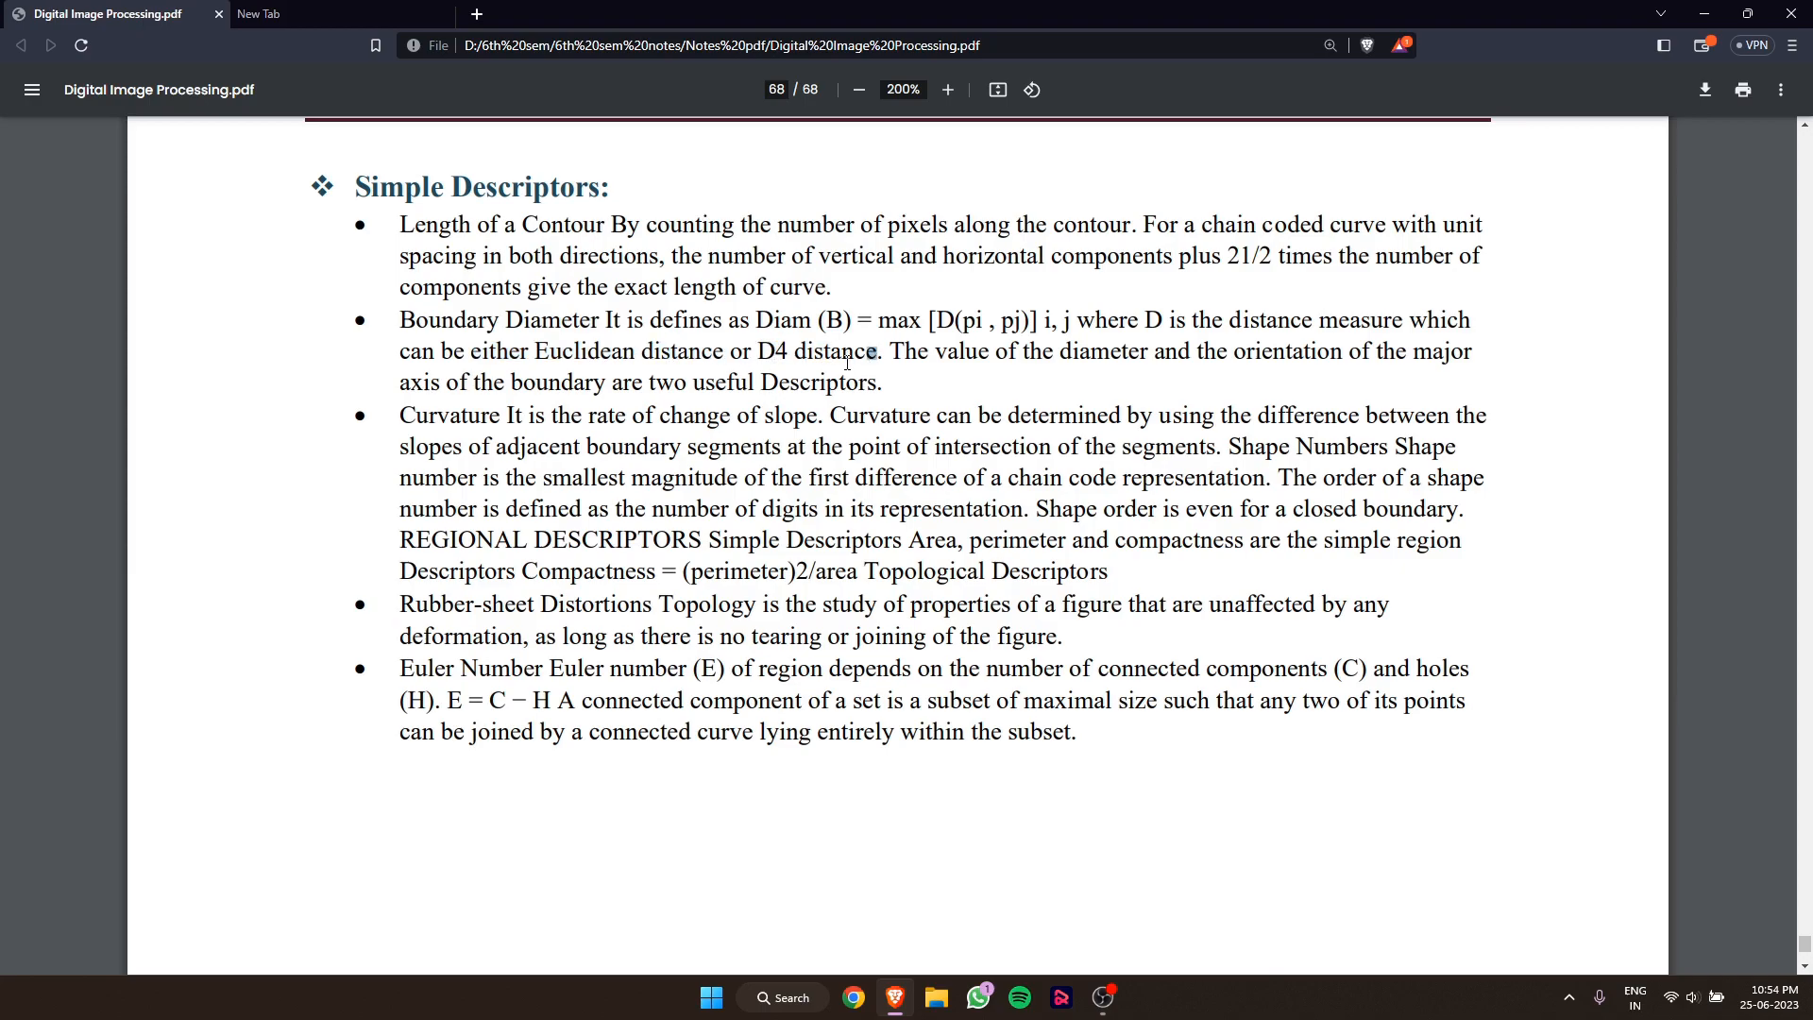
drag(959, 320, 1023, 320)
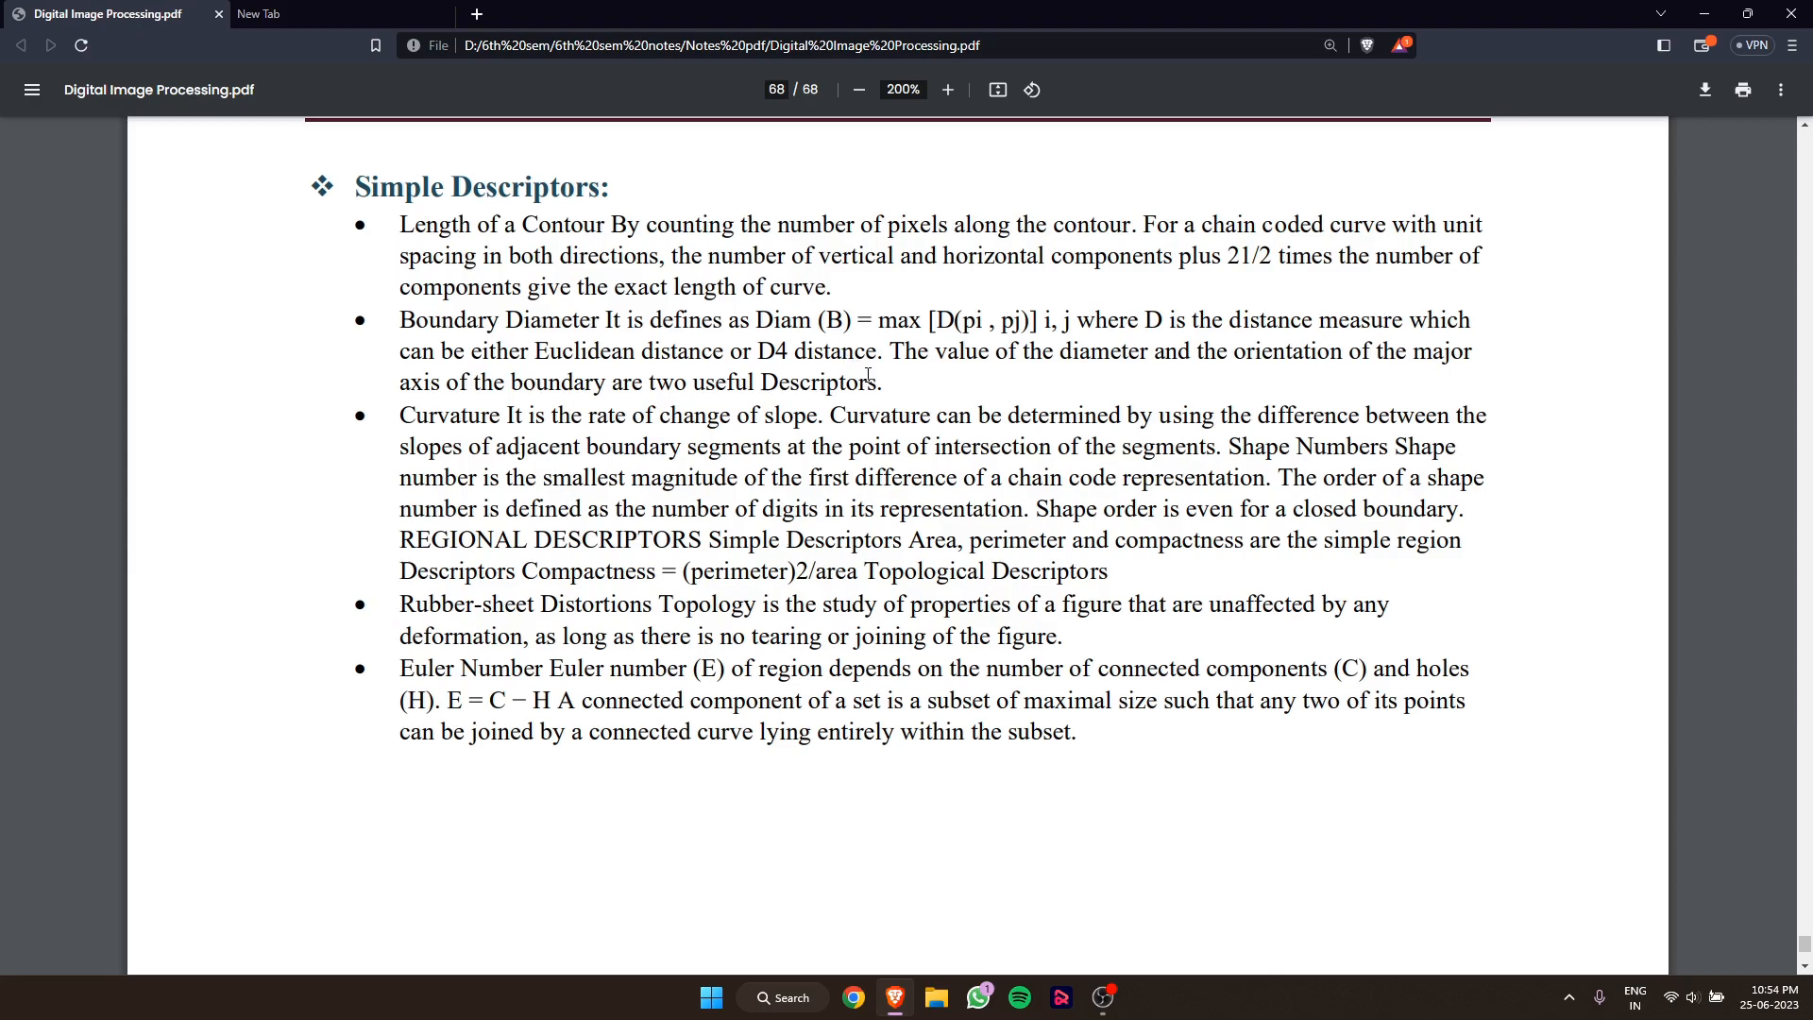
mouse_move(892, 360)
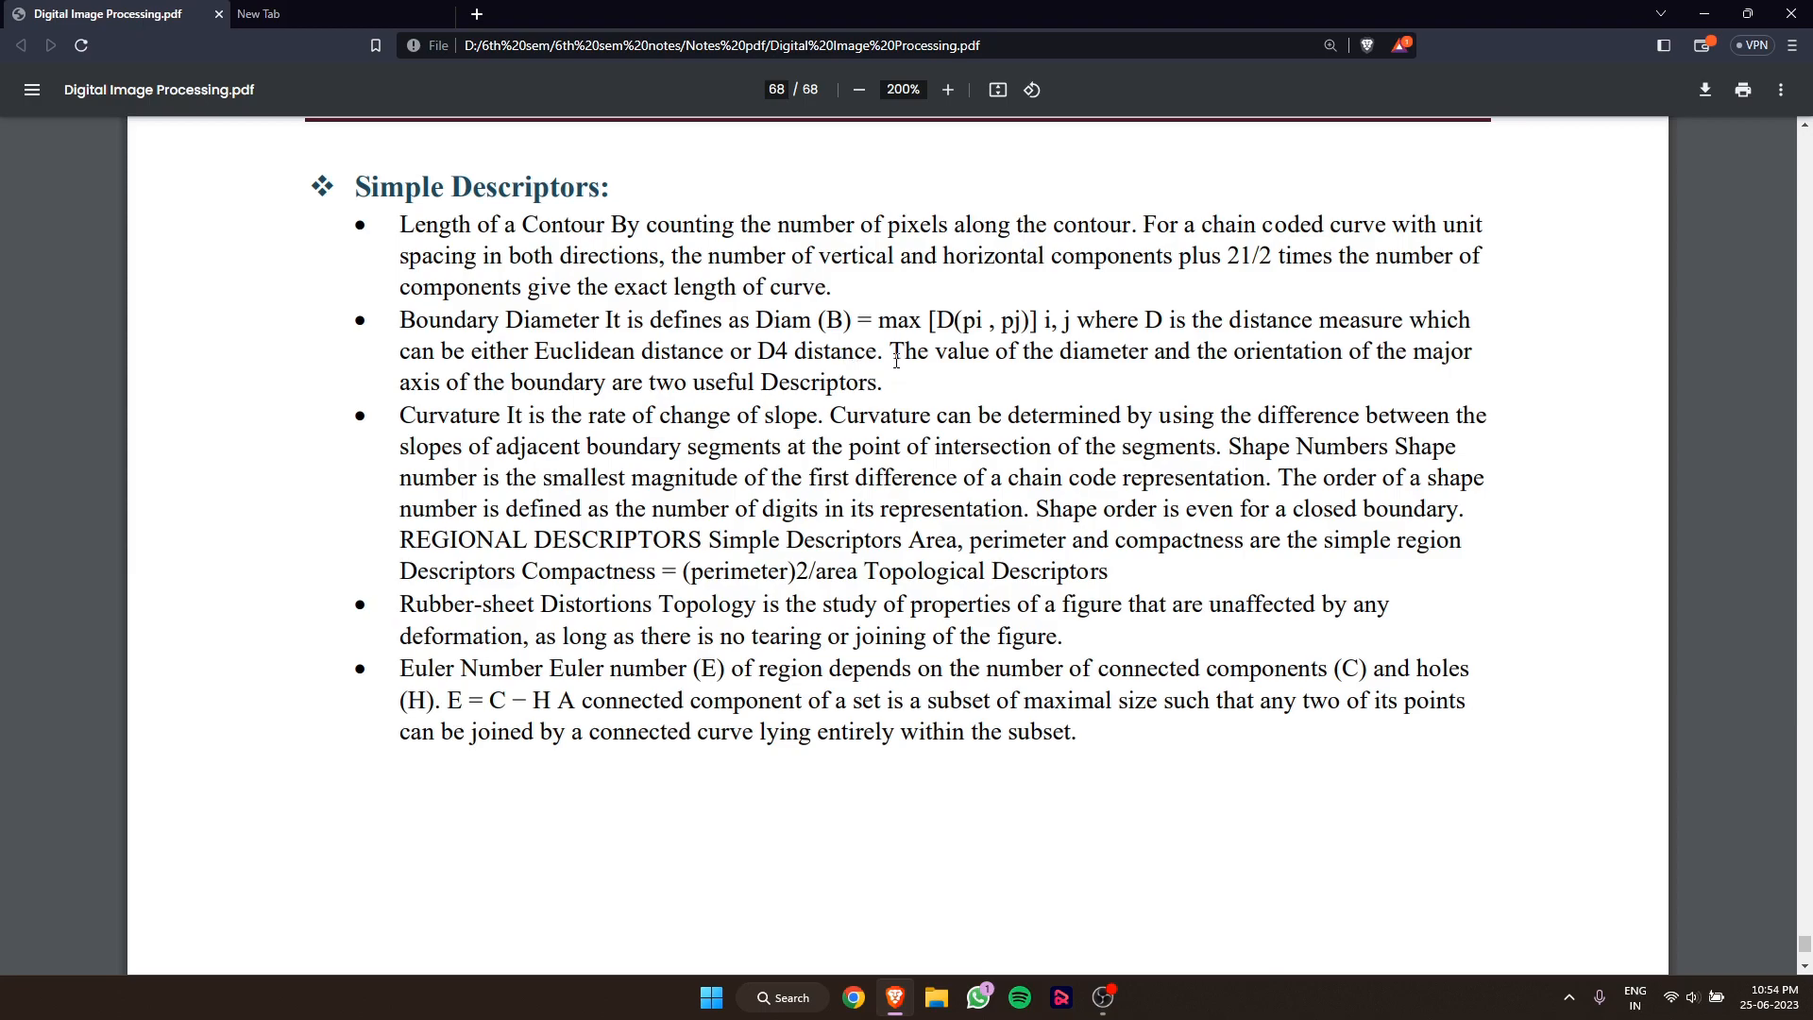
drag(890, 351, 1202, 352)
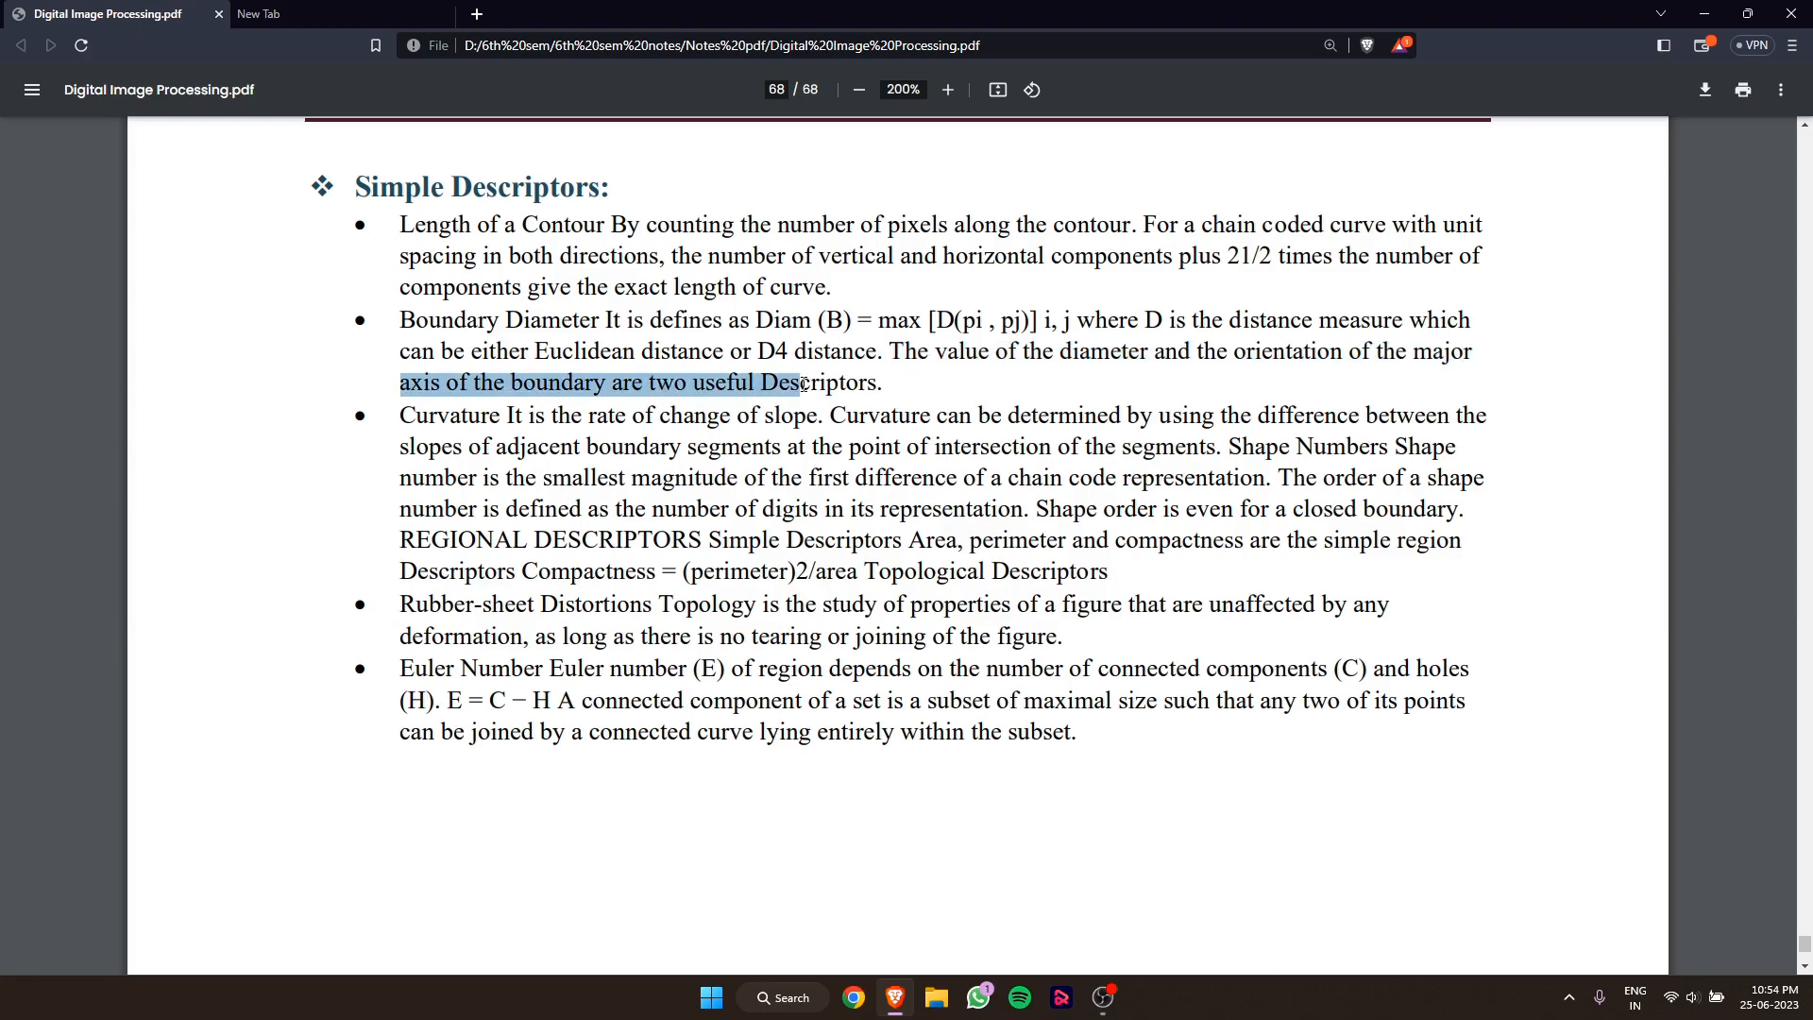
- Highlight the Curvature definition, how it's determined, and 'adjacent boundary segments at the point of intersection'
click(462, 413)
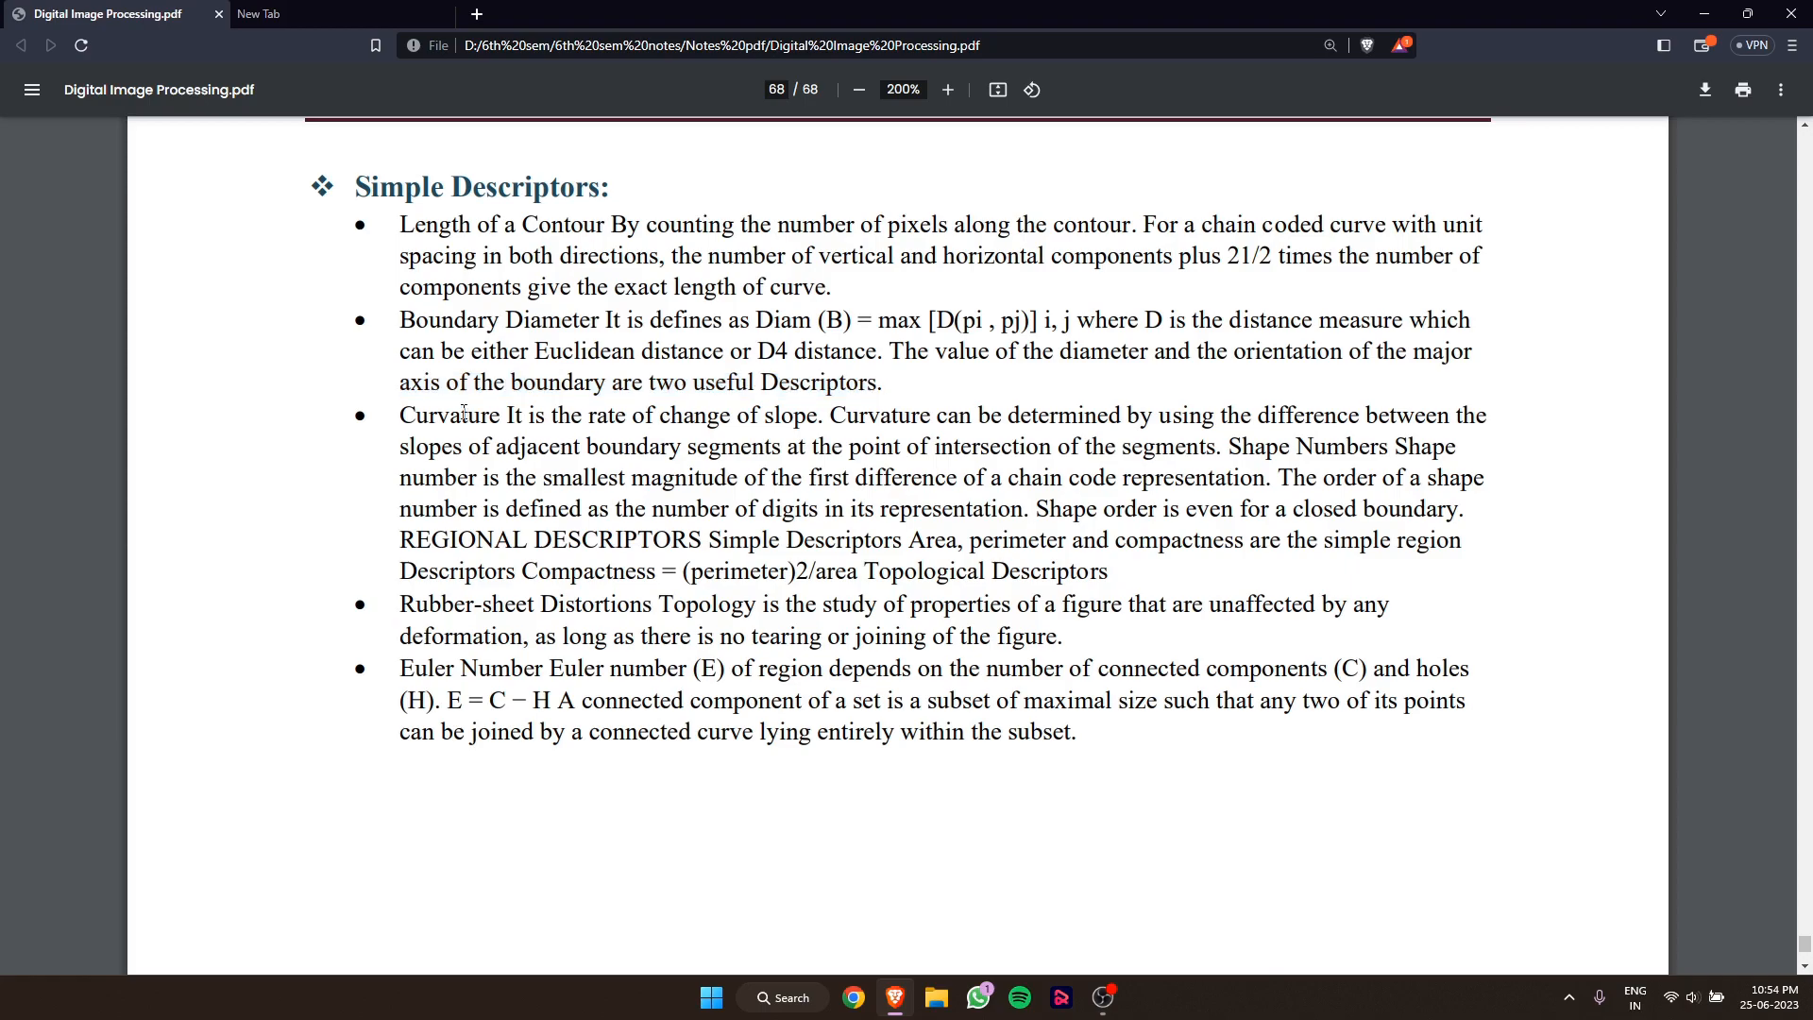
drag(399, 414, 534, 413)
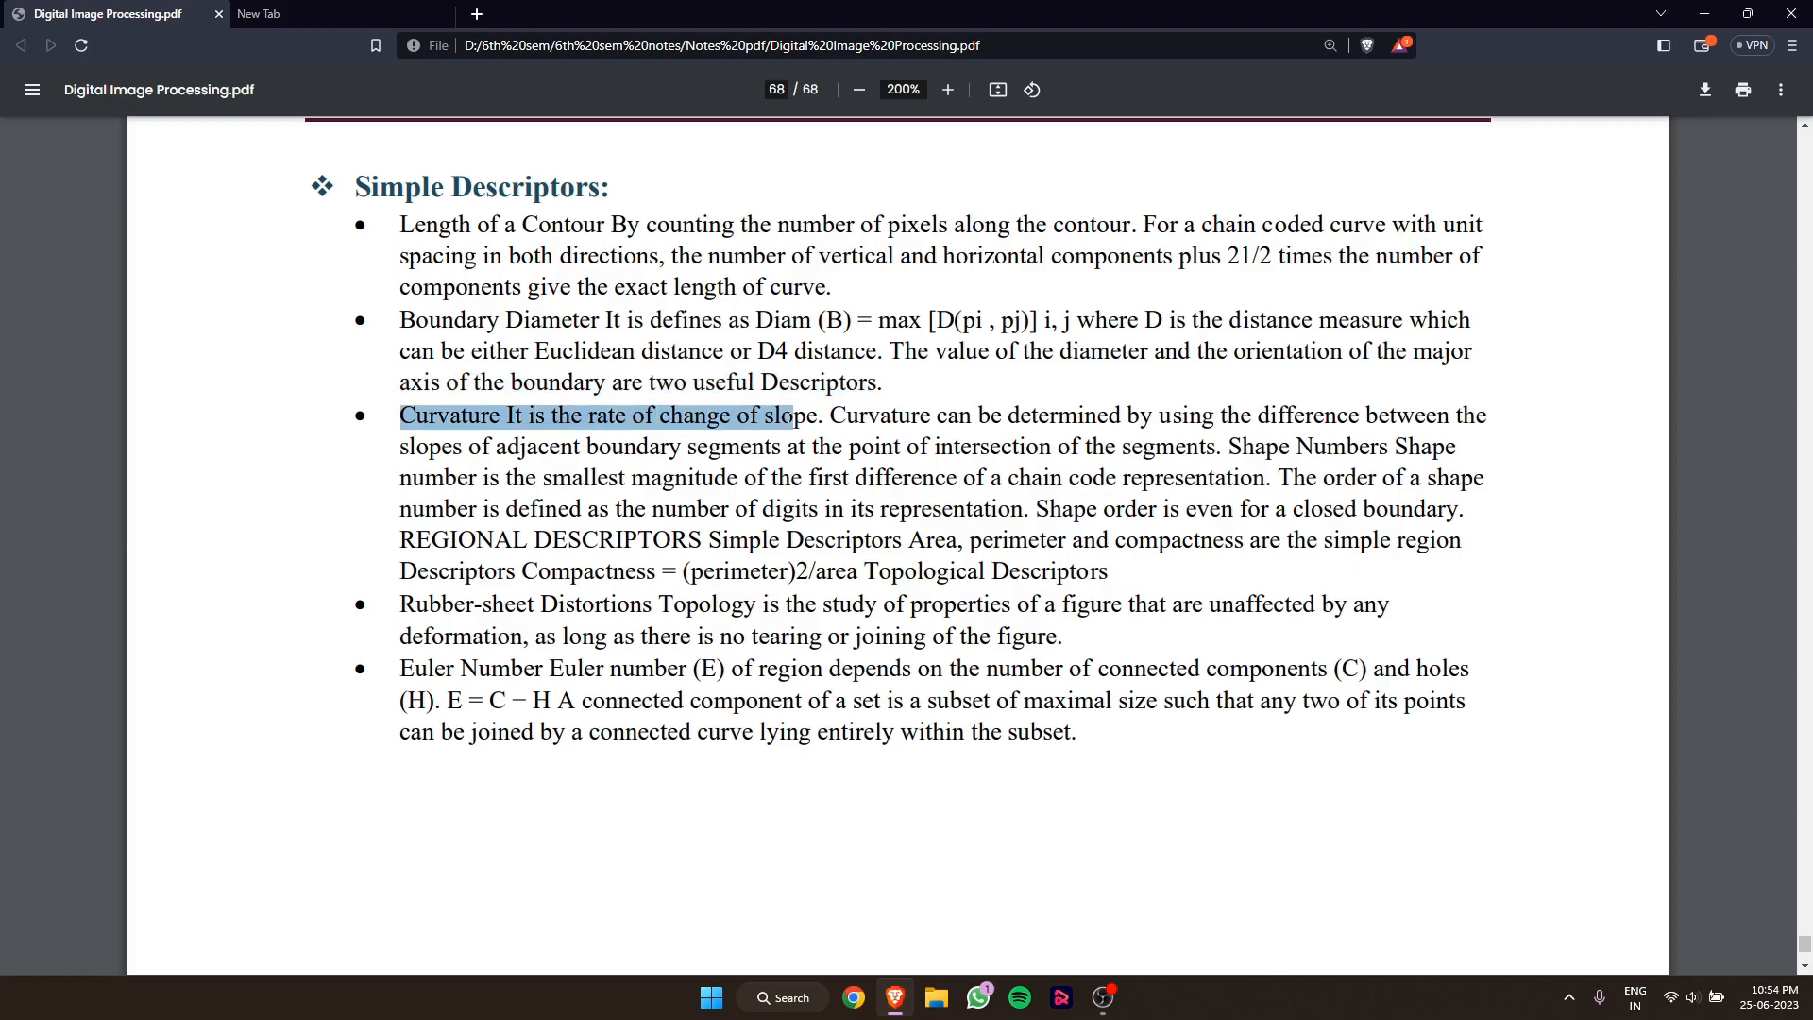
click(532, 416)
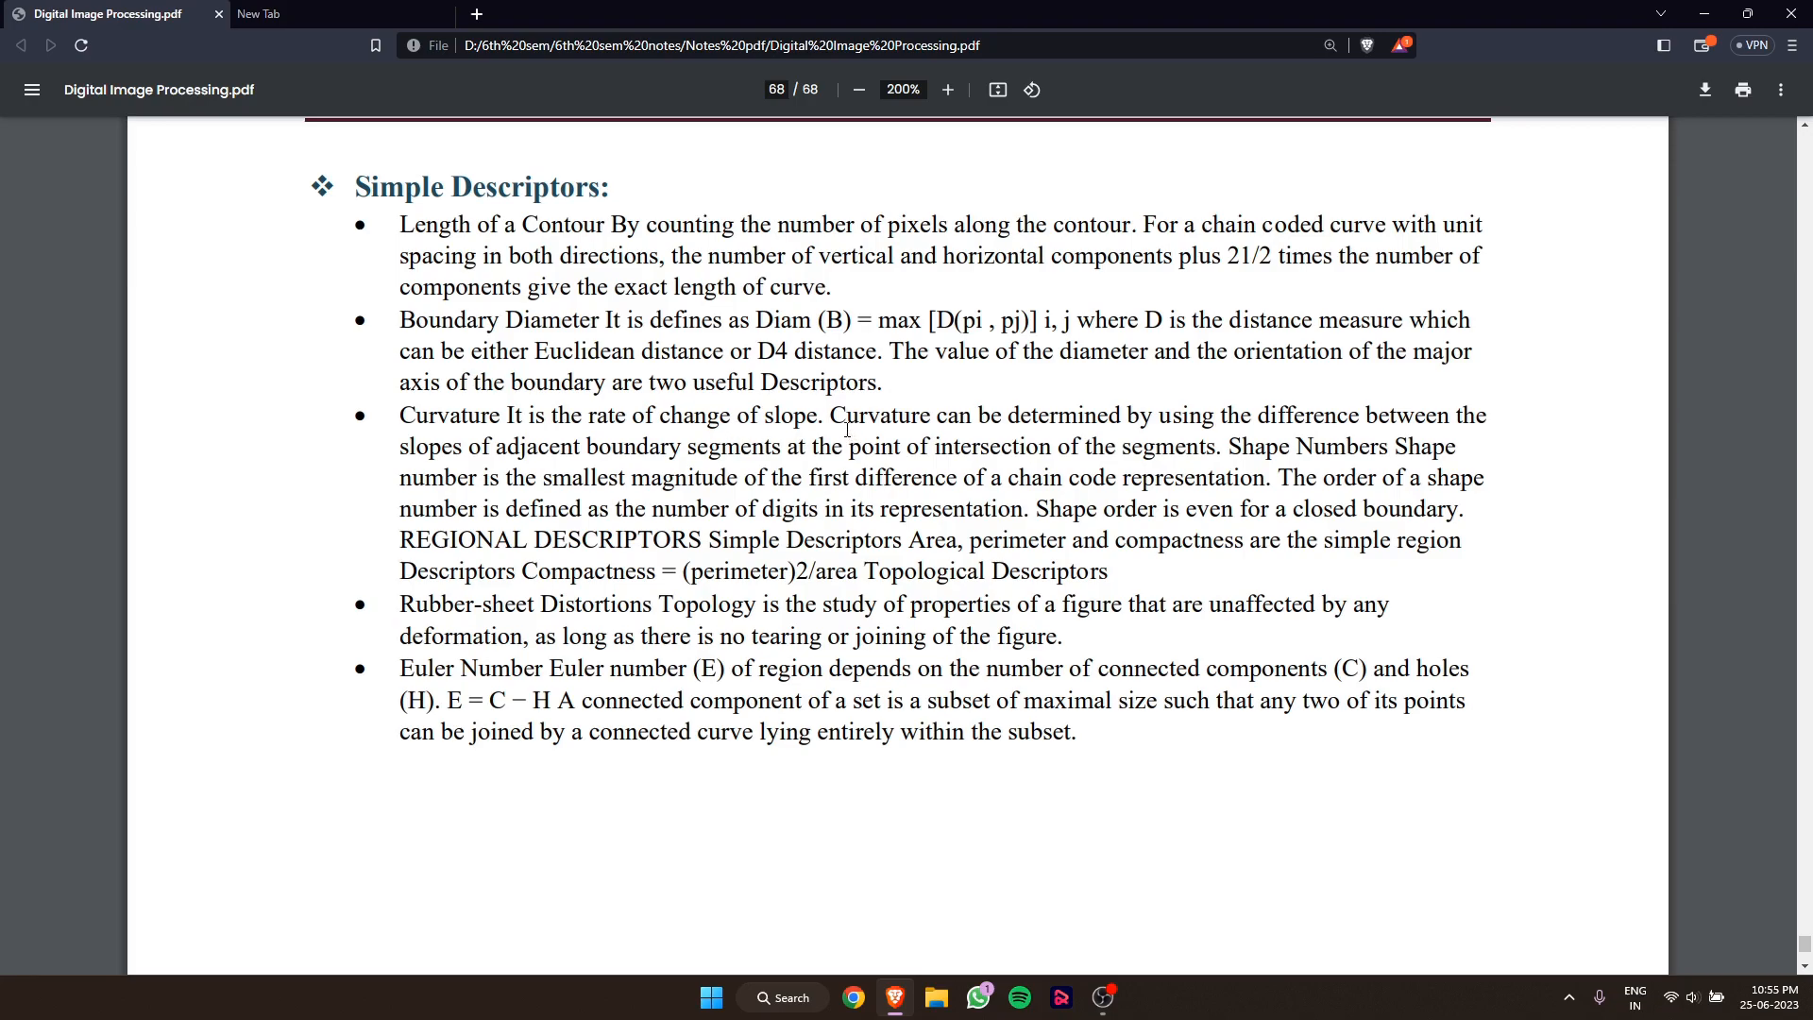
drag(830, 416, 1251, 415)
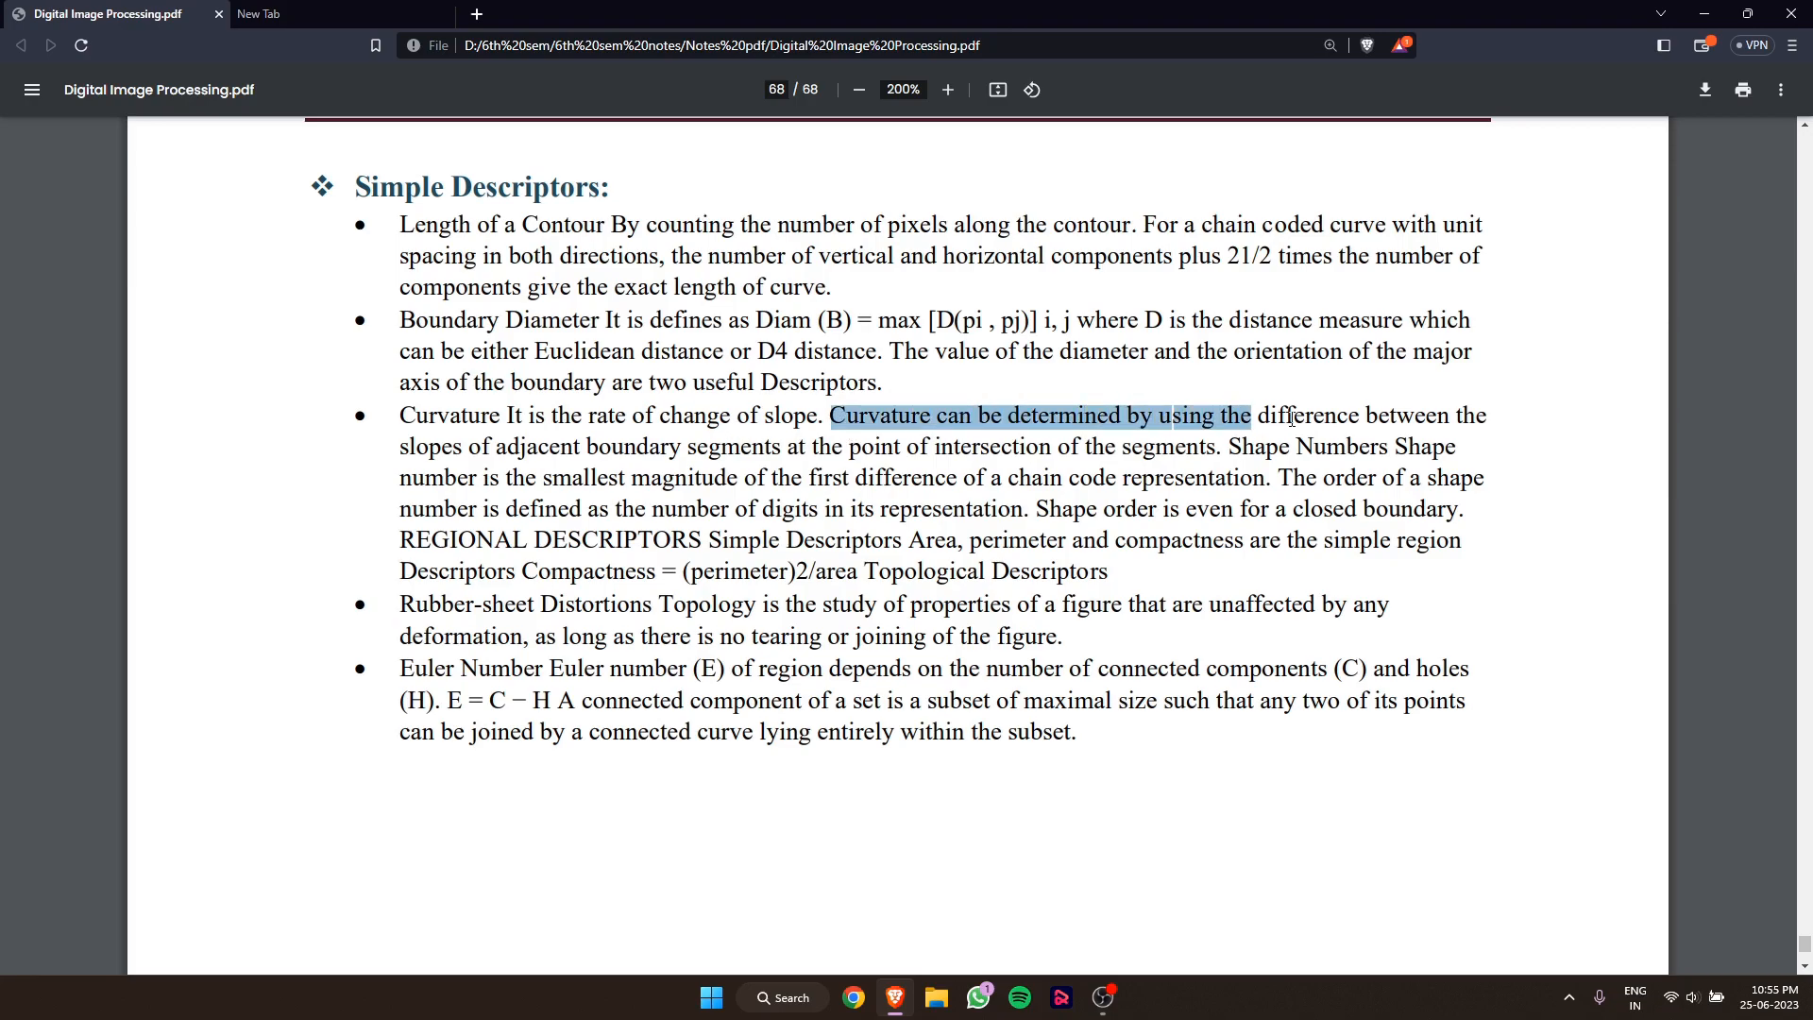
drag(1248, 415, 1488, 415)
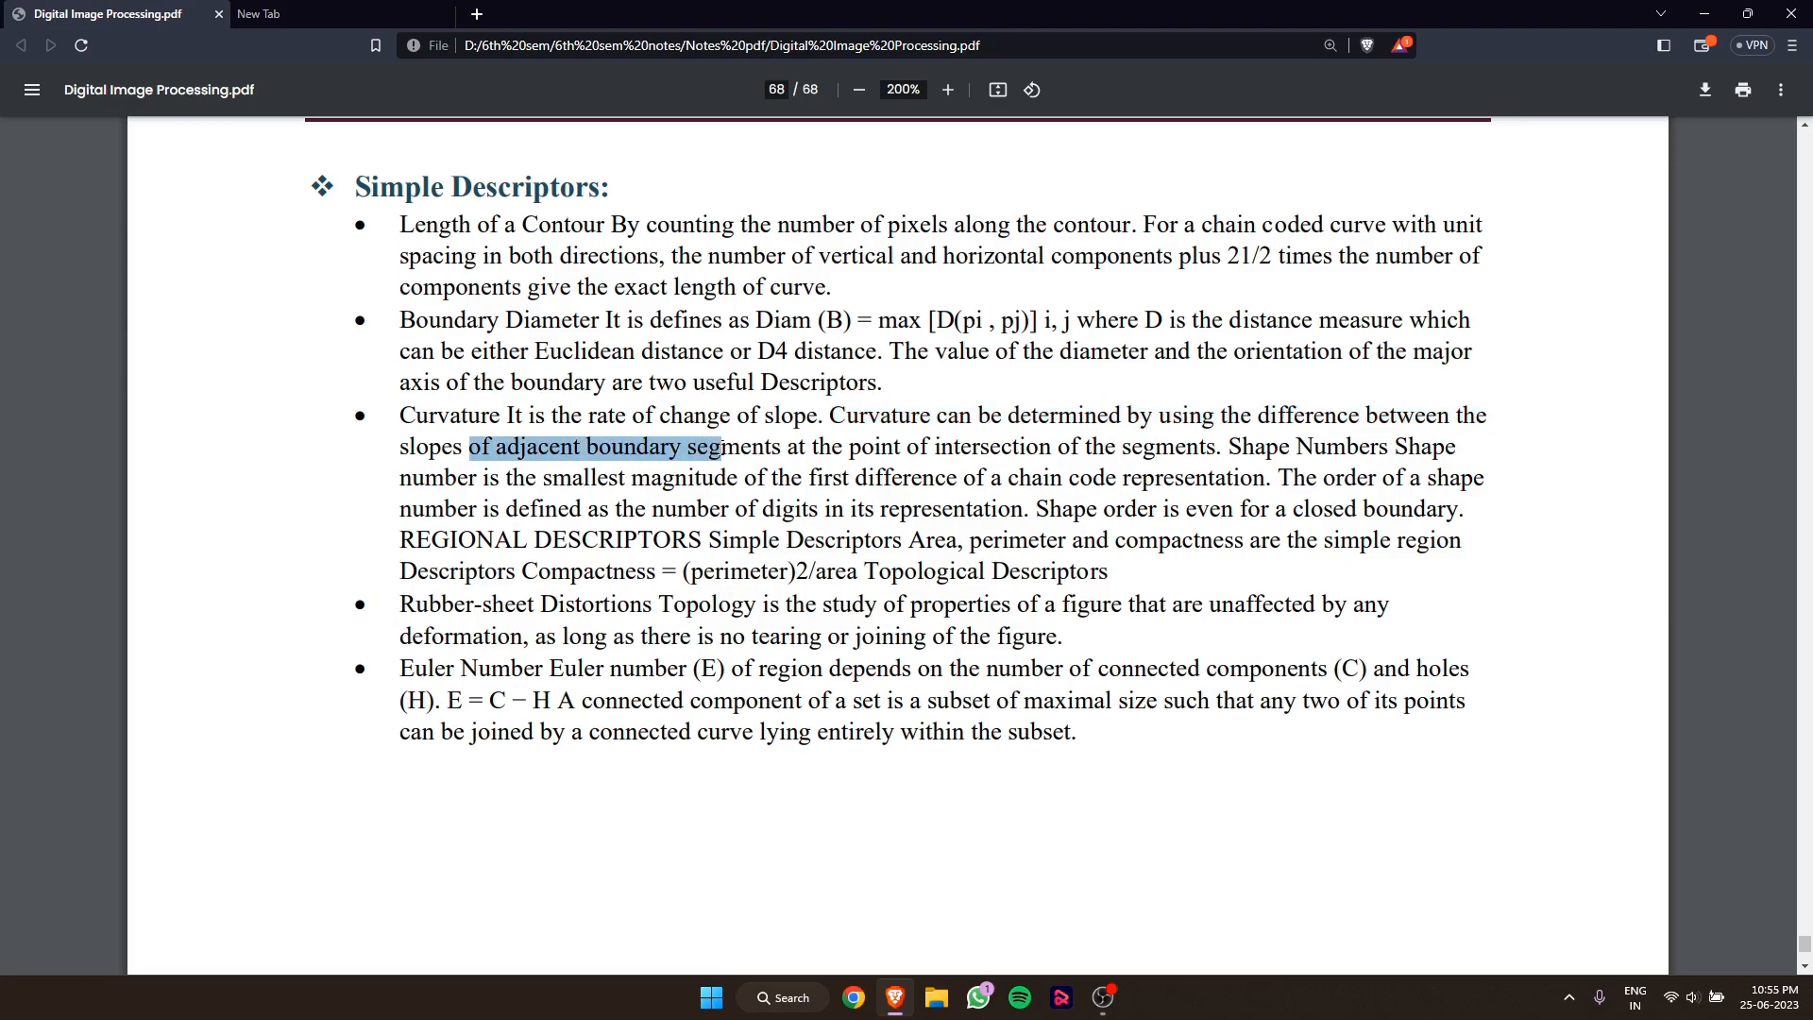
drag(716, 447, 997, 448)
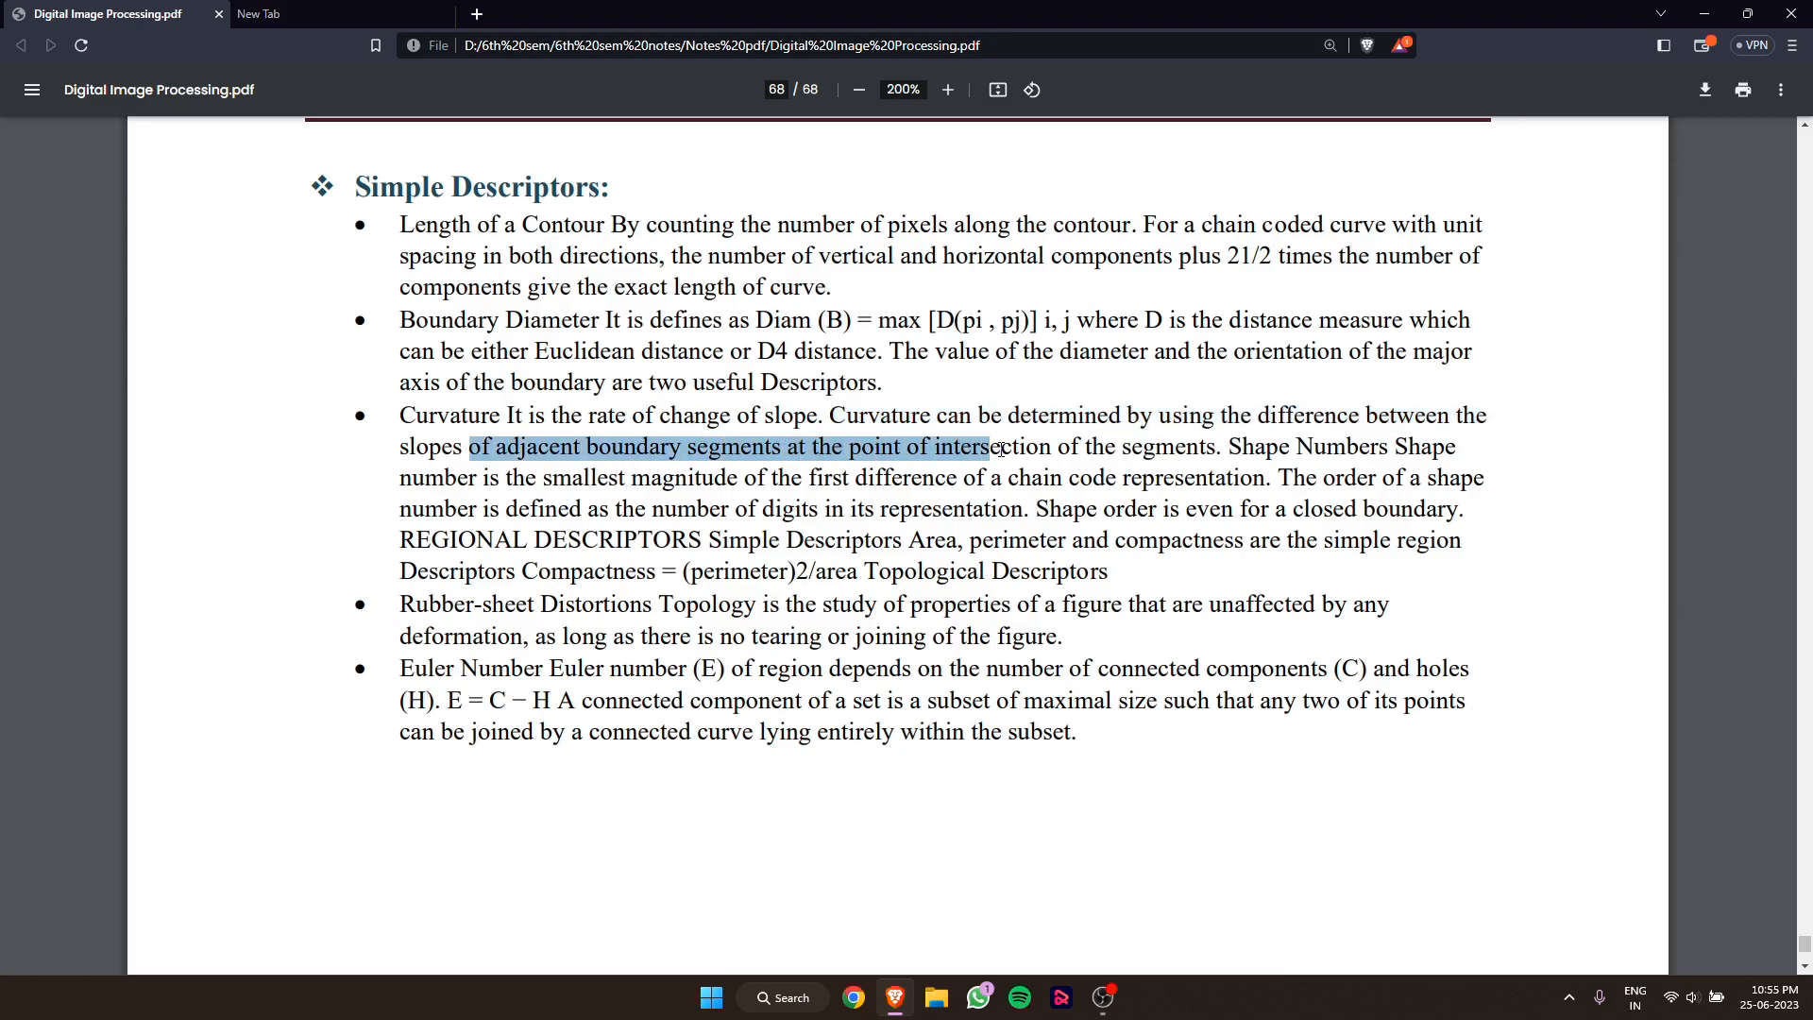
drag(997, 448, 1041, 449)
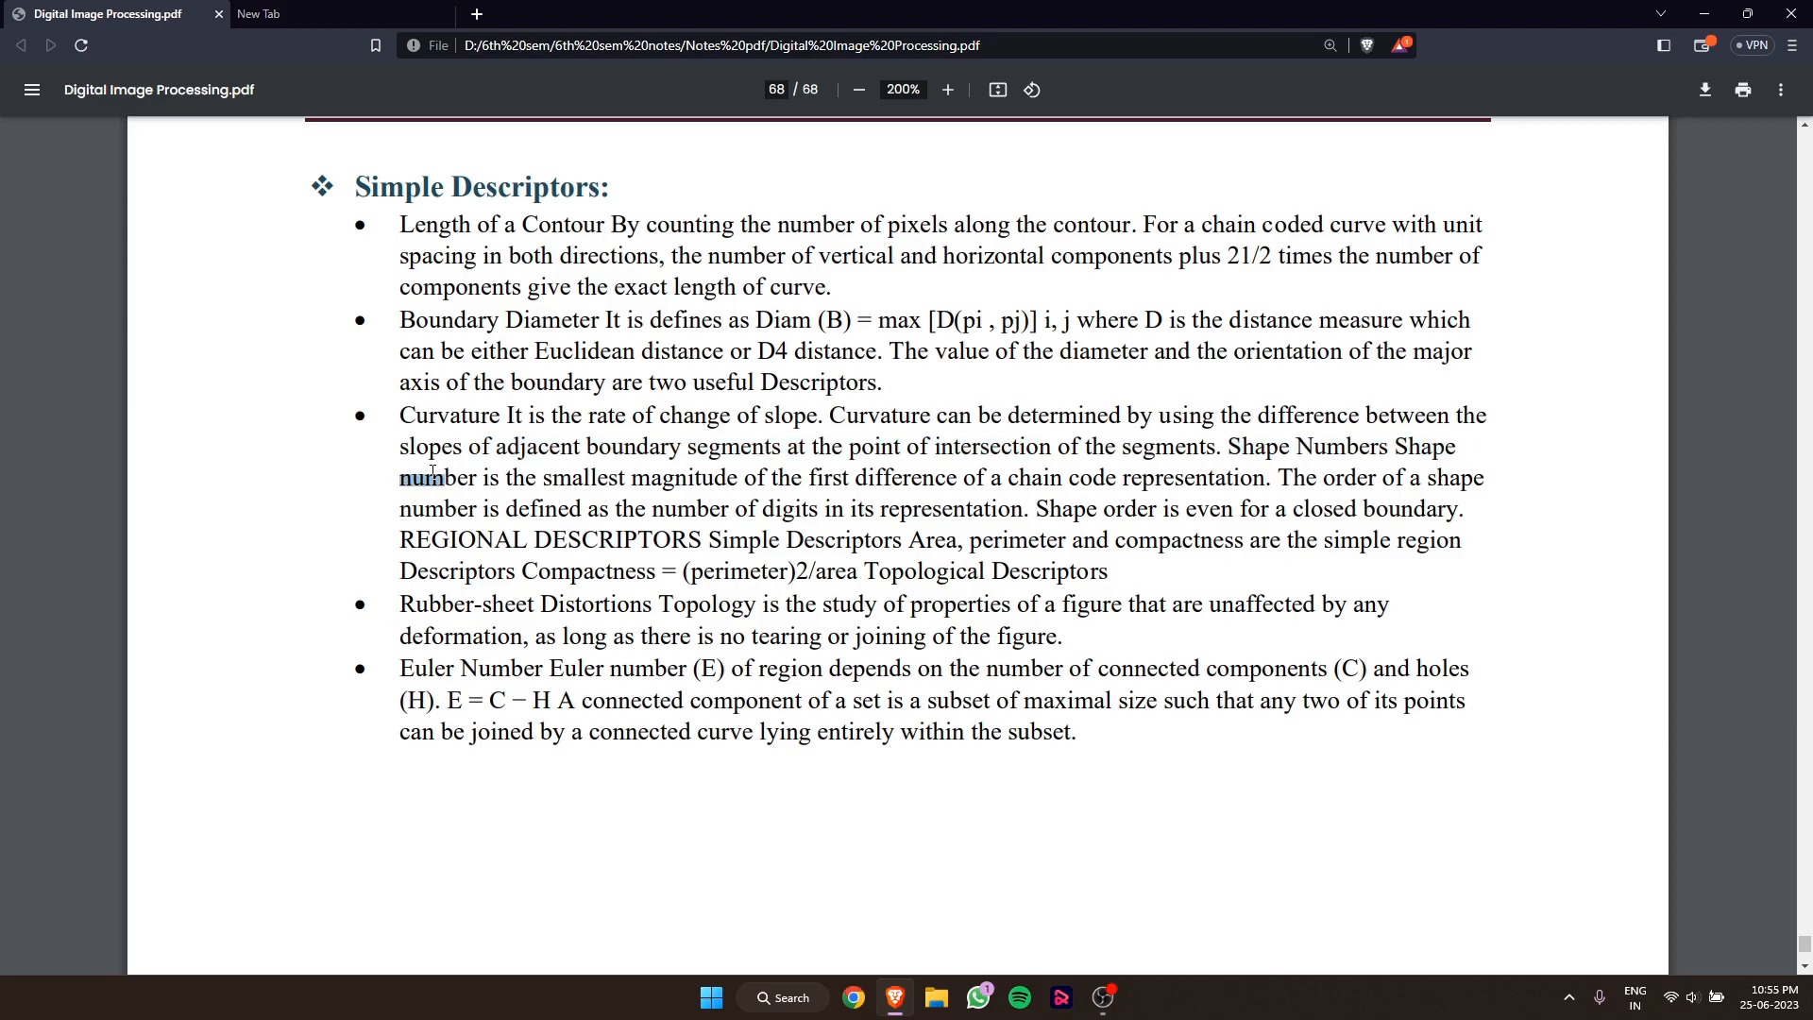
drag(479, 478, 705, 478)
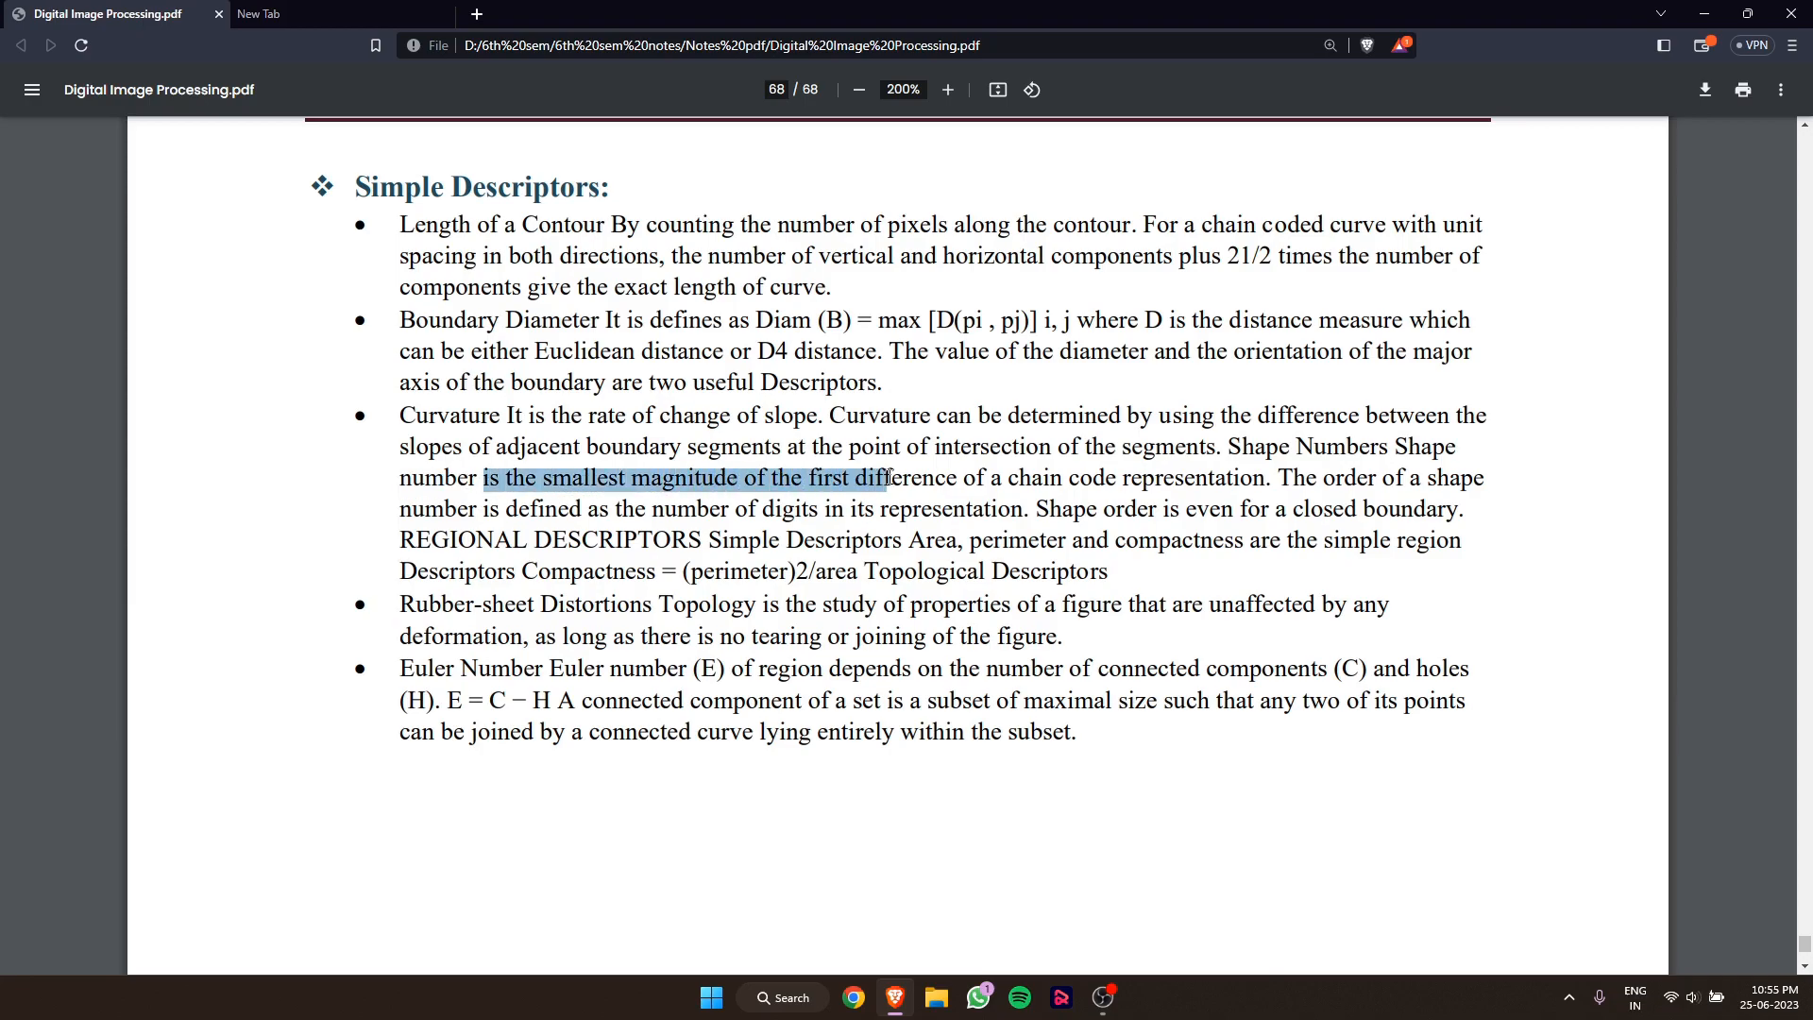
drag(884, 478, 1196, 508)
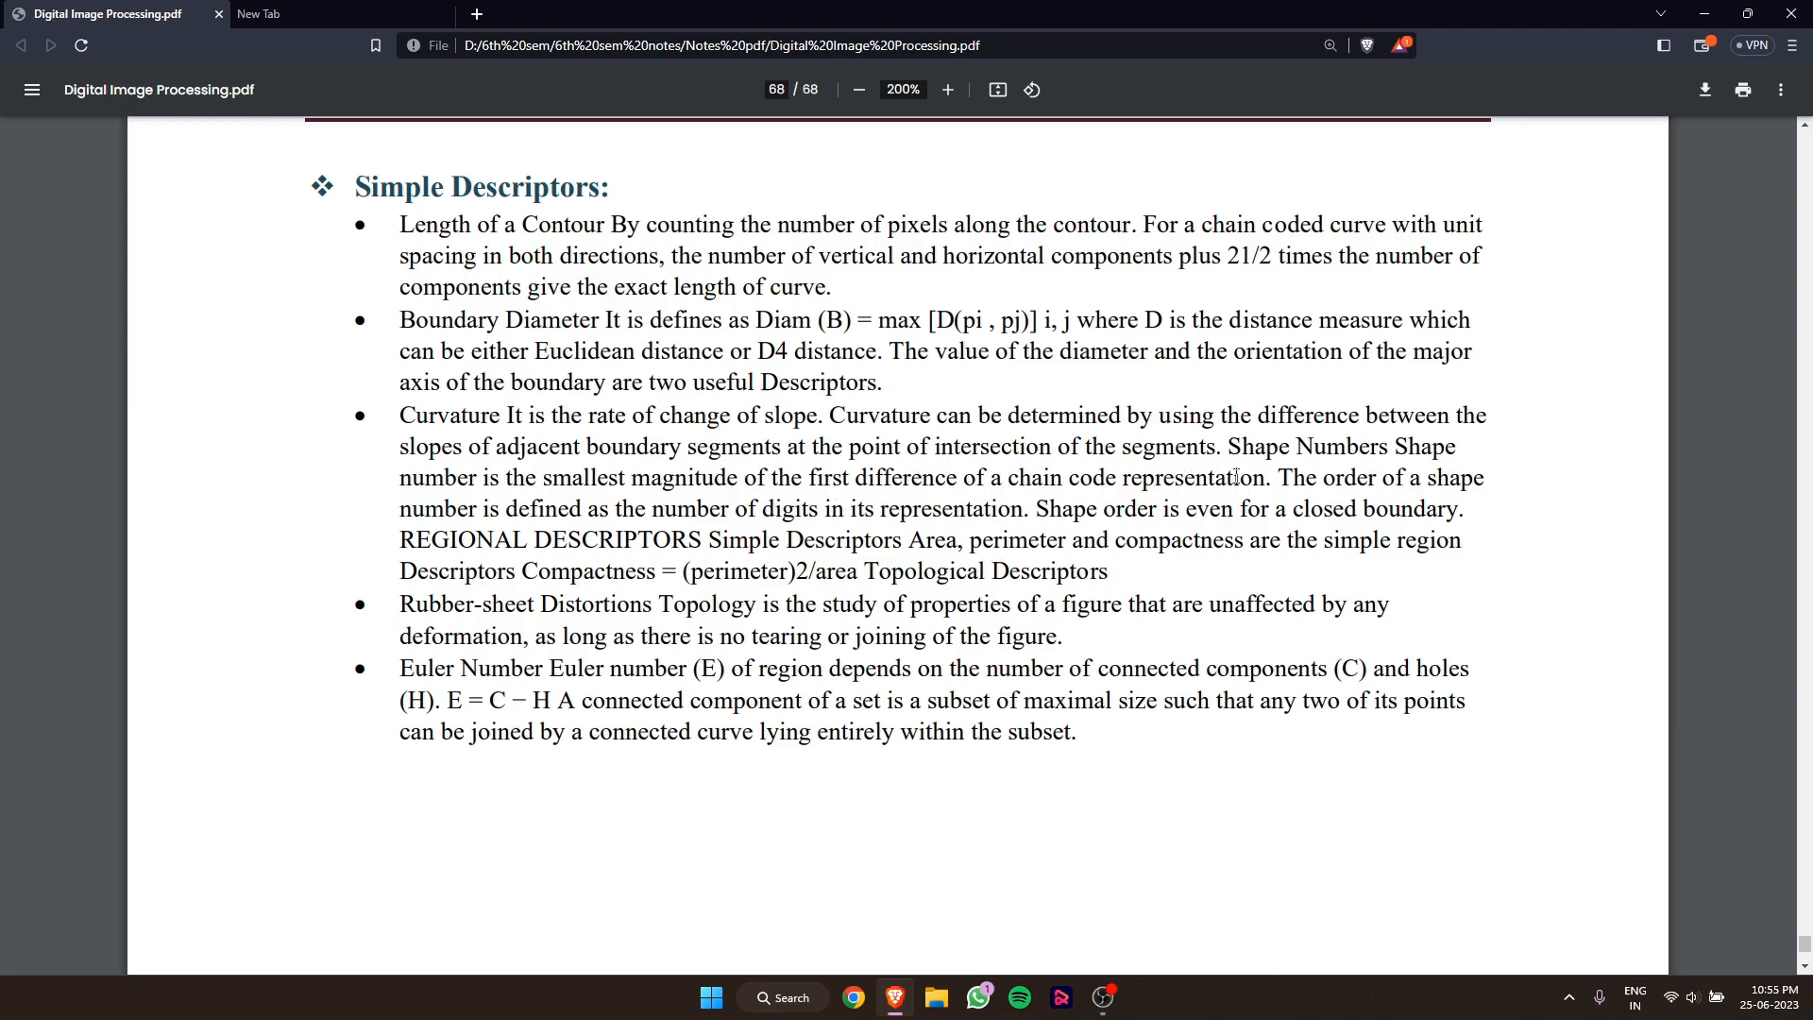
drag(1275, 476, 1460, 476)
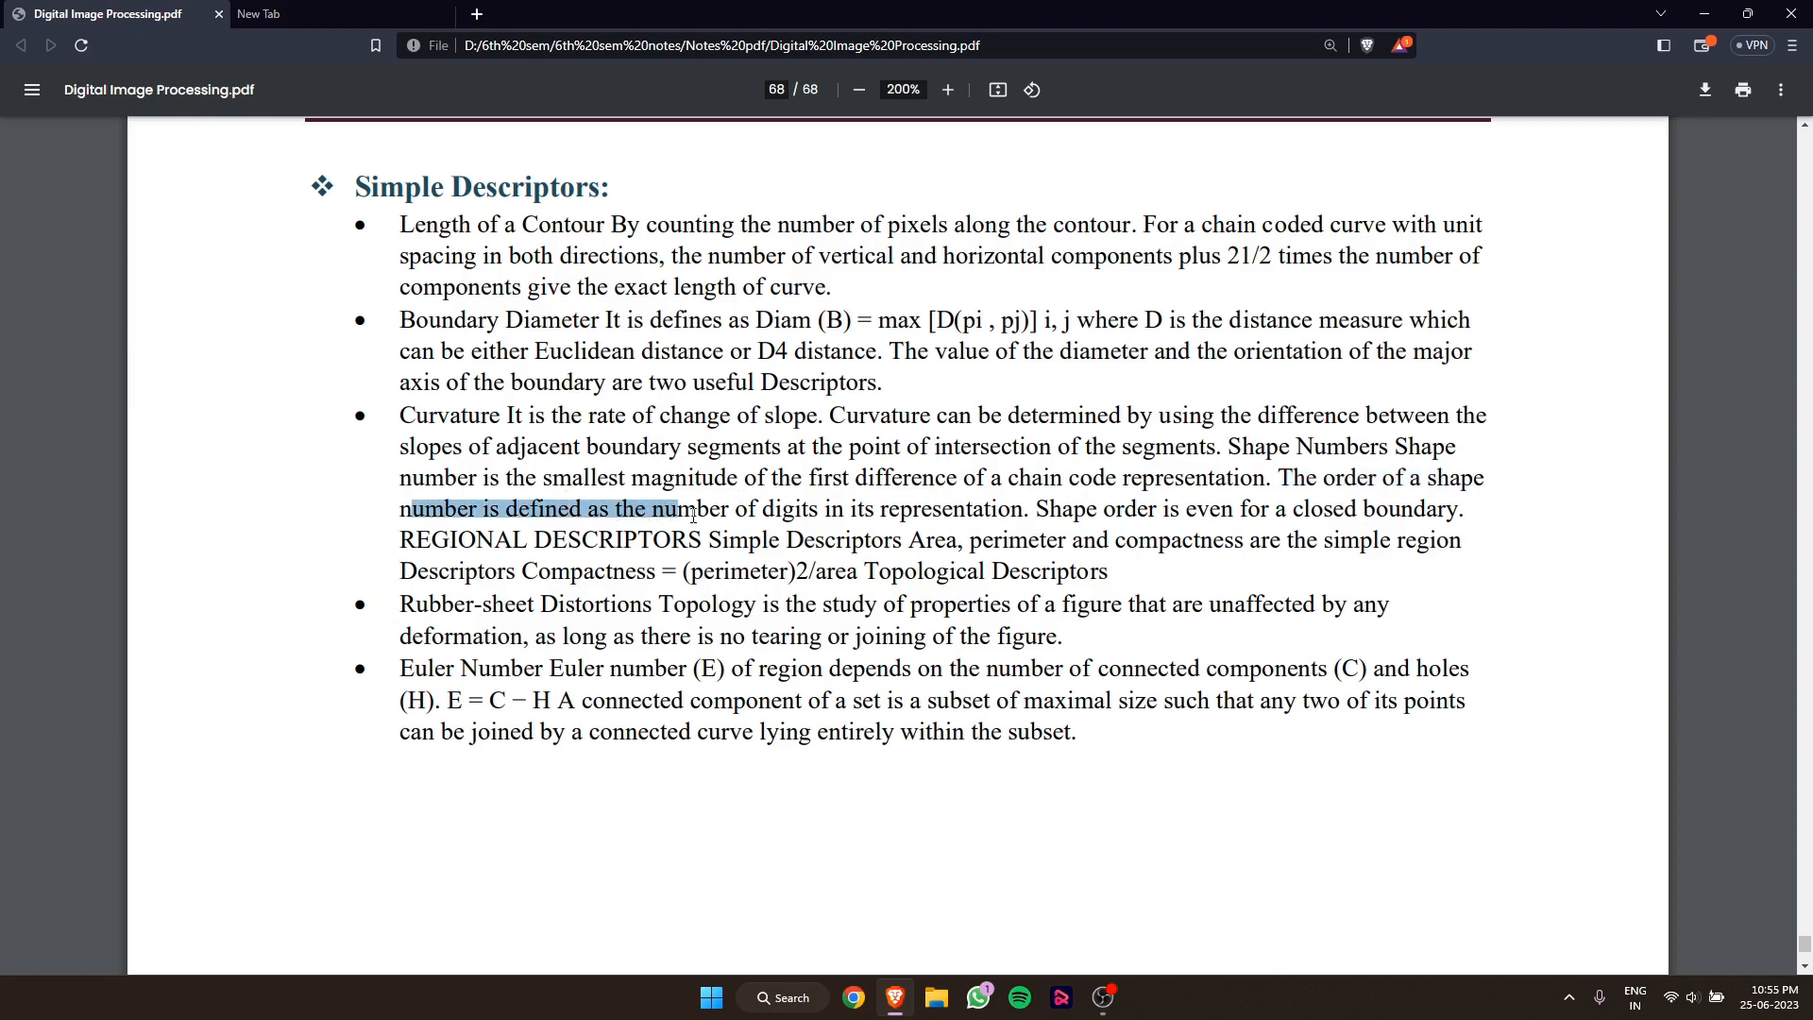
drag(688, 508, 875, 509)
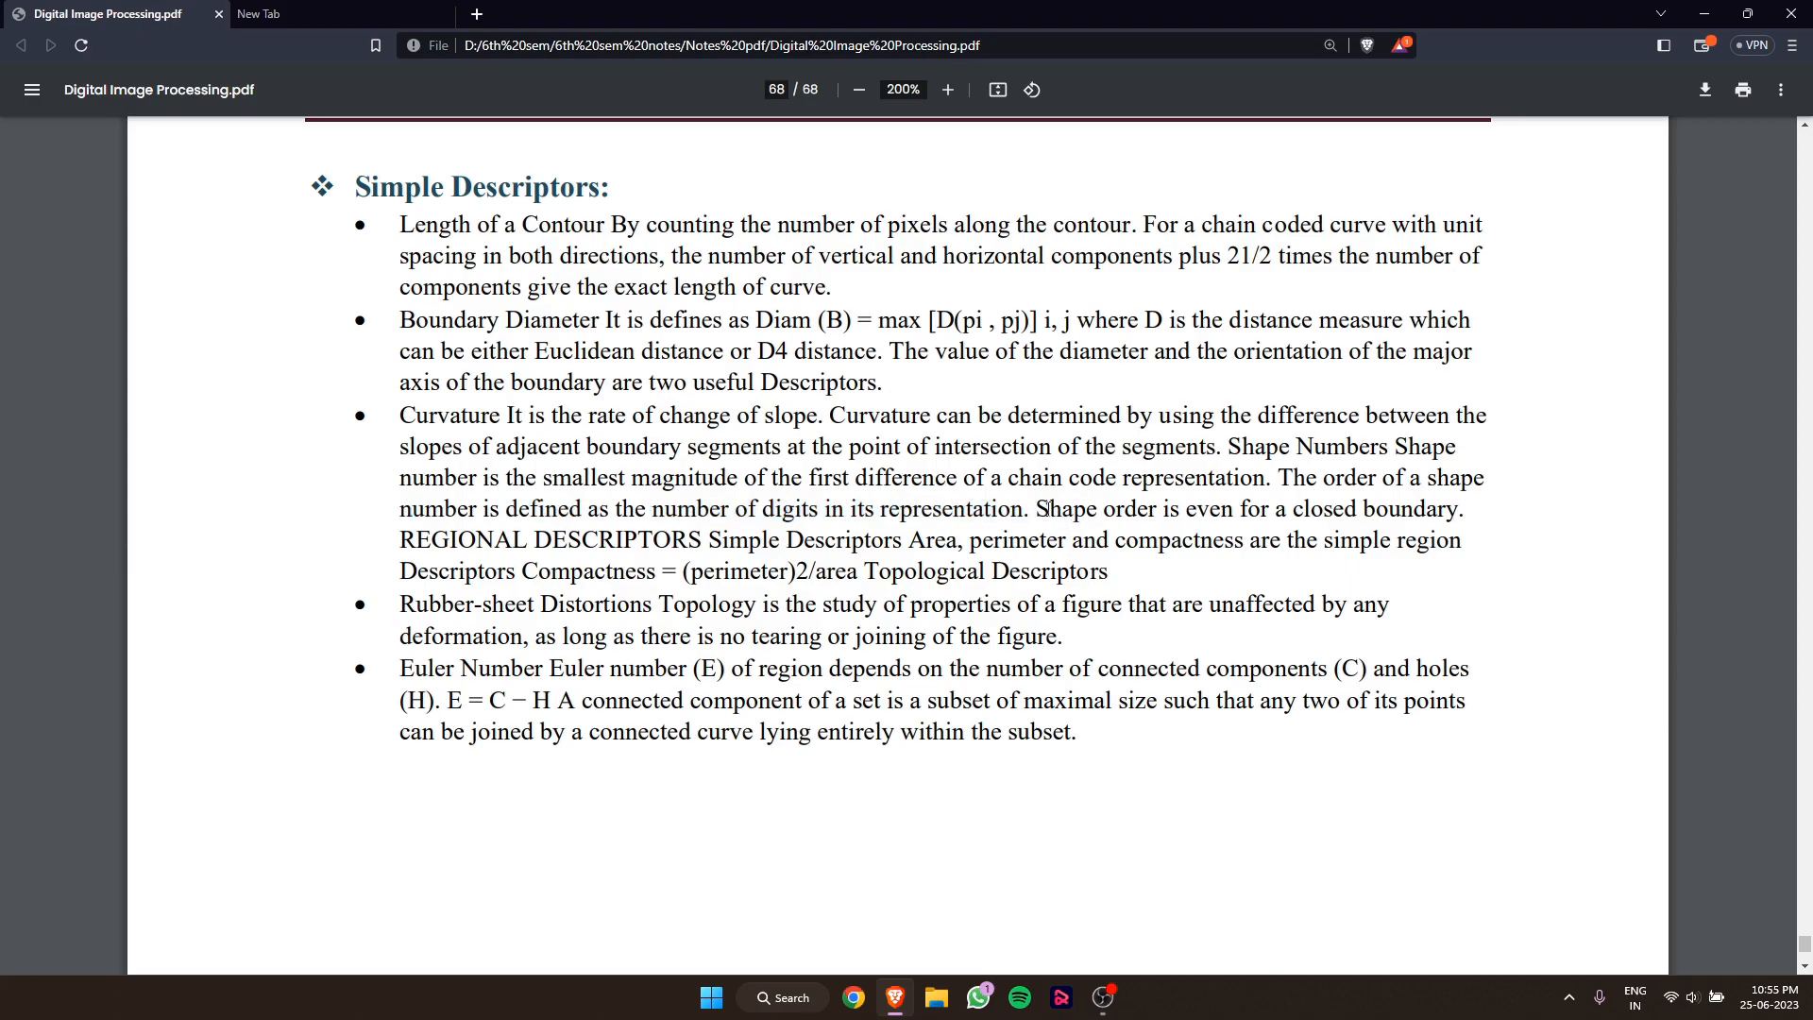
drag(1037, 509, 1234, 509)
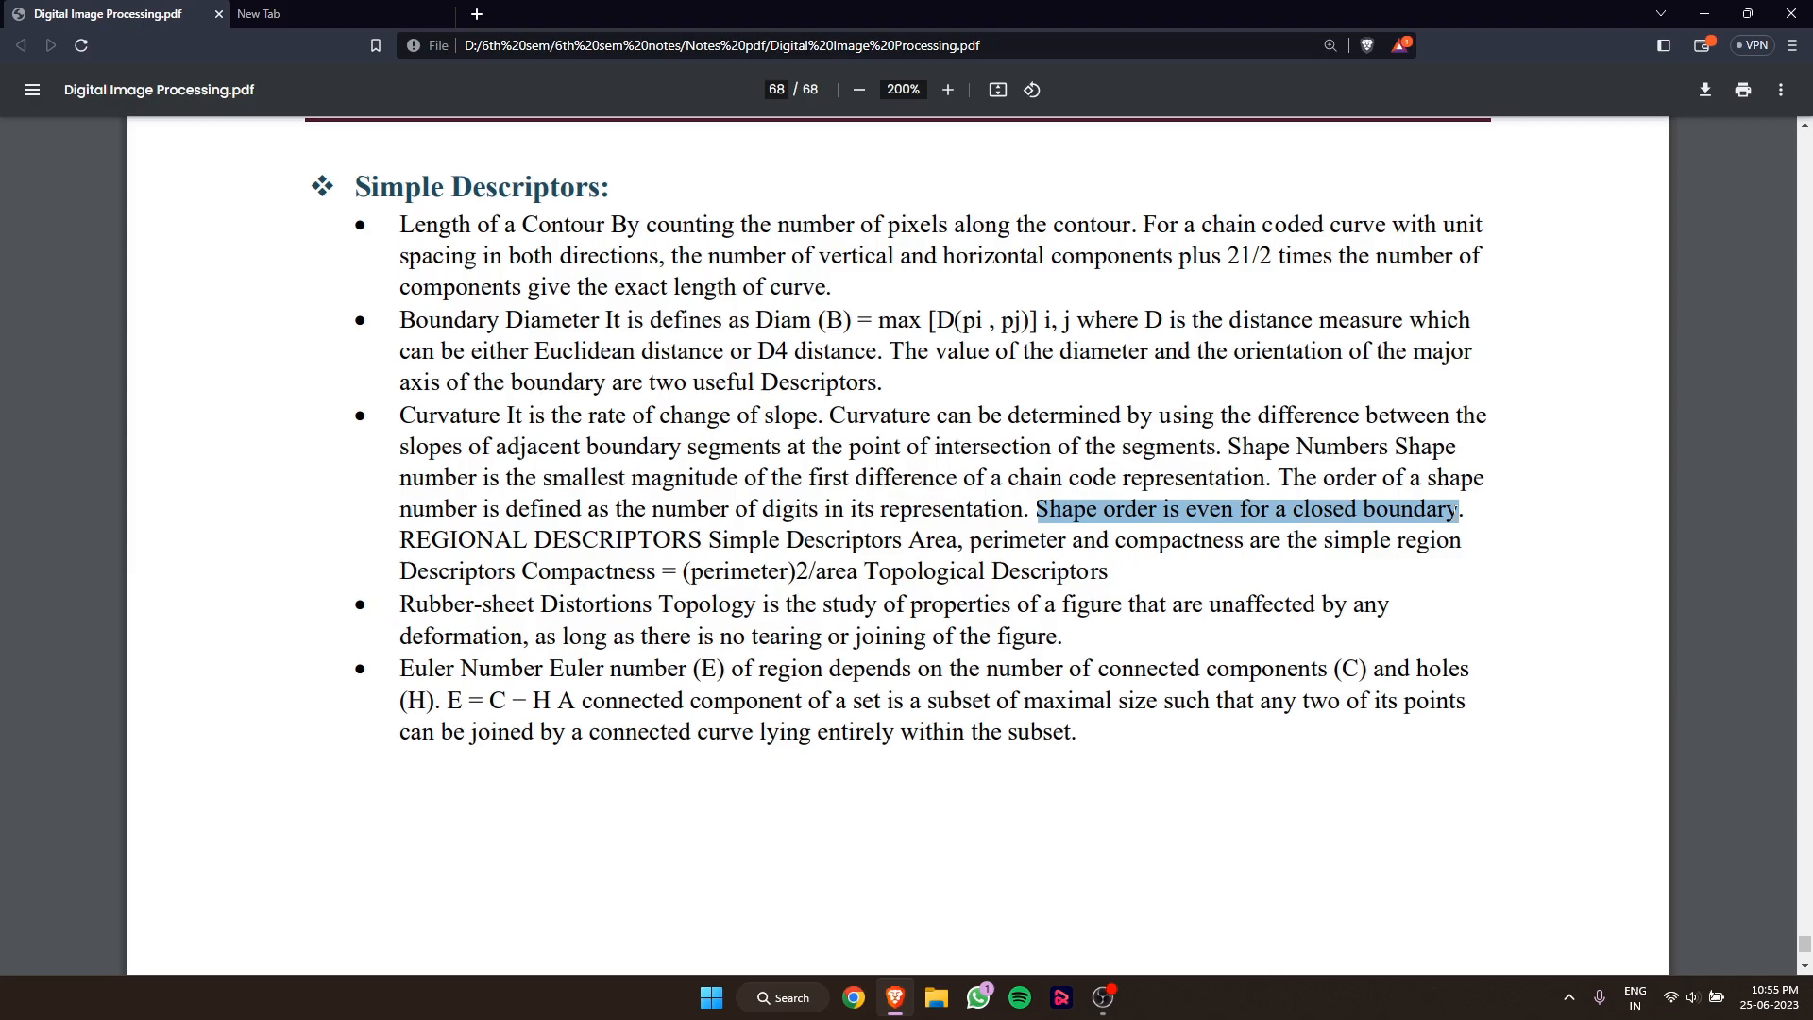
click(1335, 509)
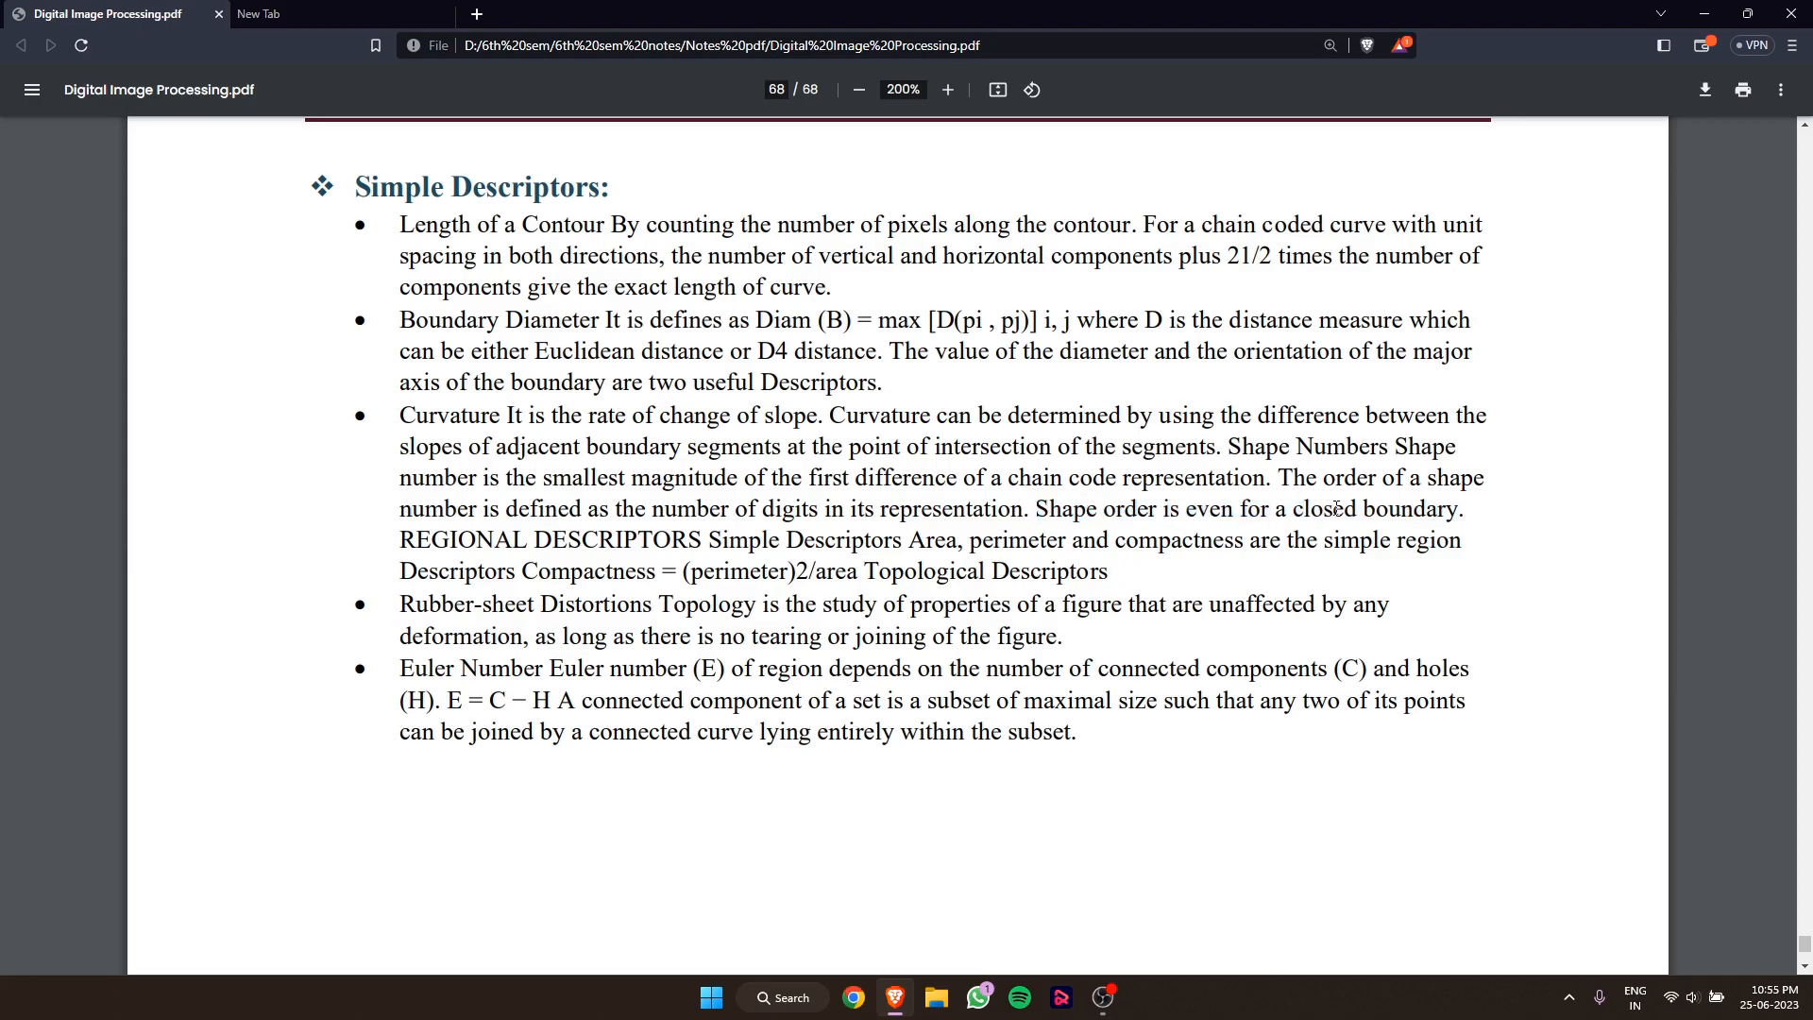
drag(422, 540, 643, 540)
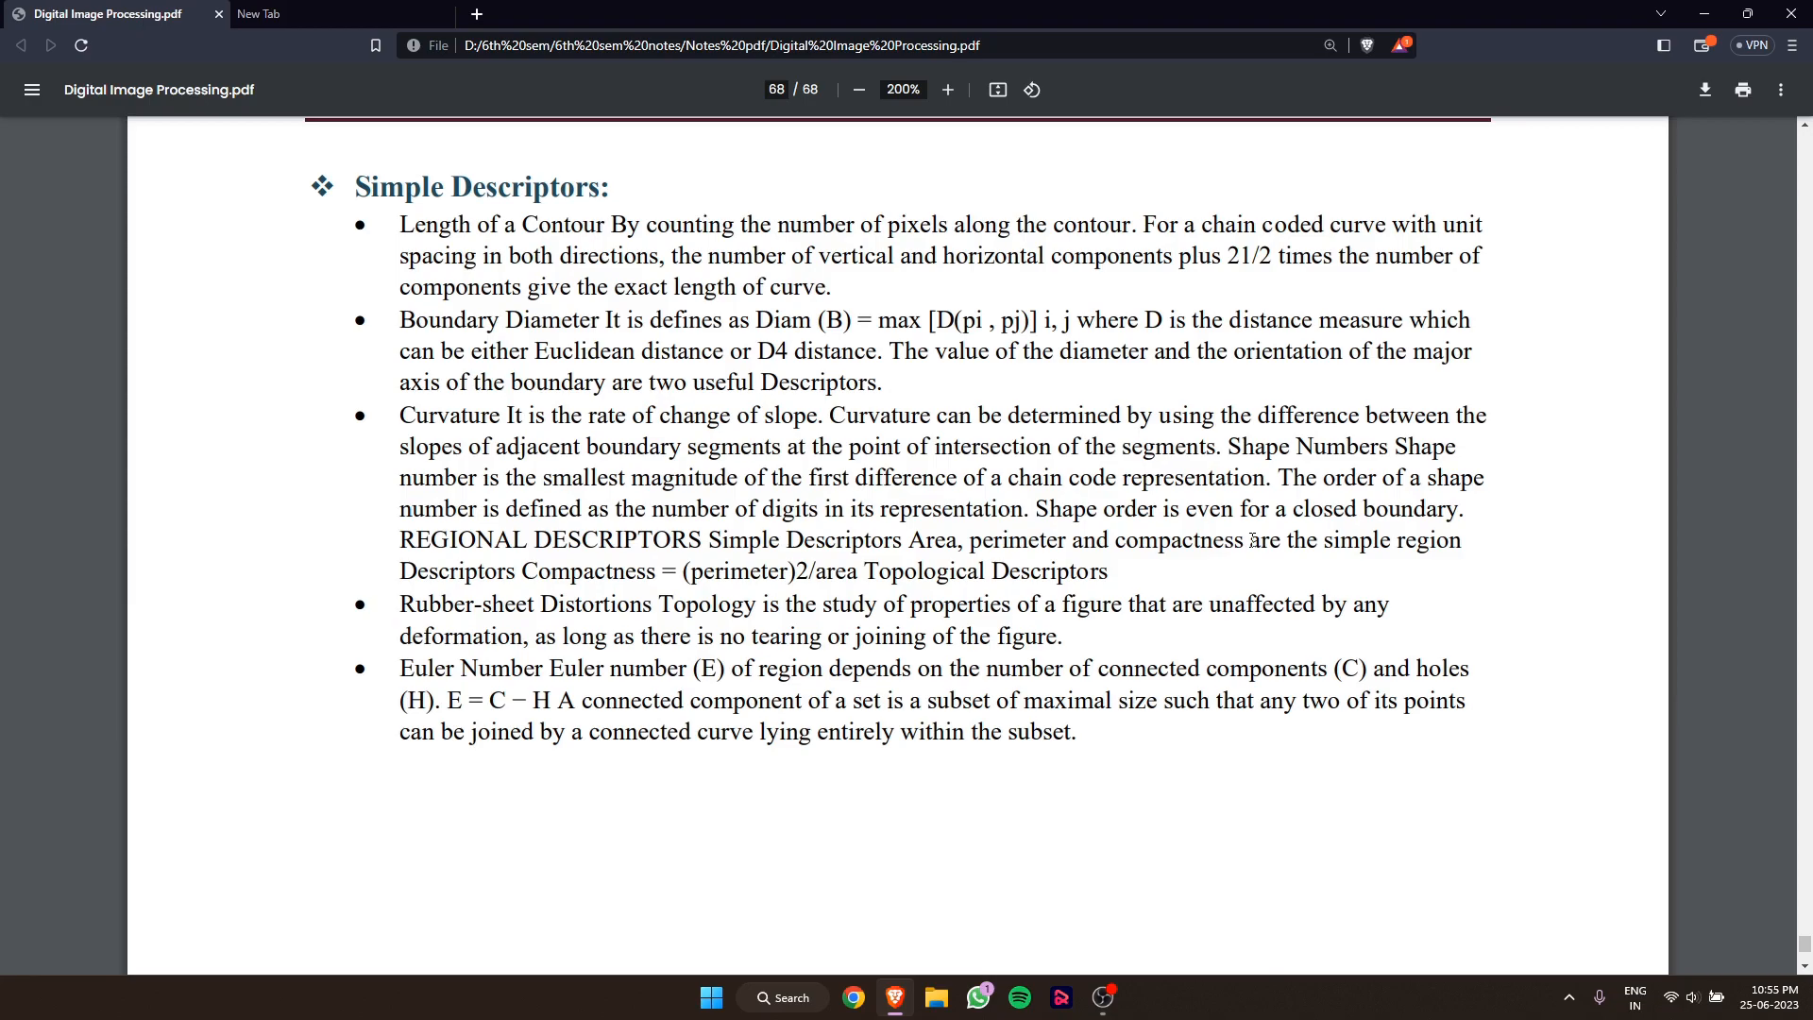
drag(1250, 540, 1461, 540)
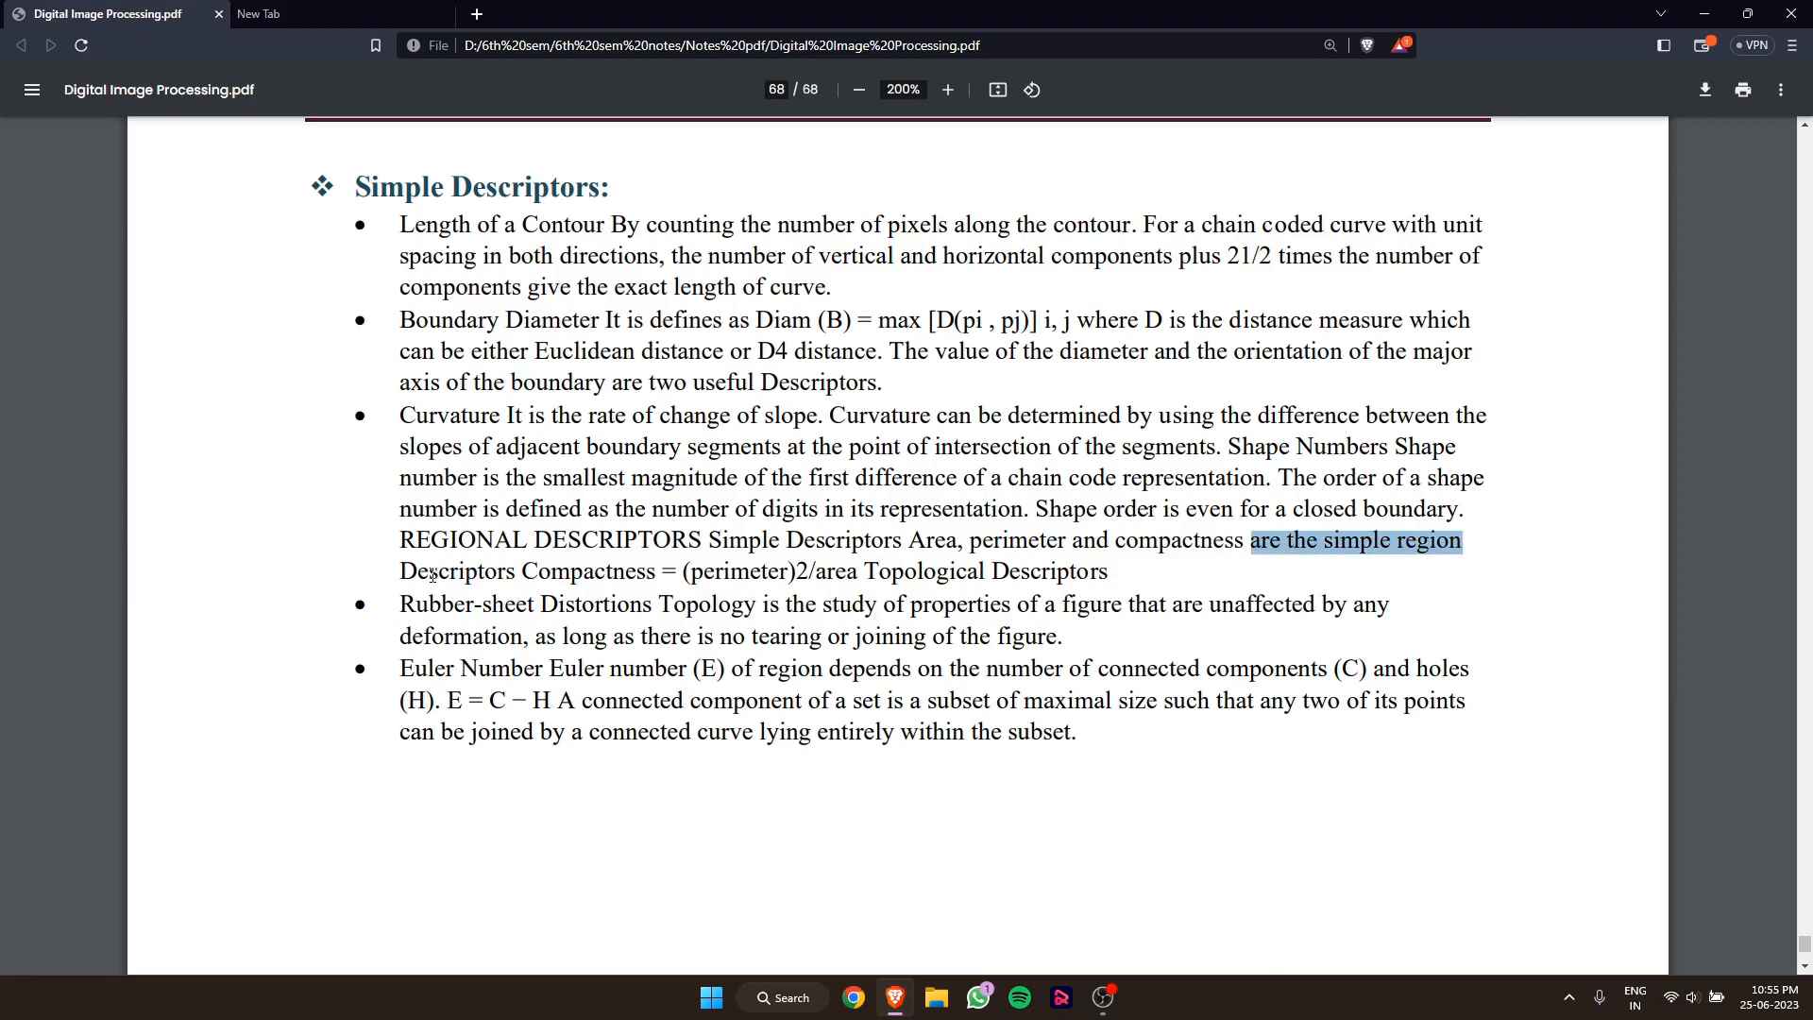
click(752, 577)
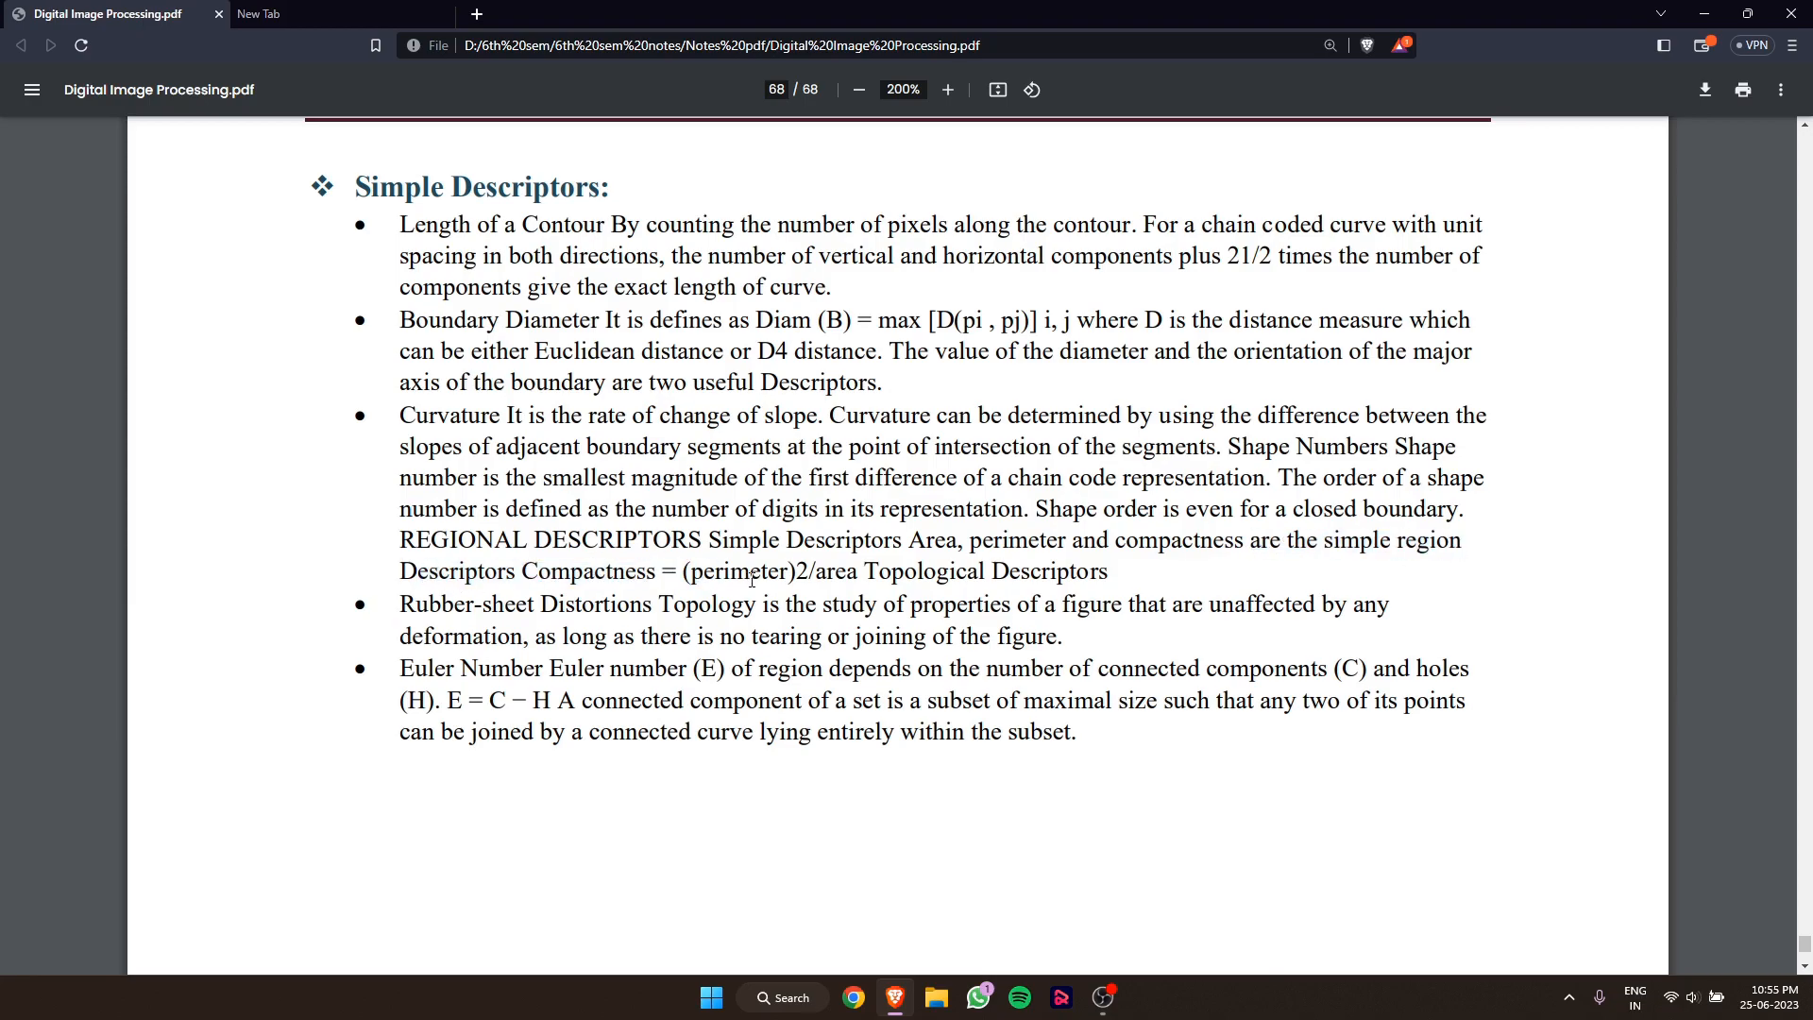
mouse_move(840, 589)
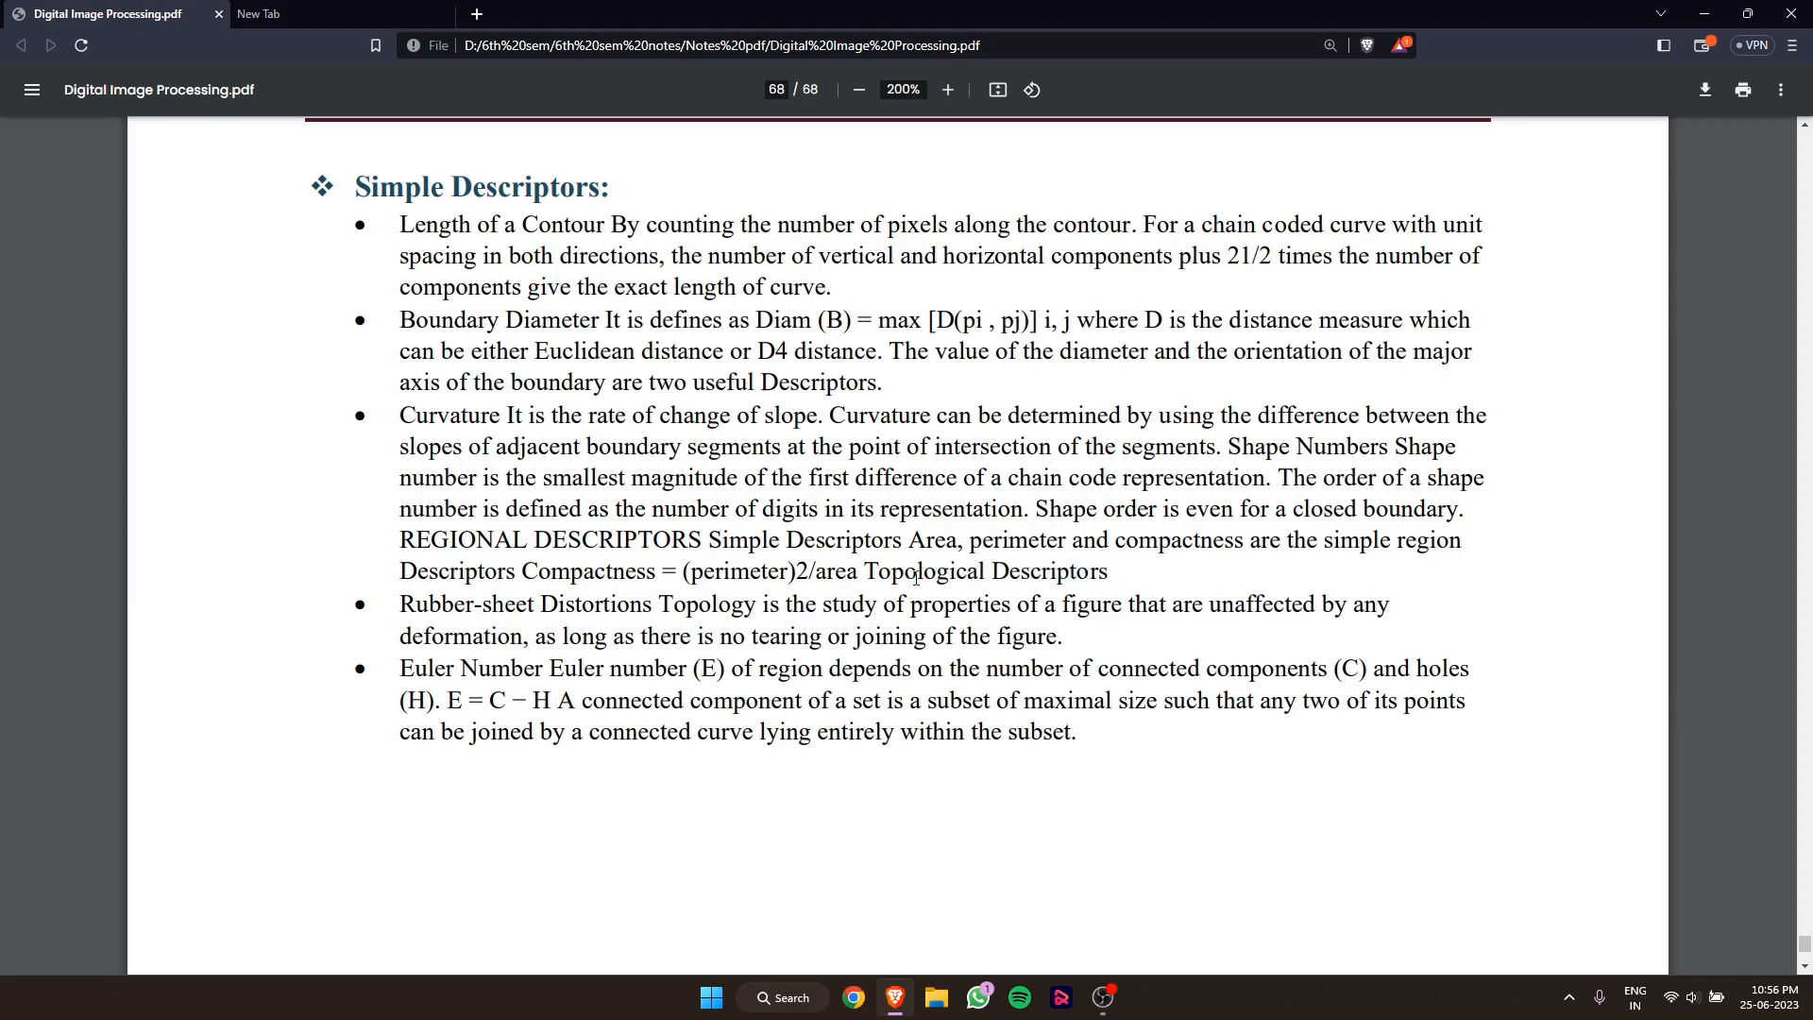
scroll(down, 3)
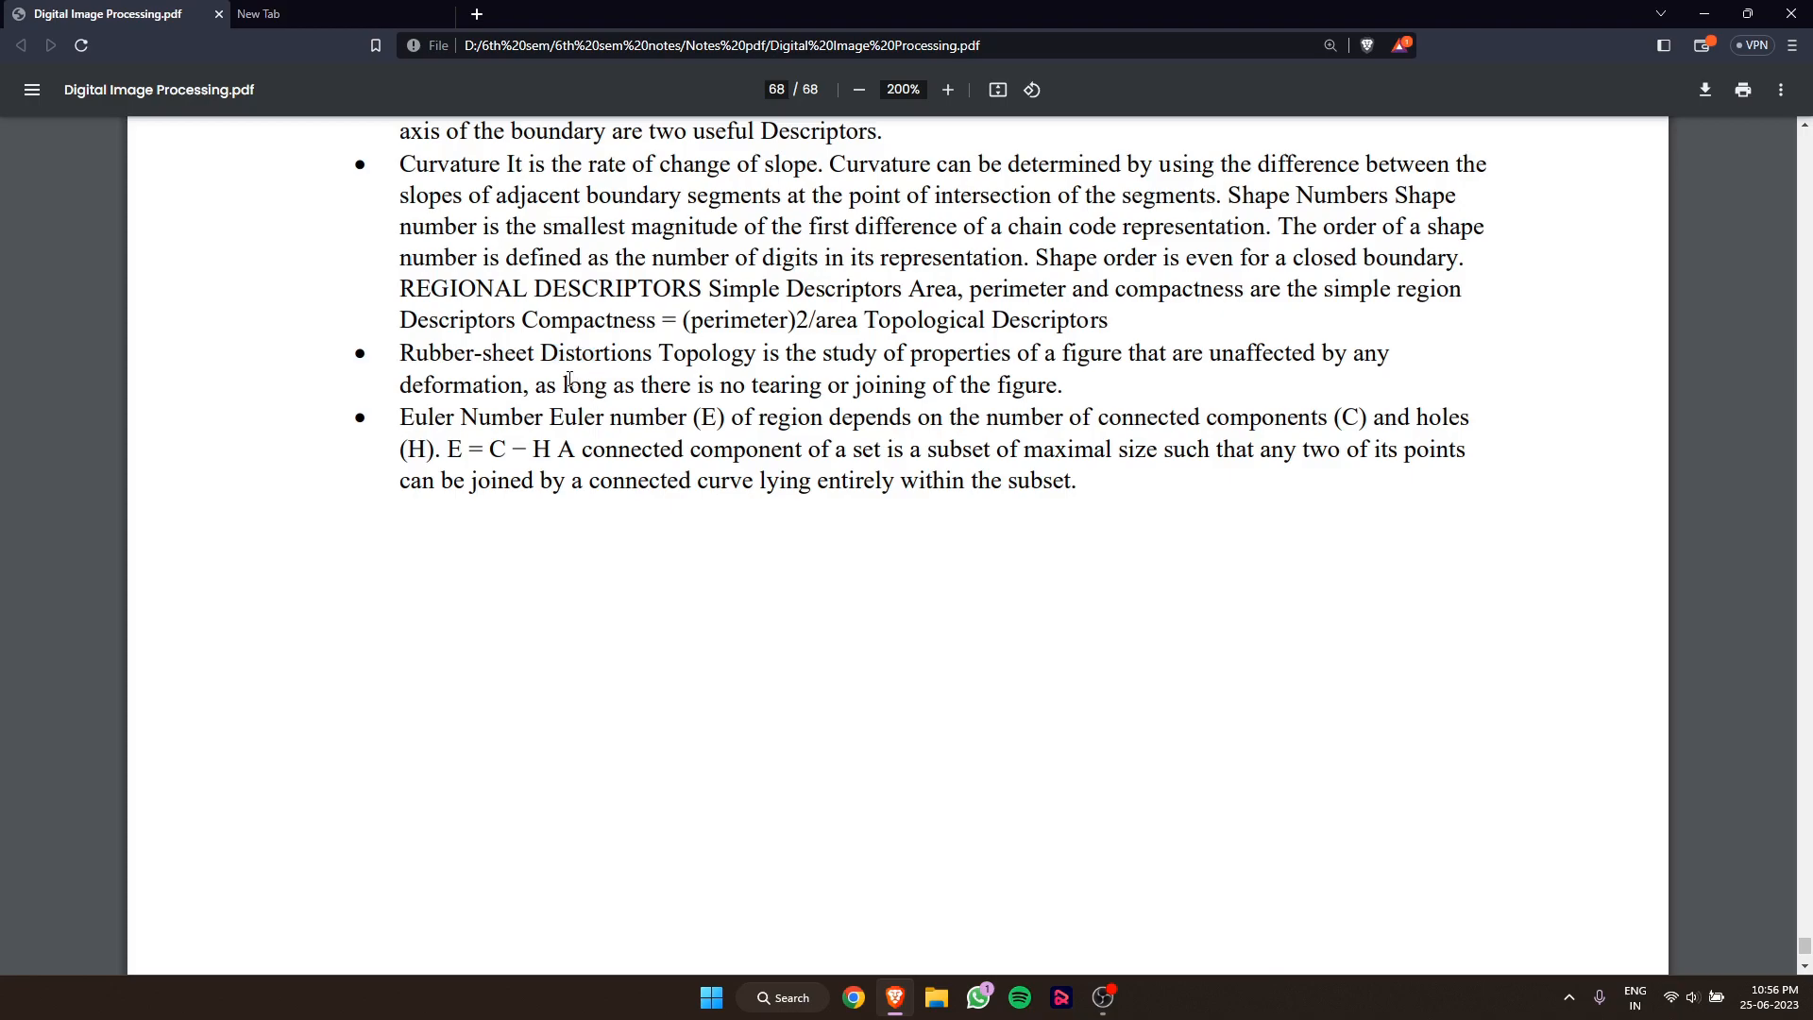
- Highlight 'properties of a figure that are unaffected by any deformation, as long as there is no'
drag(558, 352, 752, 352)
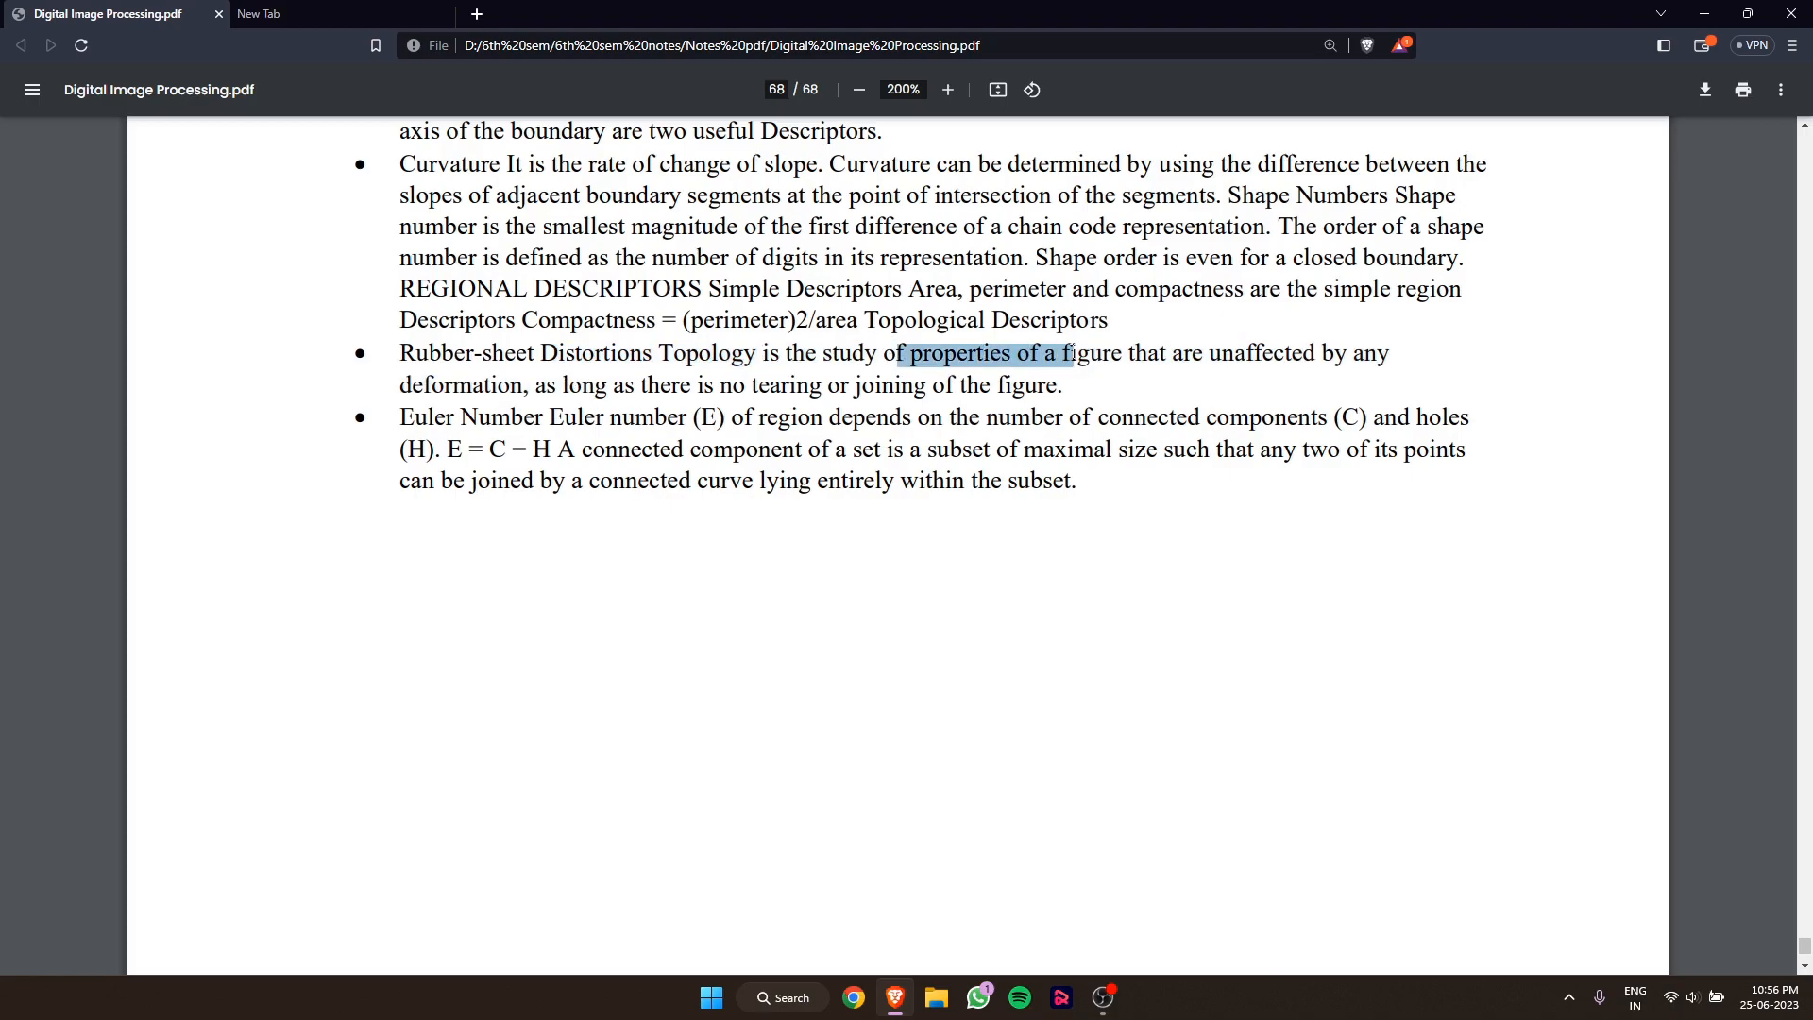
drag(1070, 352, 1347, 353)
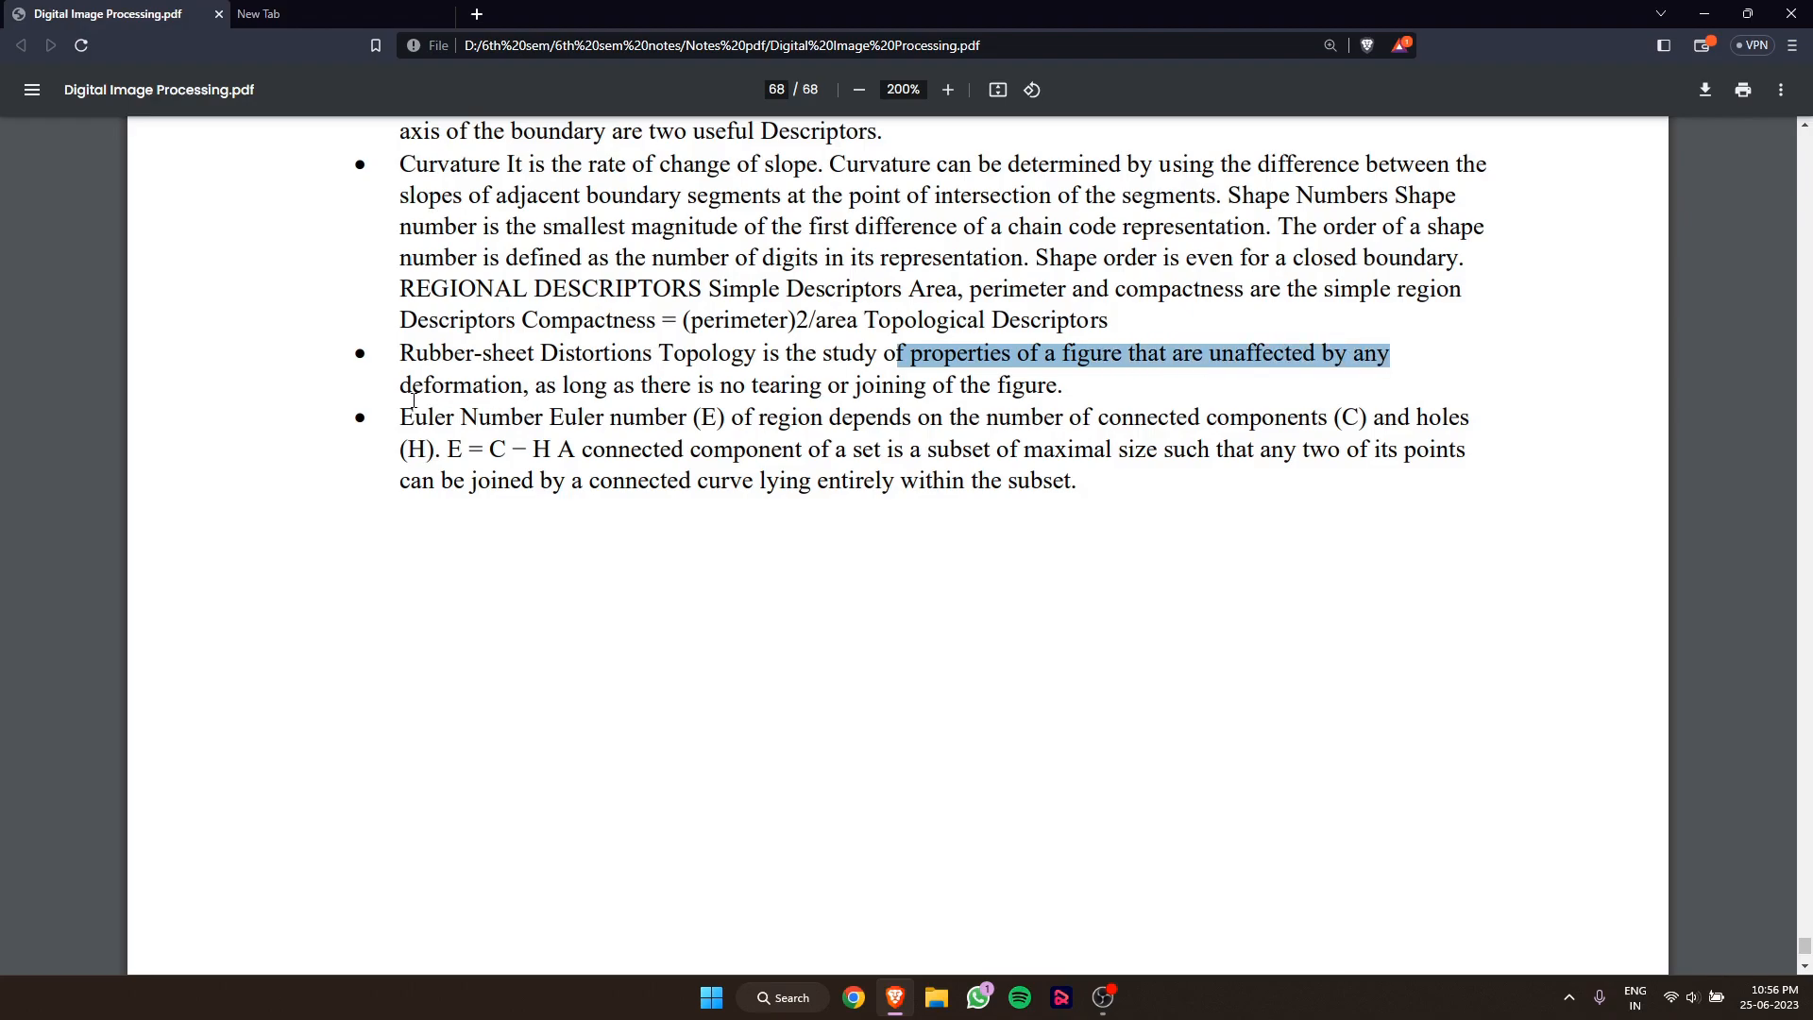
drag(896, 352, 740, 386)
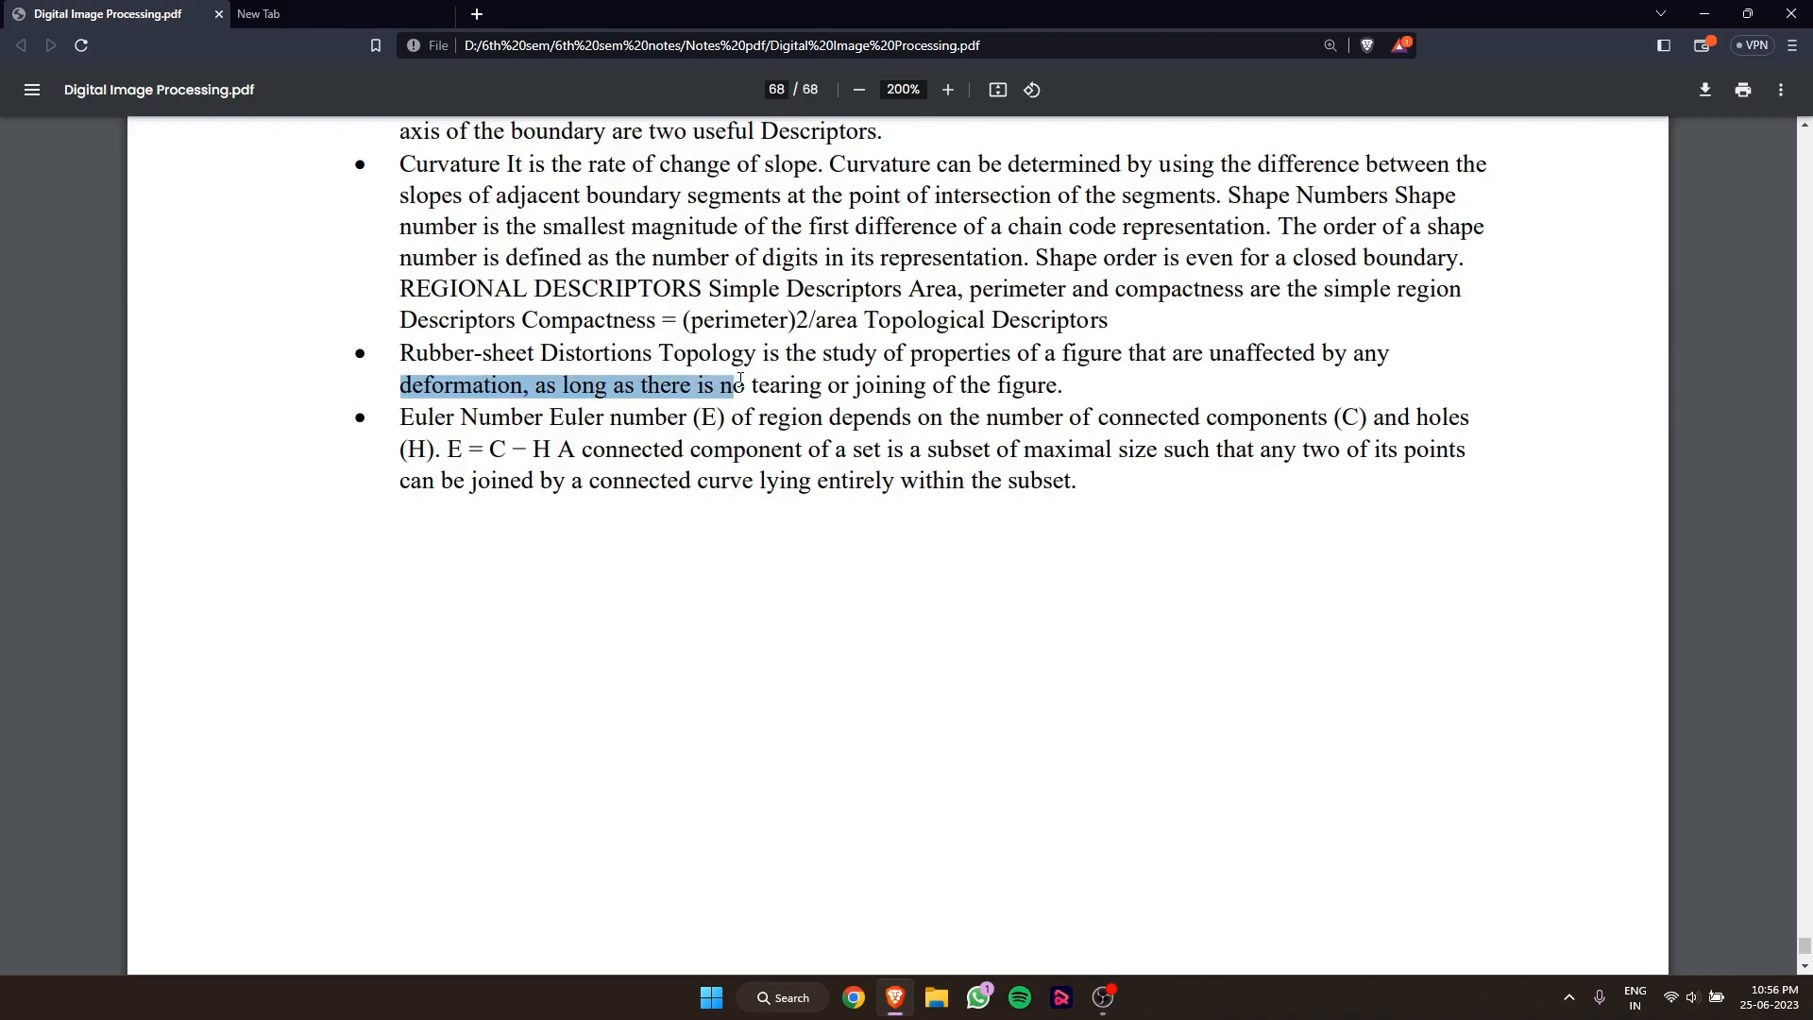
drag(746, 386, 926, 385)
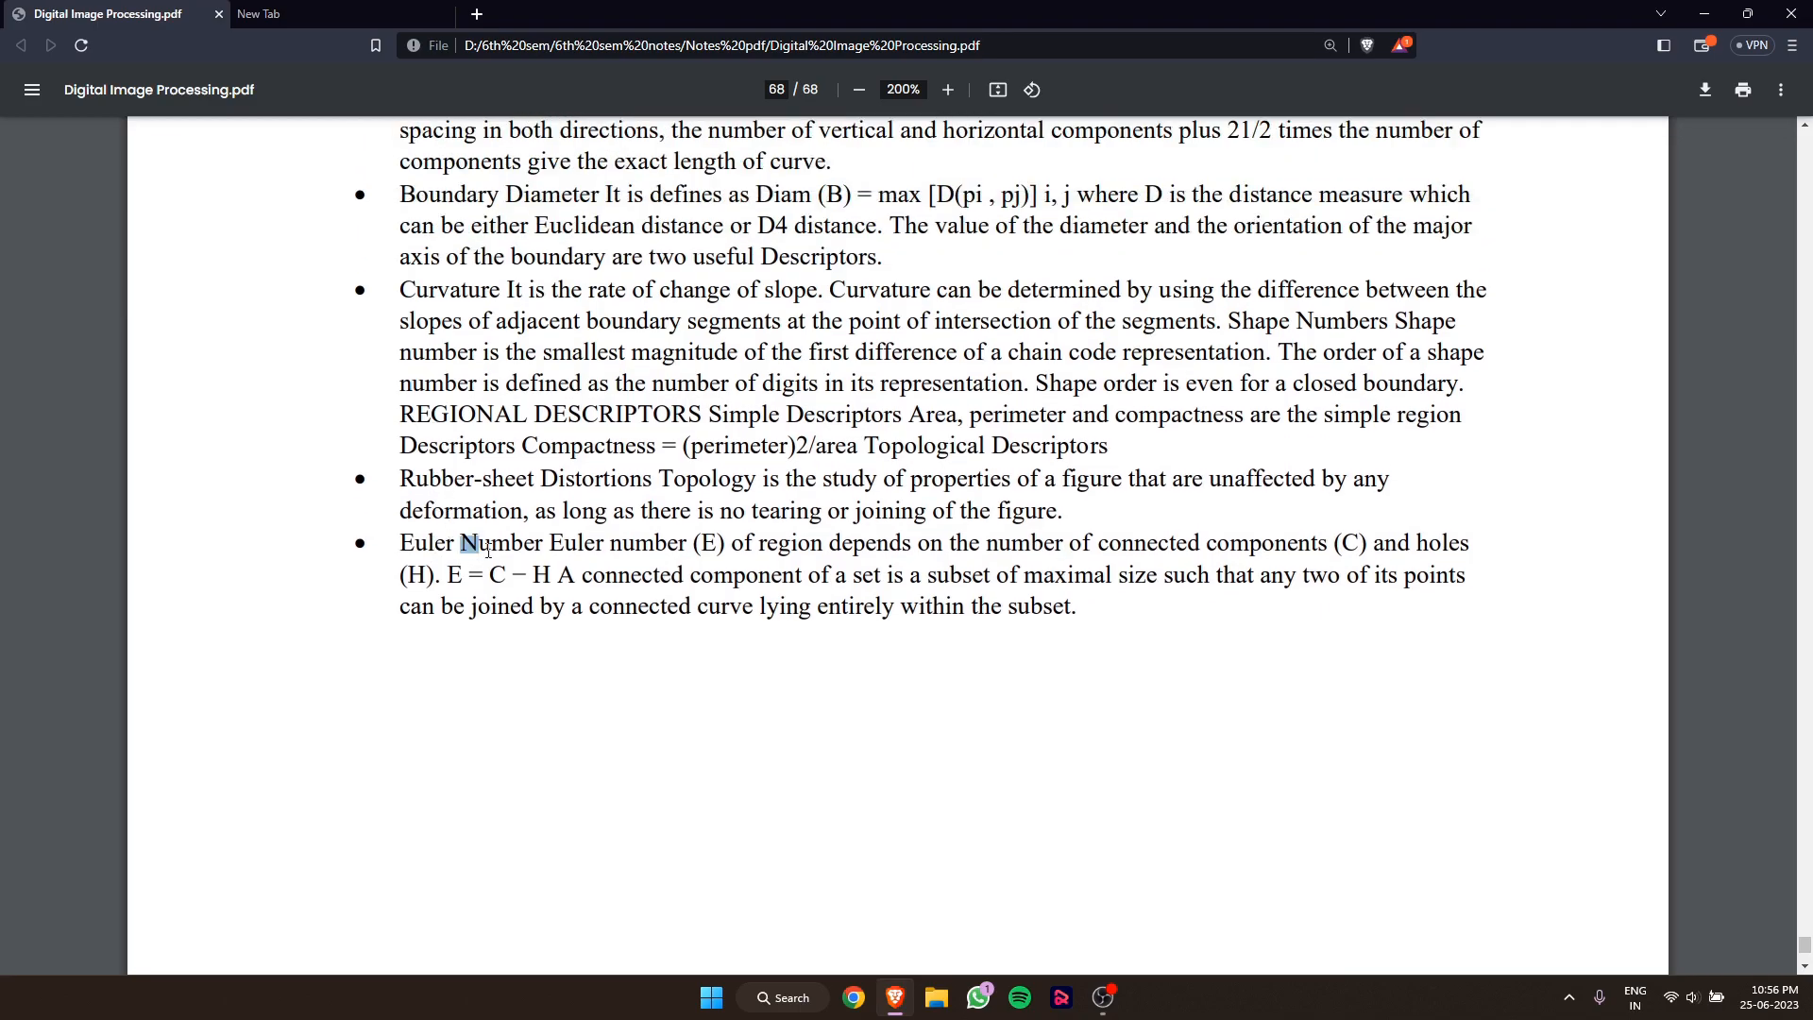
drag(551, 542, 728, 542)
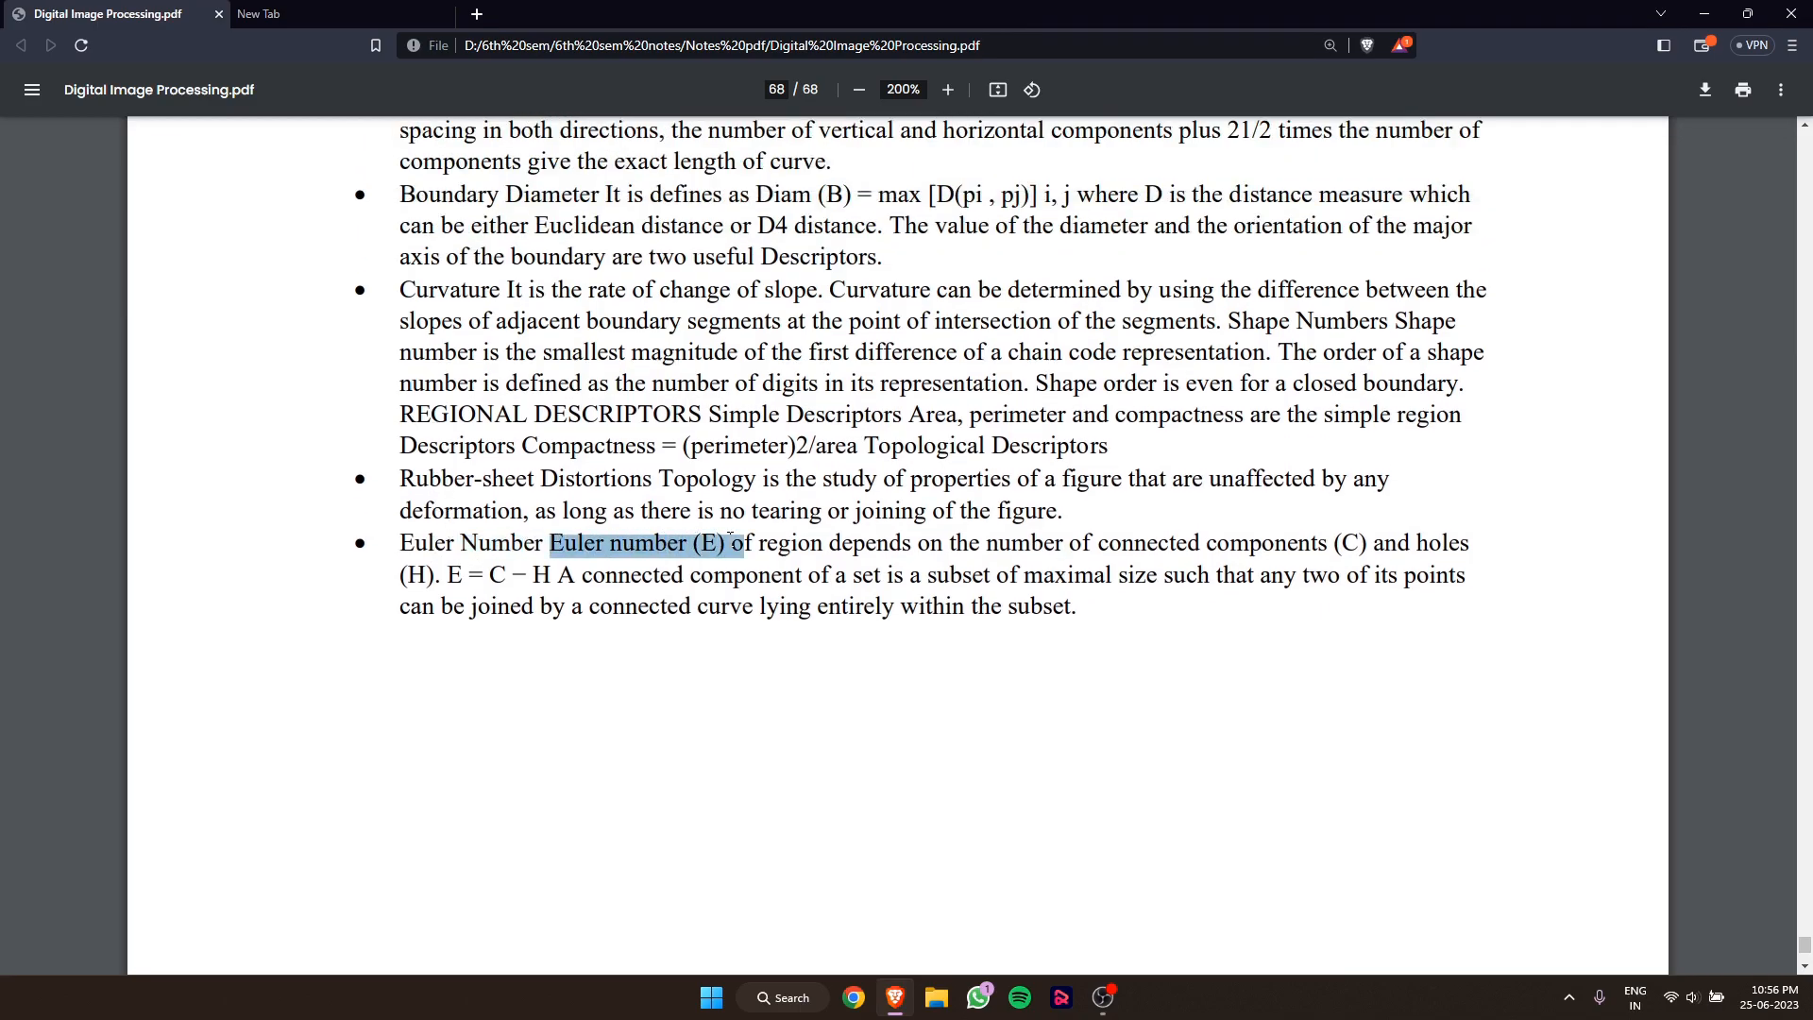
drag(757, 542, 1092, 542)
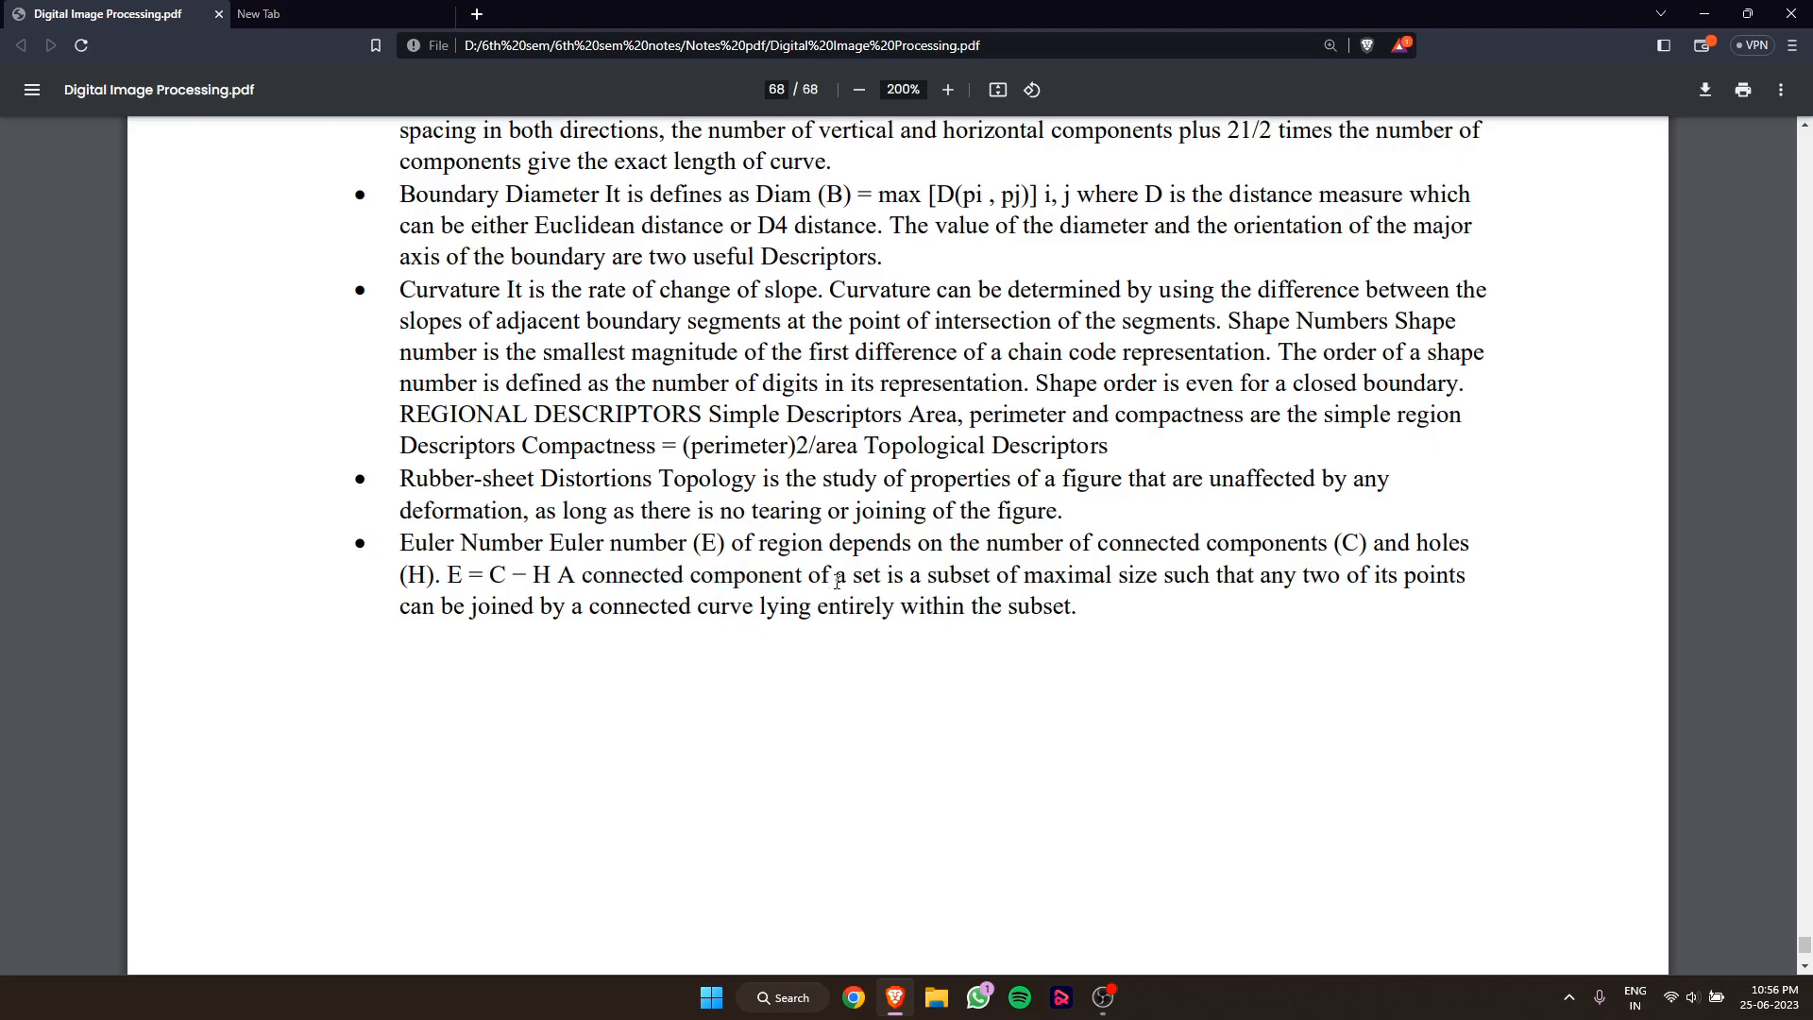
drag(821, 575, 1170, 575)
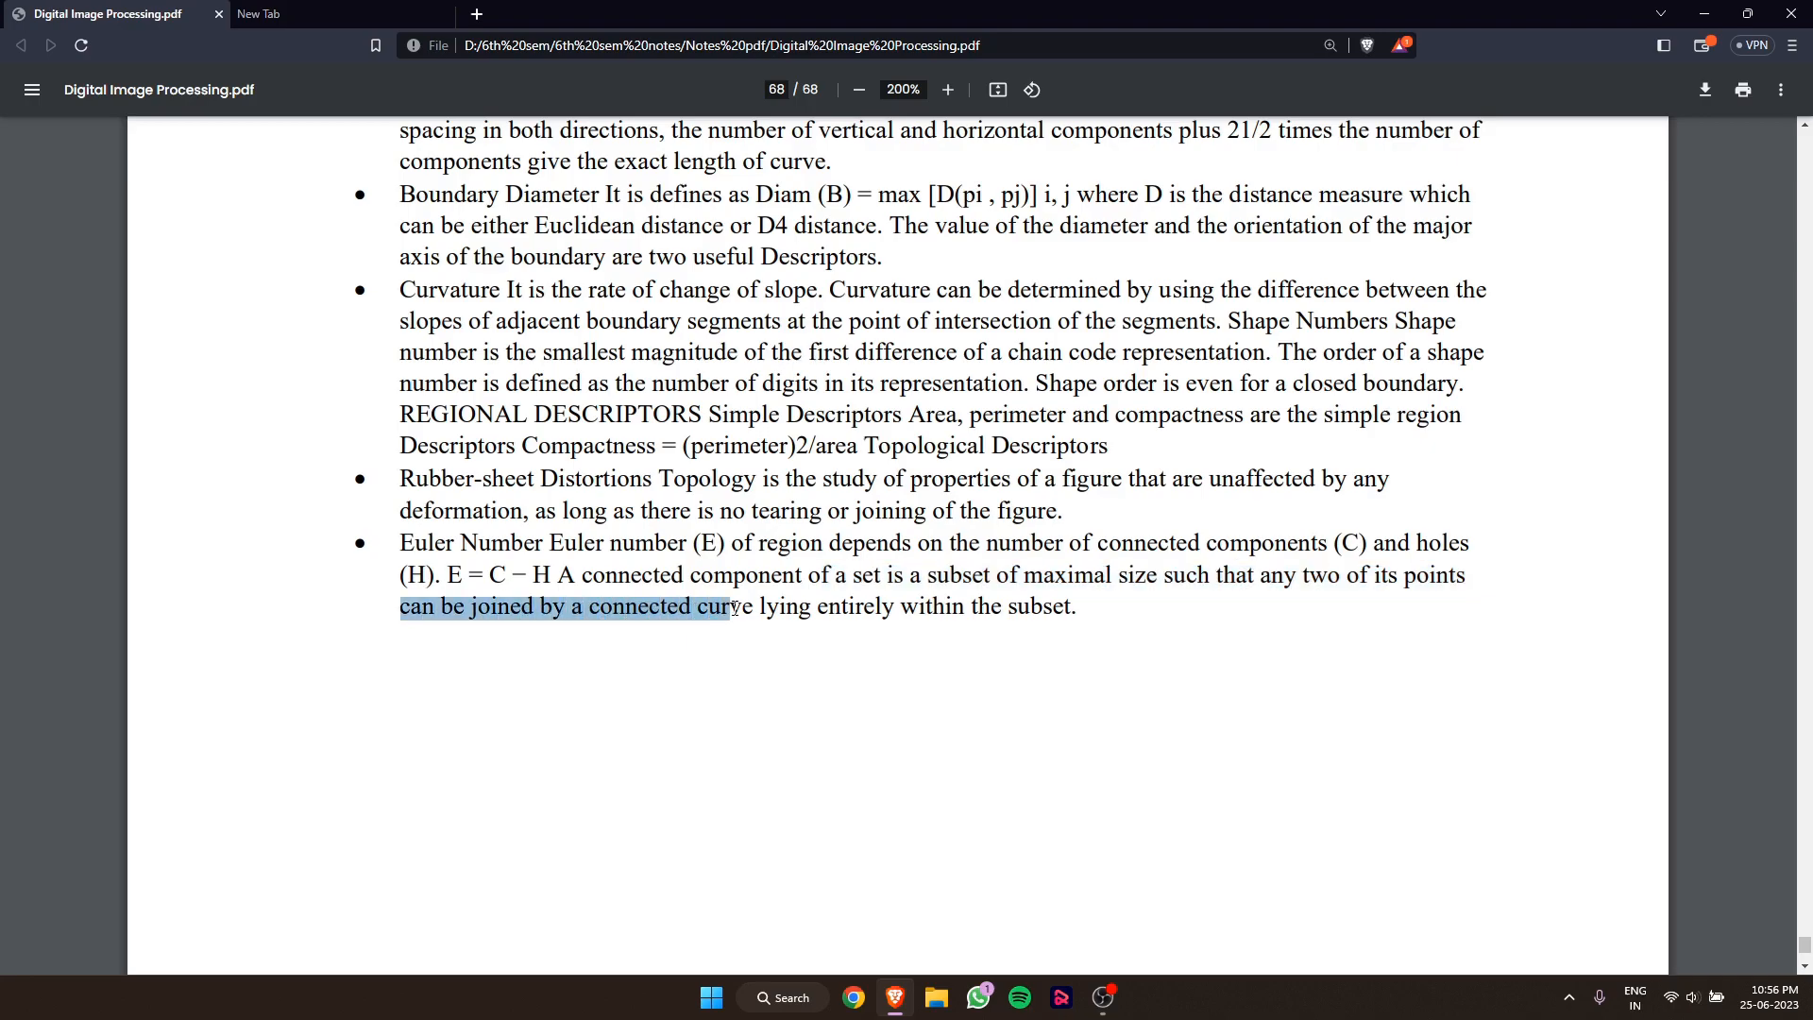
drag(731, 606, 959, 606)
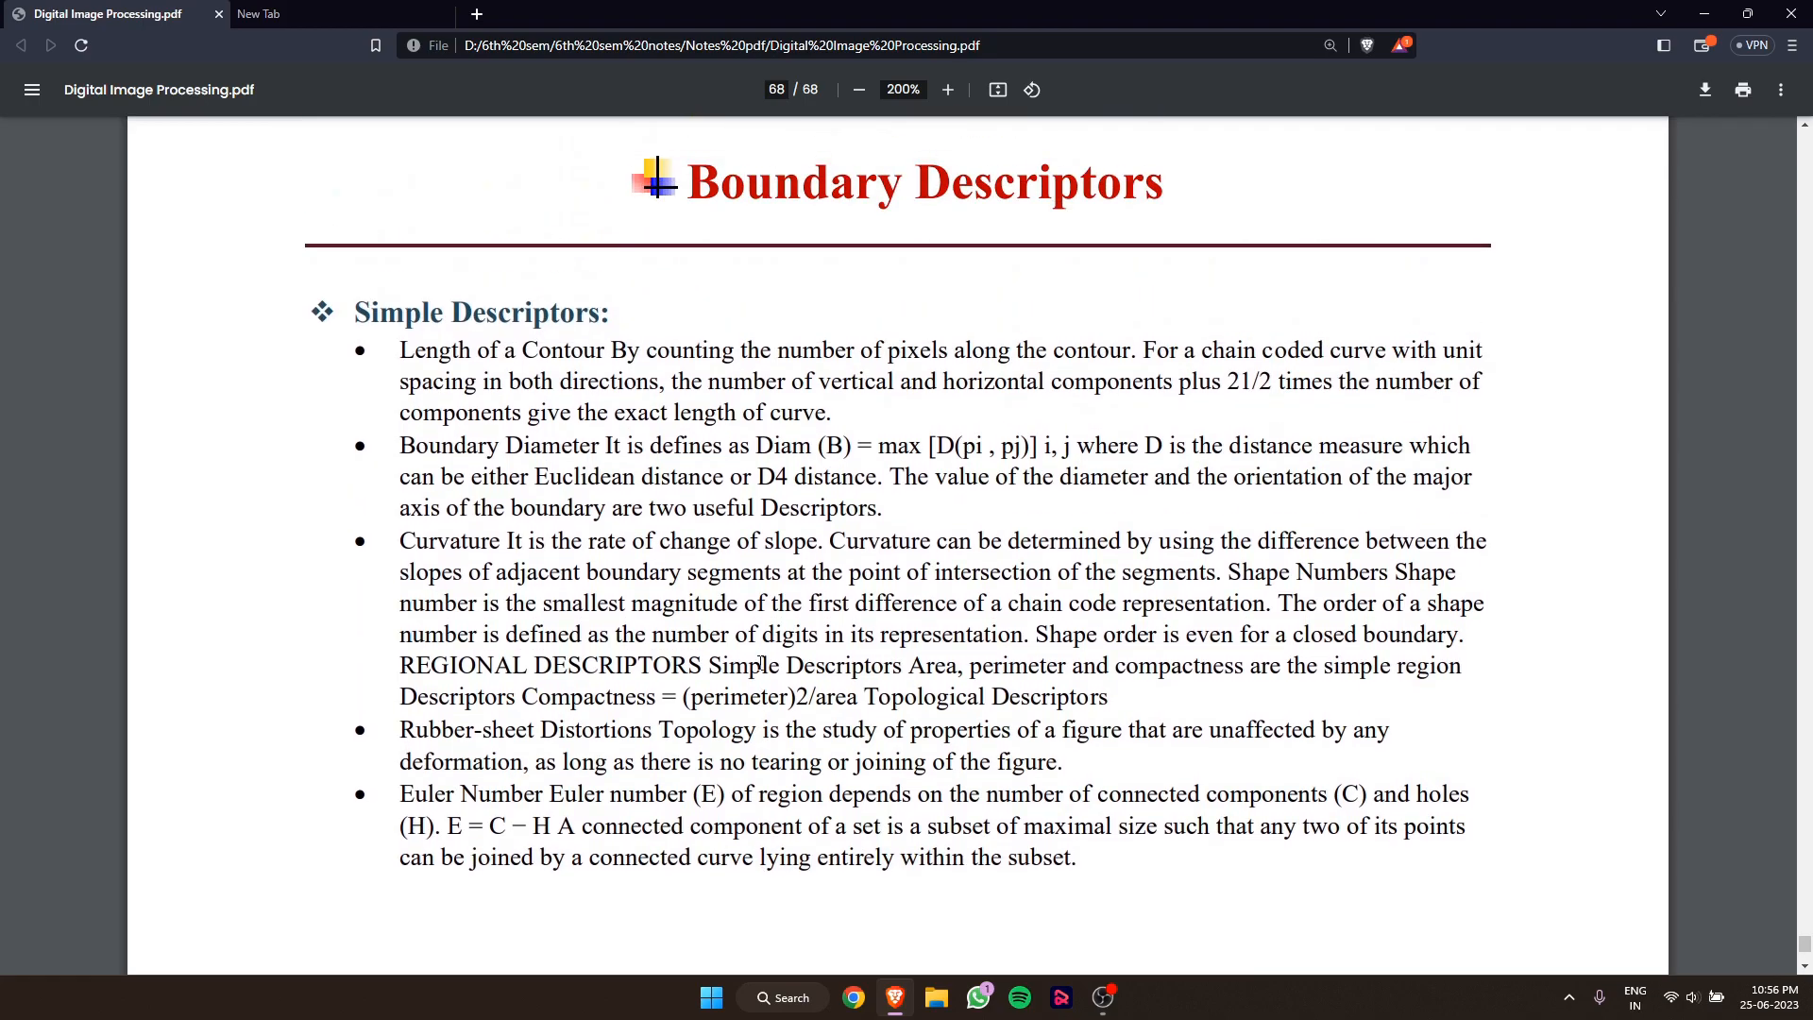
mouse_move(1088, 911)
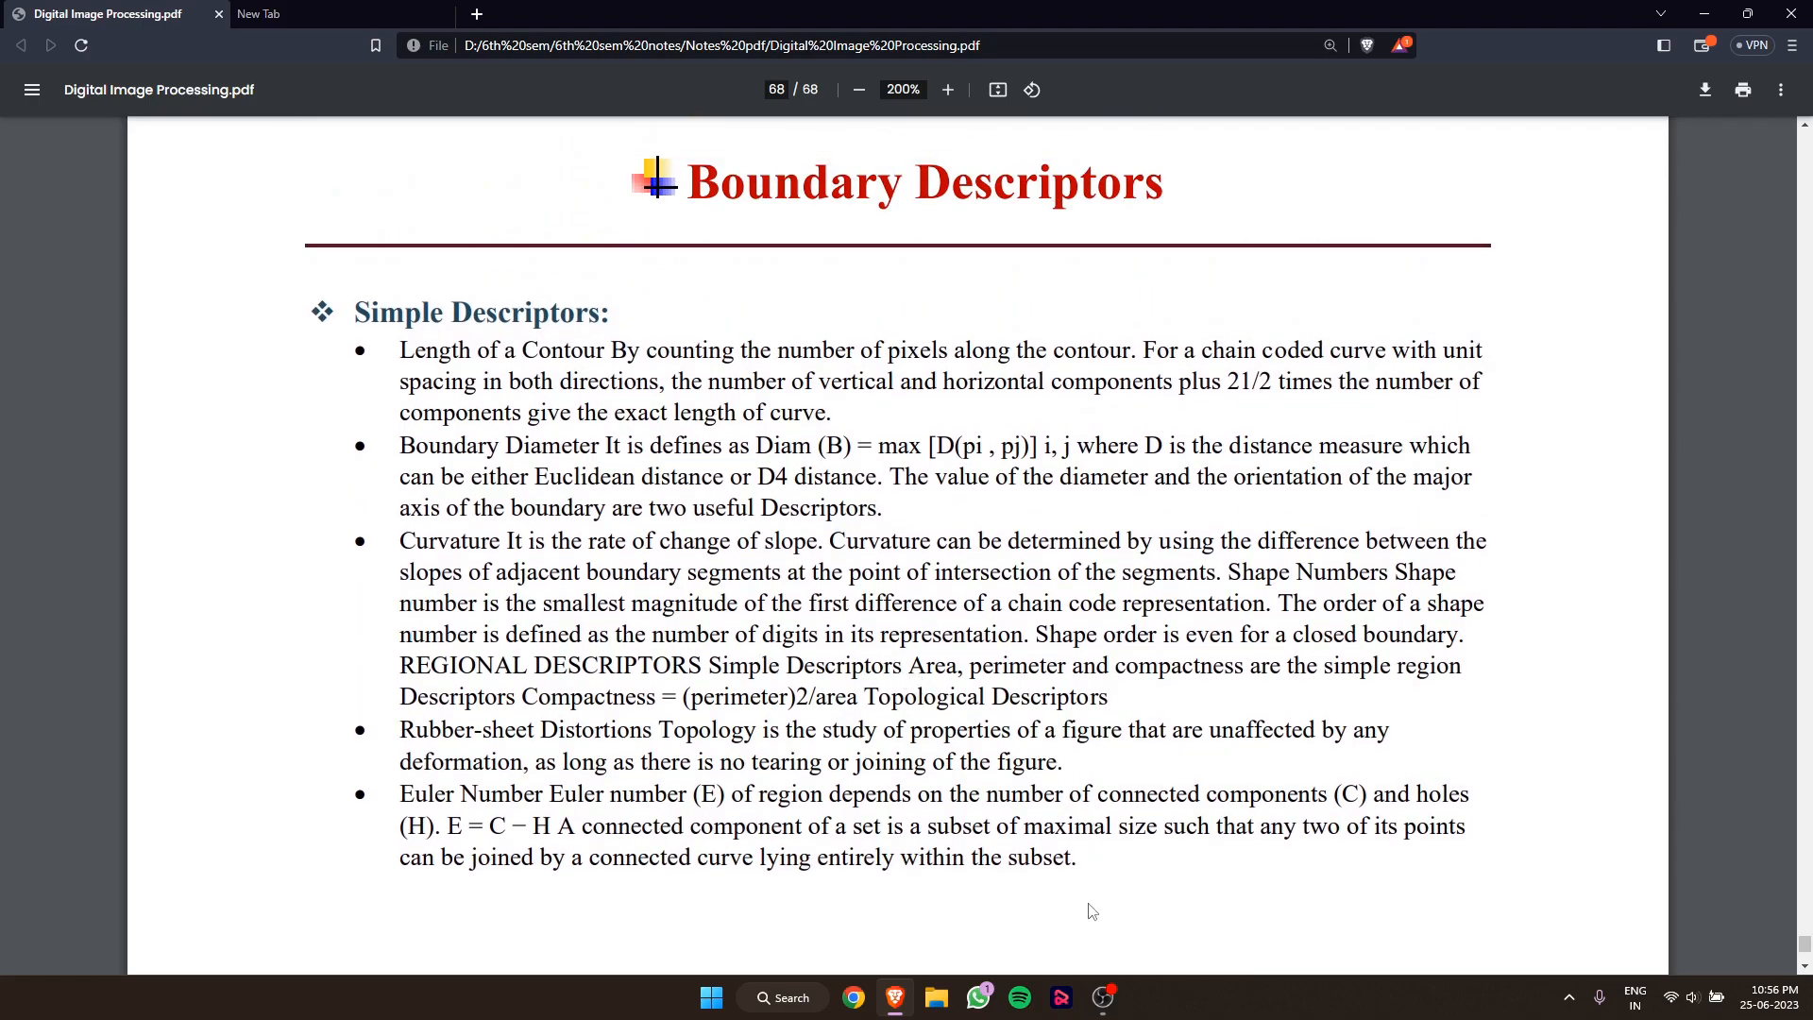